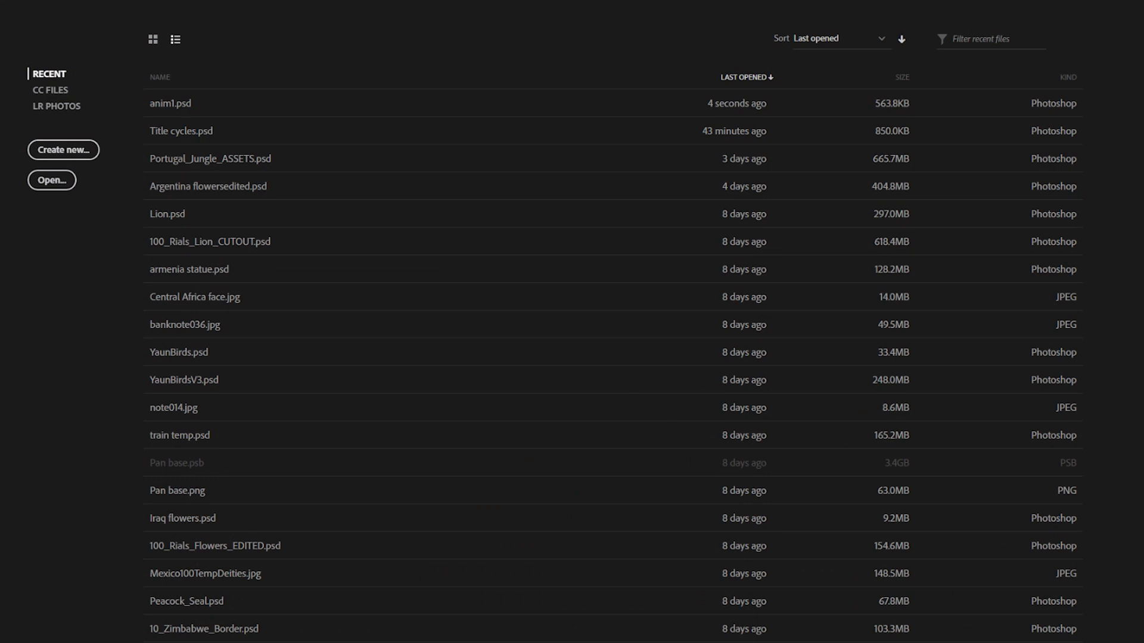
Start a new document using the Film & Video HDTV 1080p preset and select its name field
left_click(63, 150)
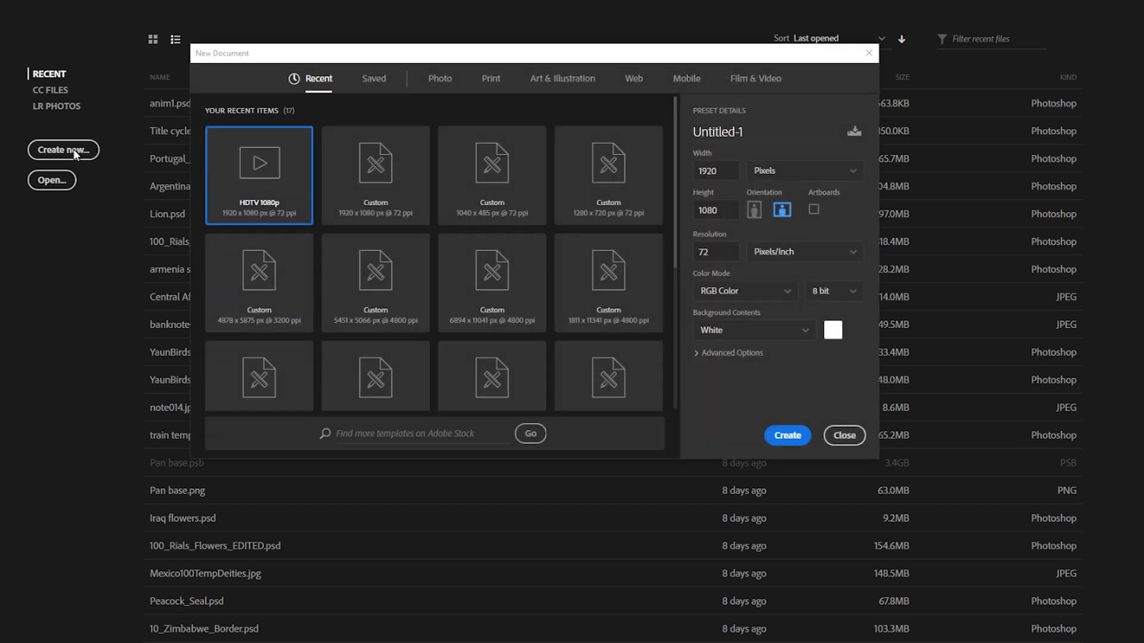
left_click(756, 79)
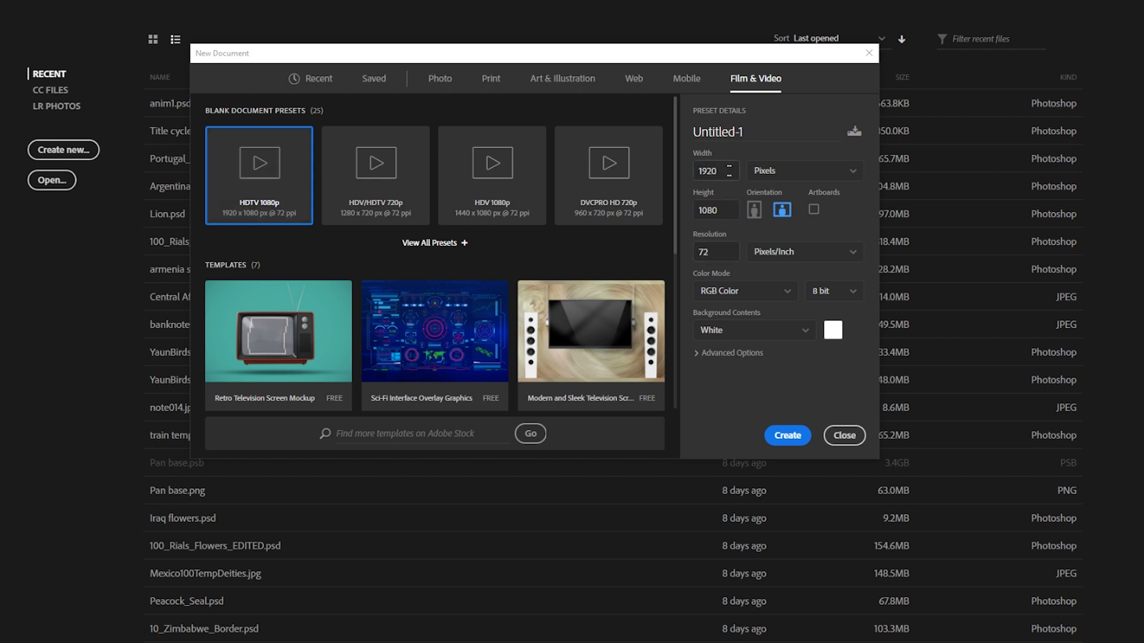
left_click(743, 132)
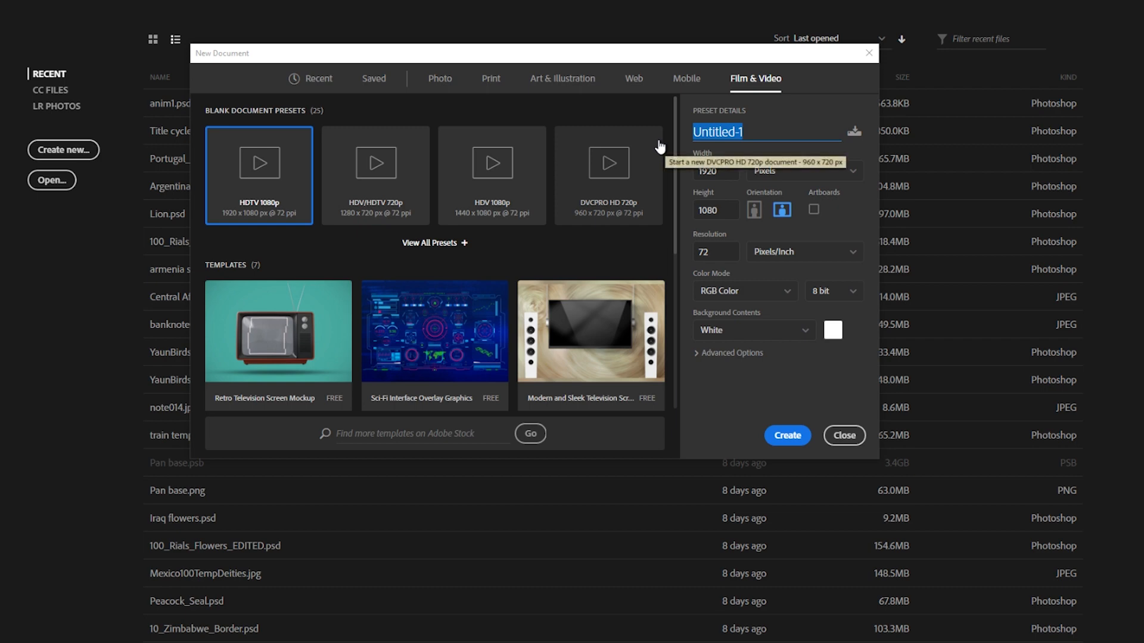
left_click(786, 436)
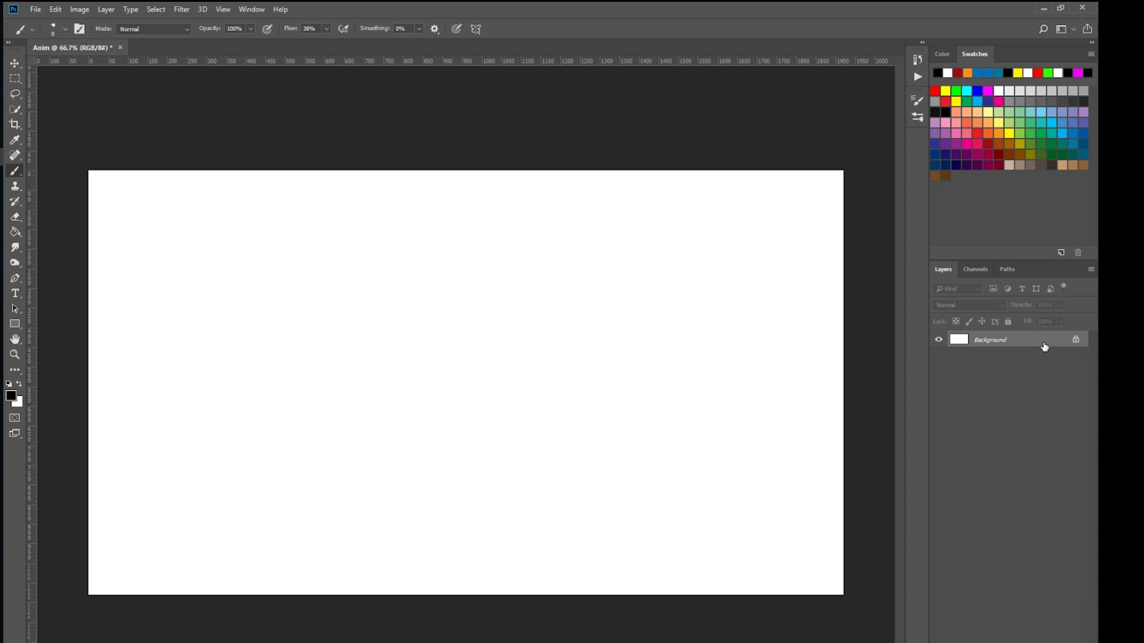
mouse_move(251, 8)
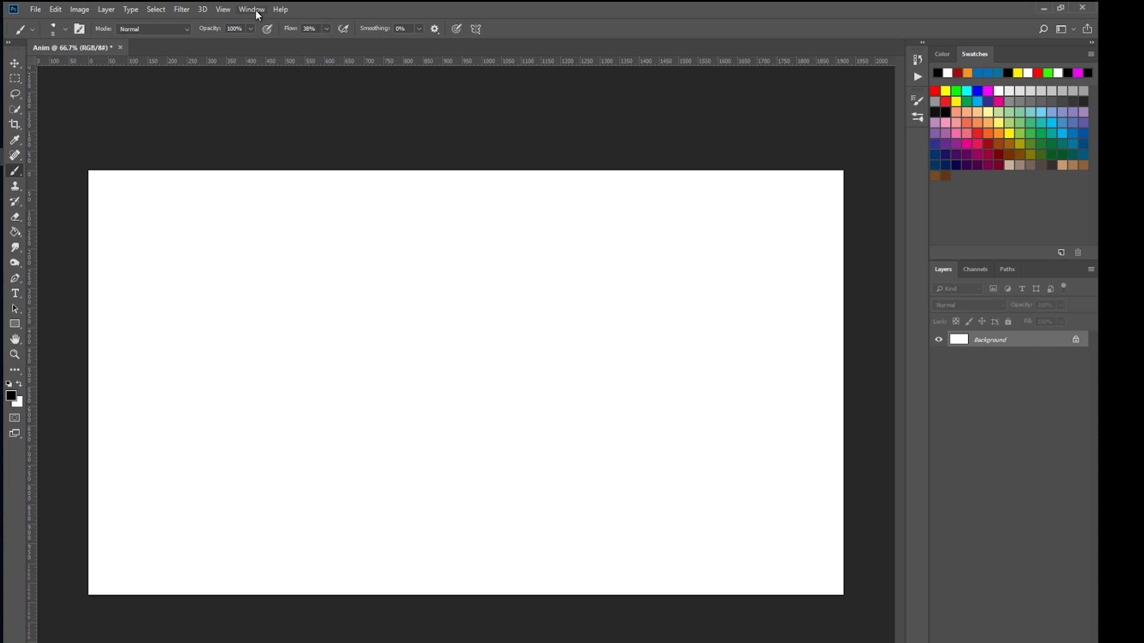
Show the Timeline panel from the Window menu beneath the blank Anim canvas
left_click(251, 8)
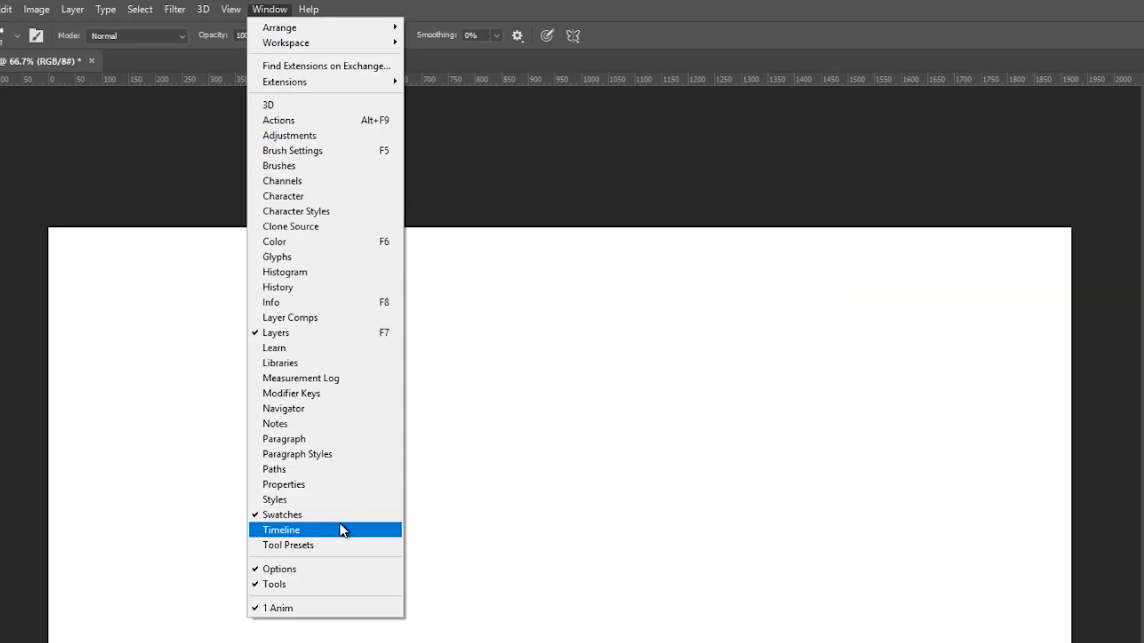
mouse_move(358, 539)
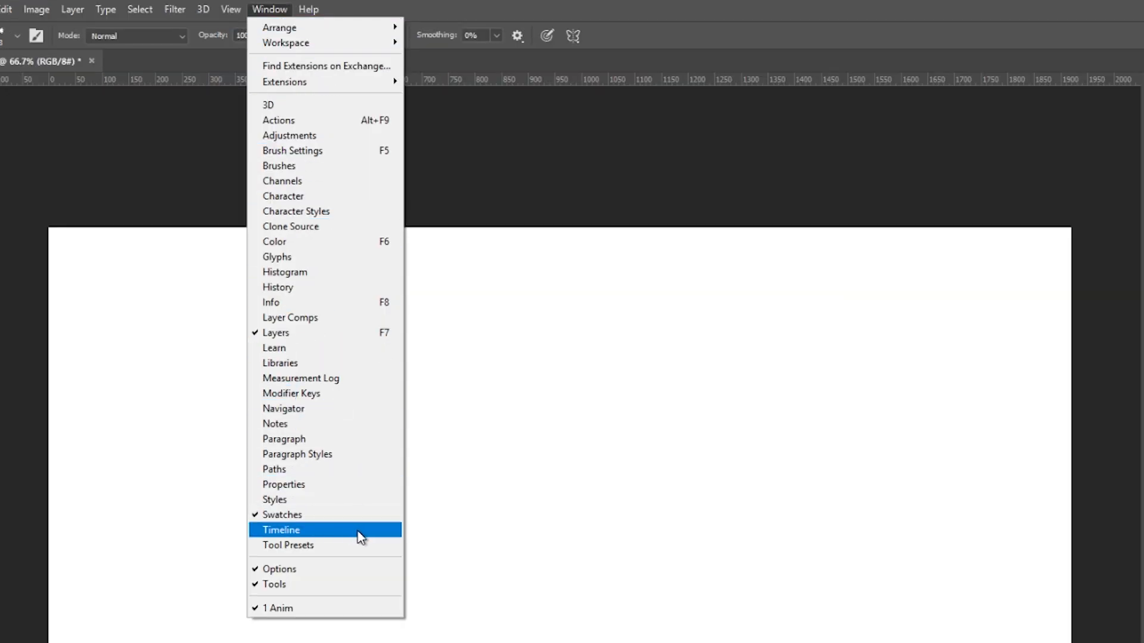
left_click(281, 529)
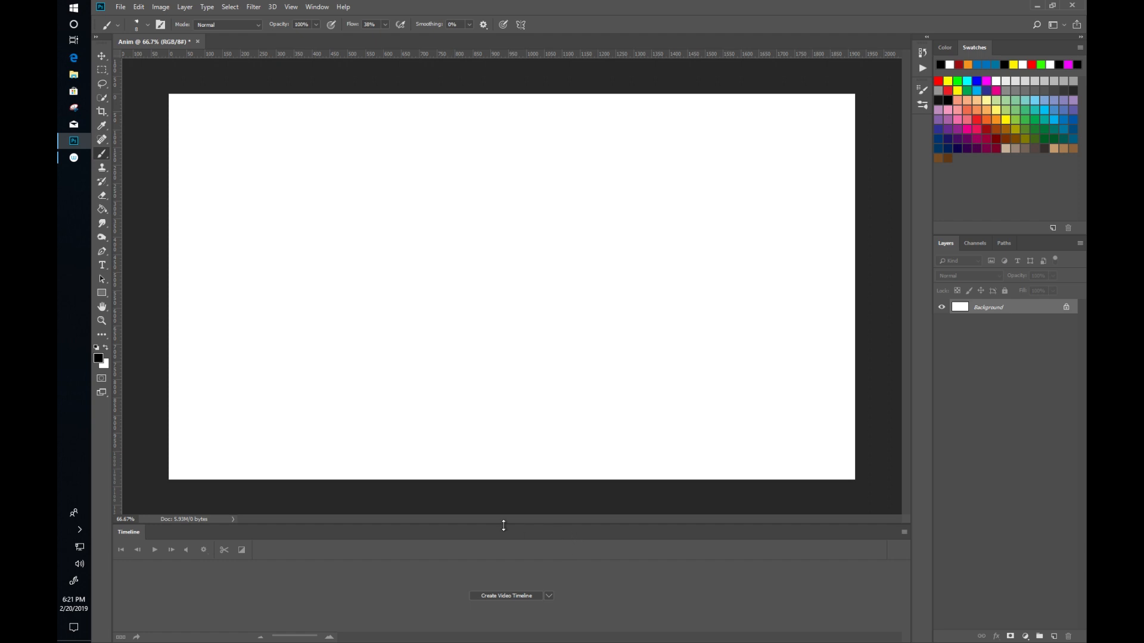
mouse_move(614, 550)
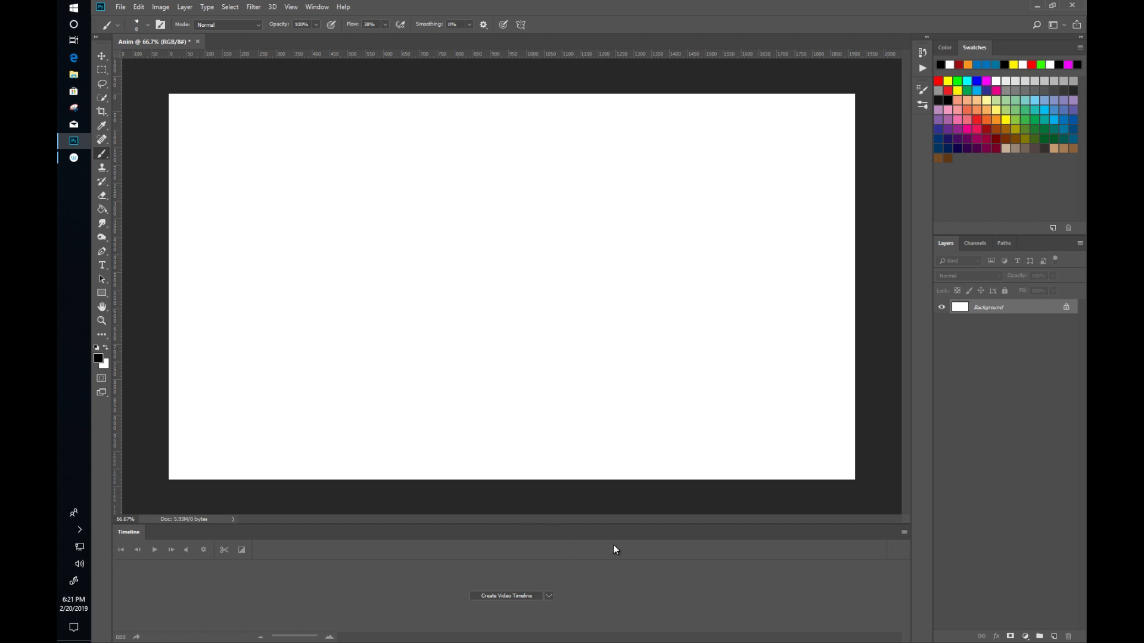
mouse_move(175, 526)
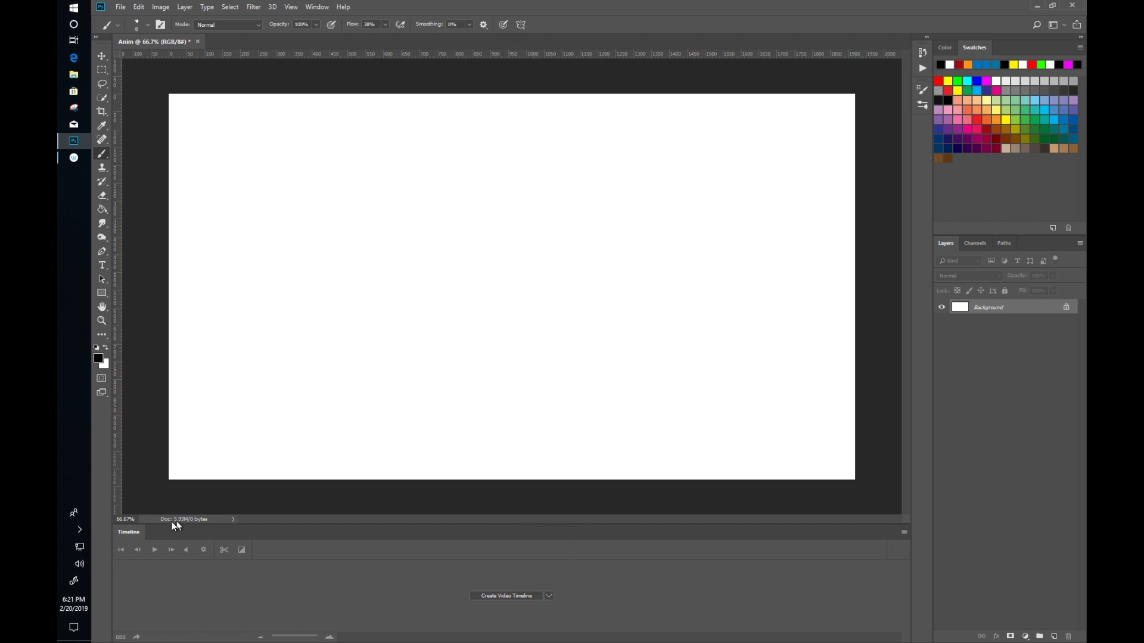
mouse_move(556, 582)
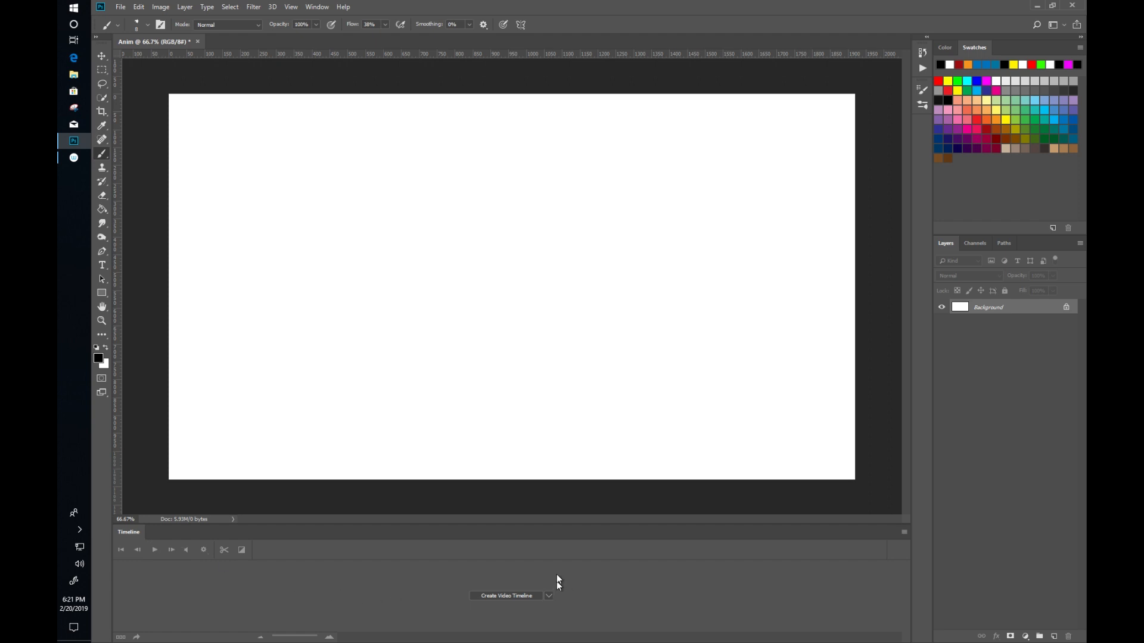
mouse_move(556, 597)
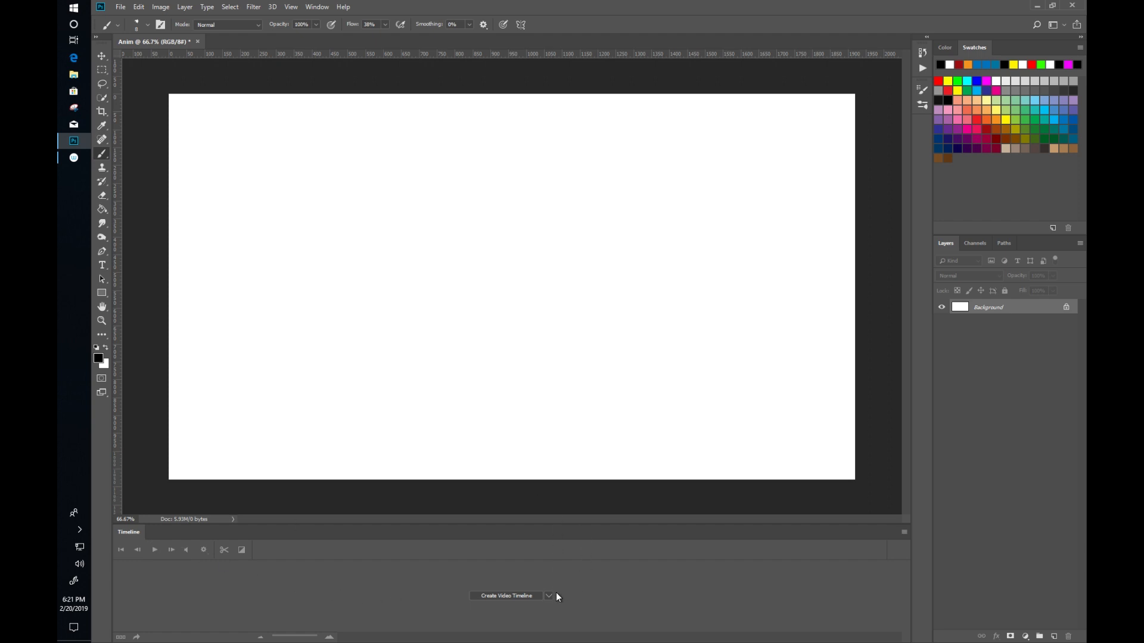
mouse_move(287, 590)
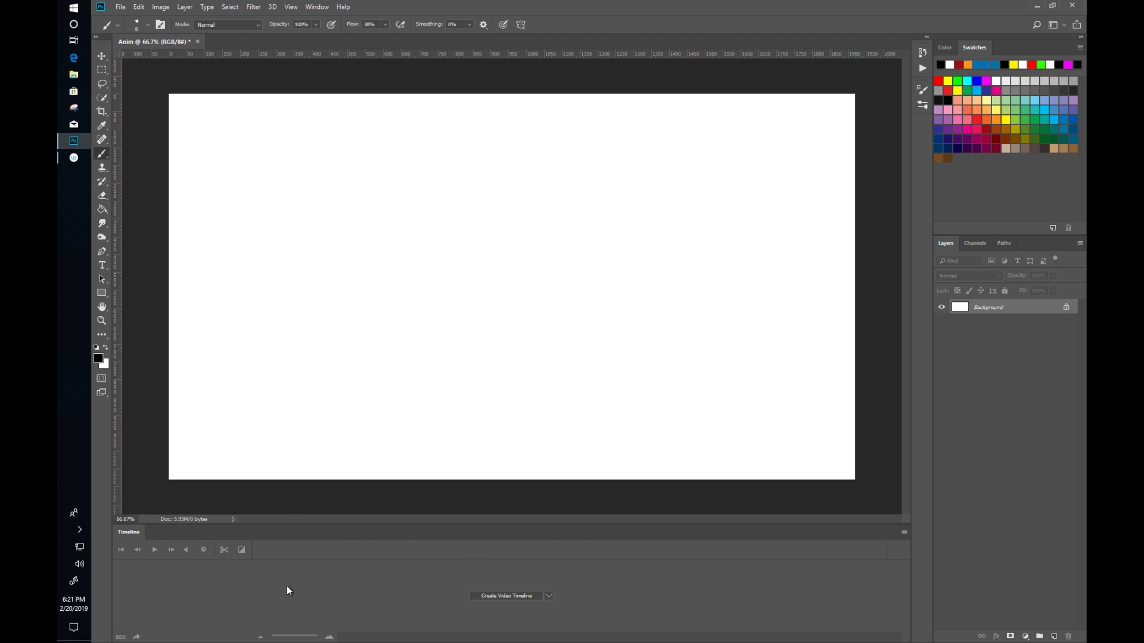
mouse_move(553, 560)
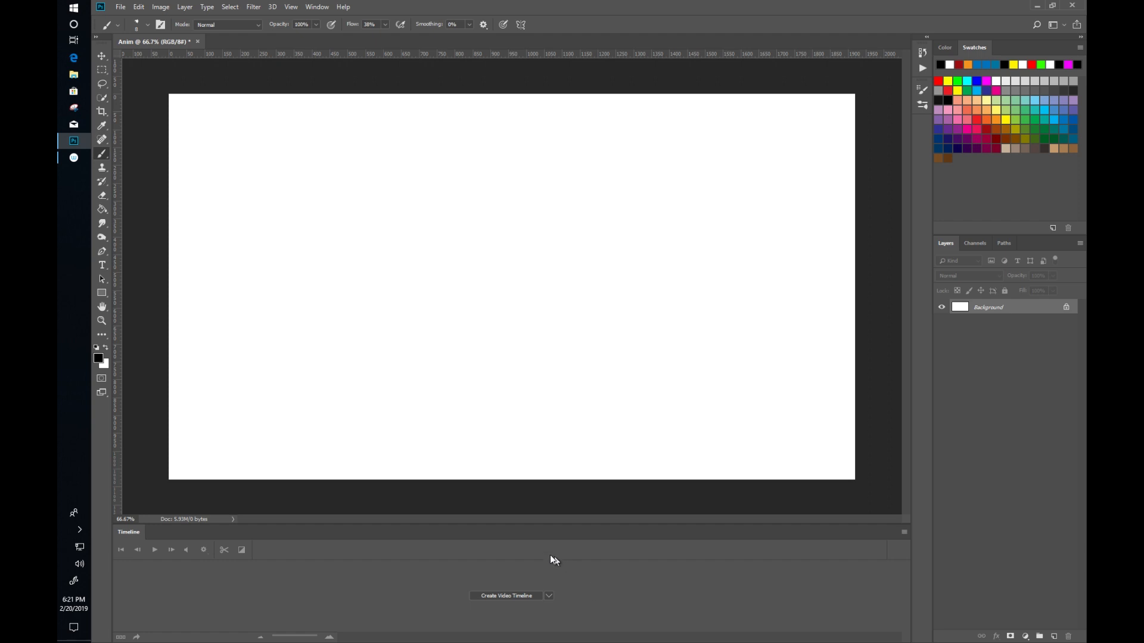
mouse_move(479, 617)
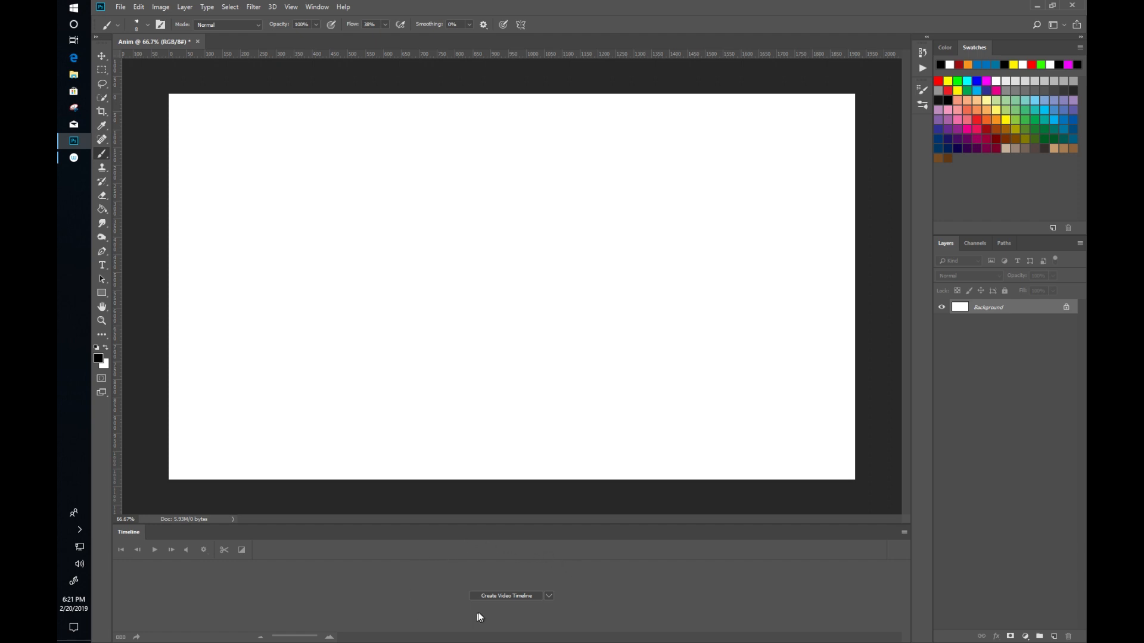
mouse_move(518, 599)
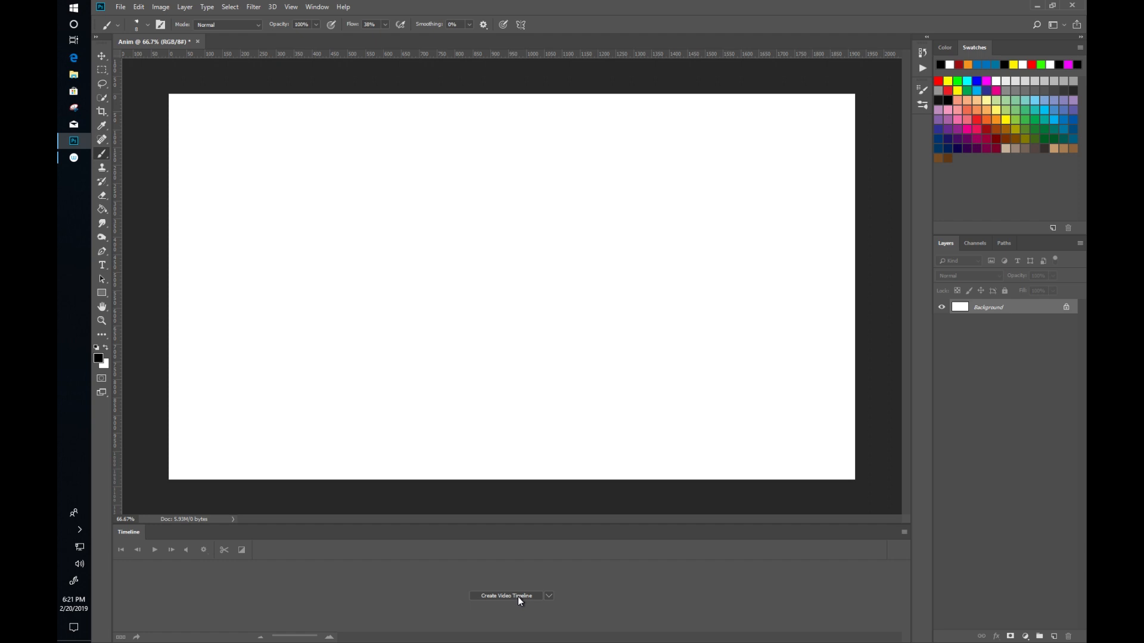
Create a video timeline so Layer 0 becomes a five-second video track
left_click(505, 596)
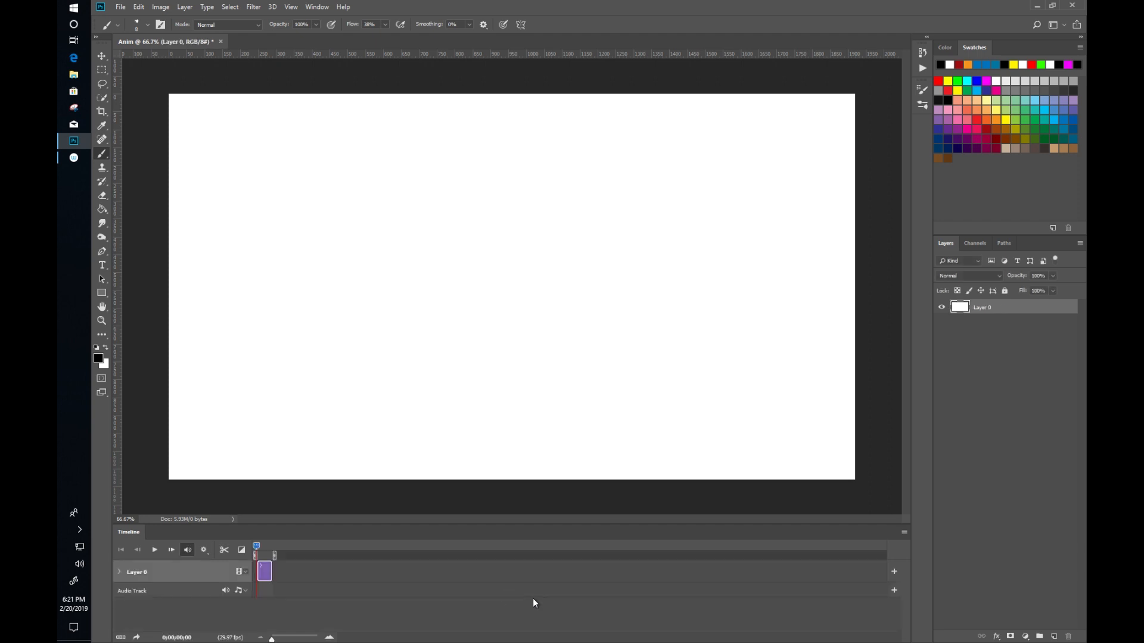
mouse_move(226, 533)
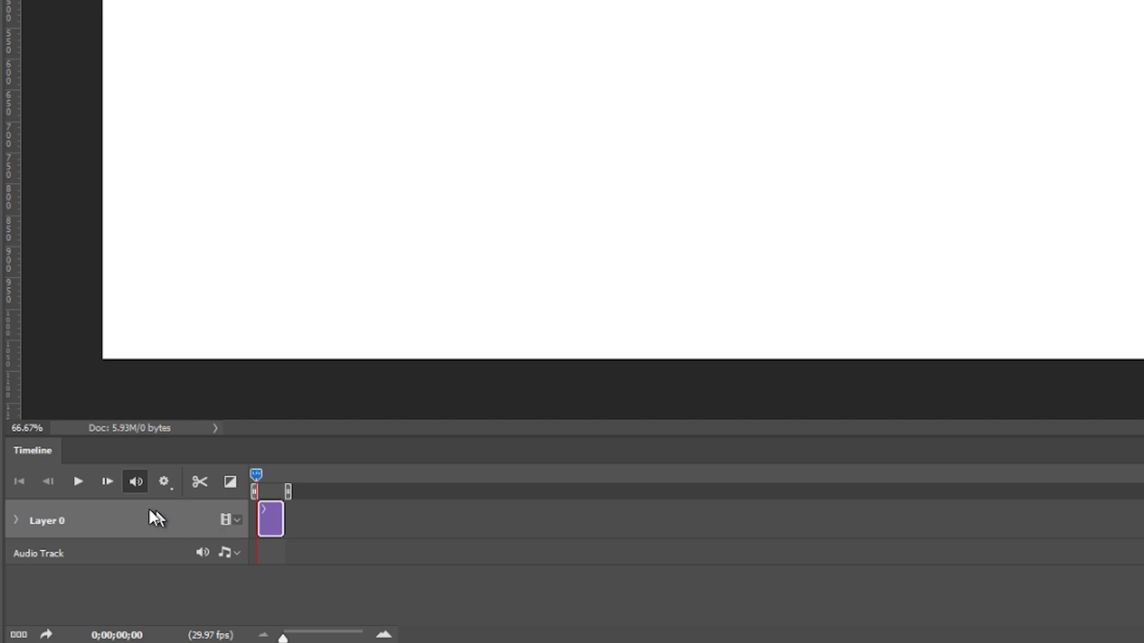
mouse_move(226, 533)
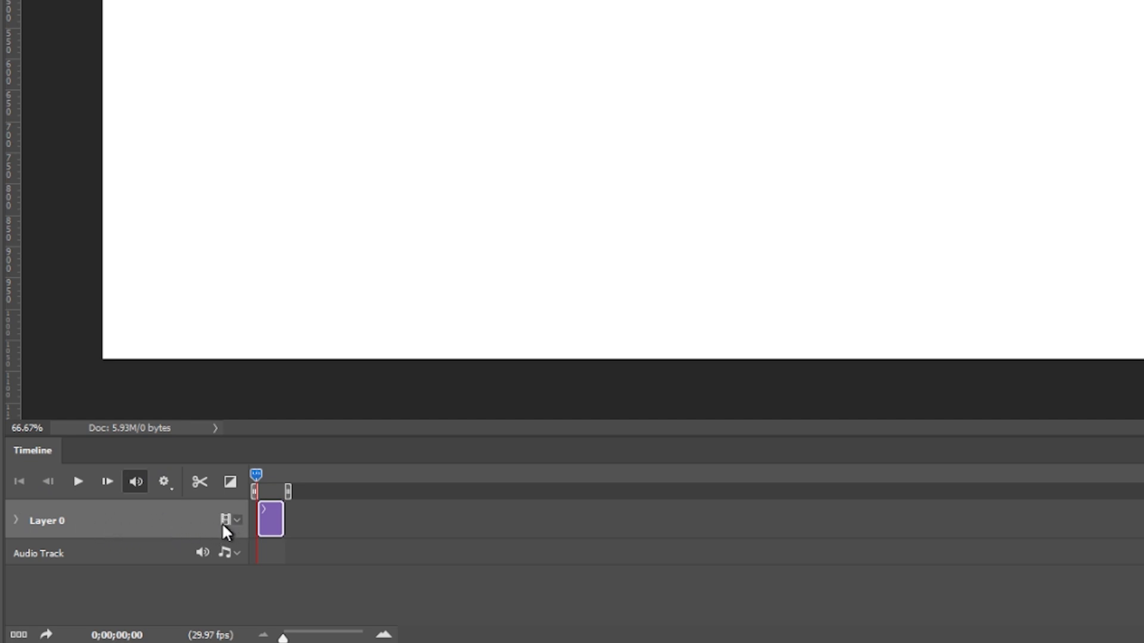
mouse_move(326, 583)
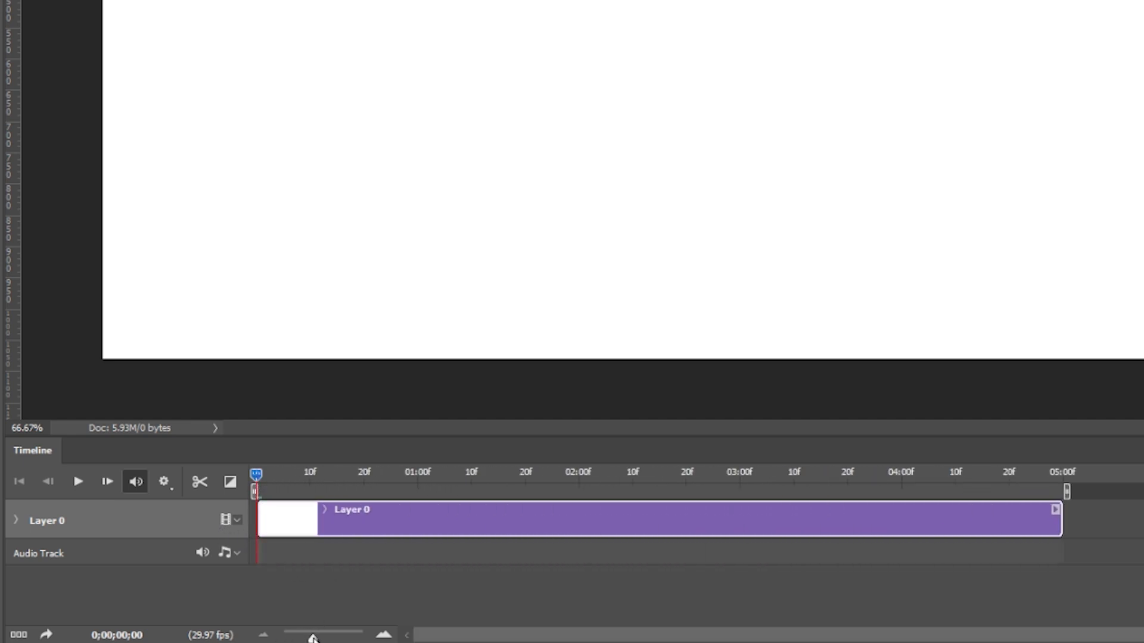
mouse_move(1065, 485)
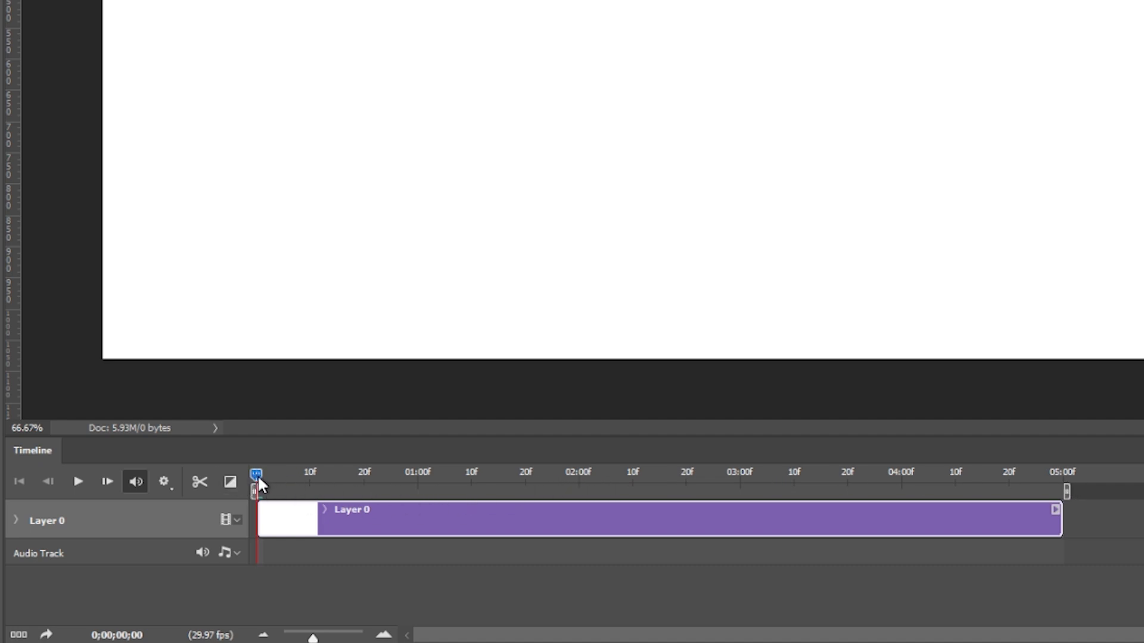
mouse_move(171, 632)
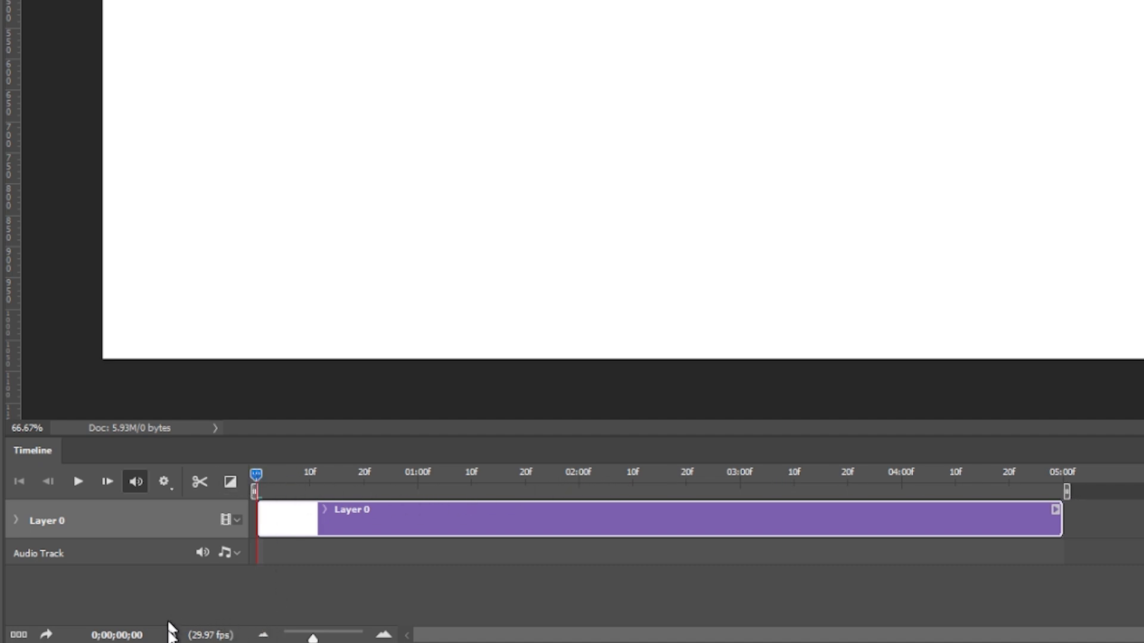
mouse_move(212, 623)
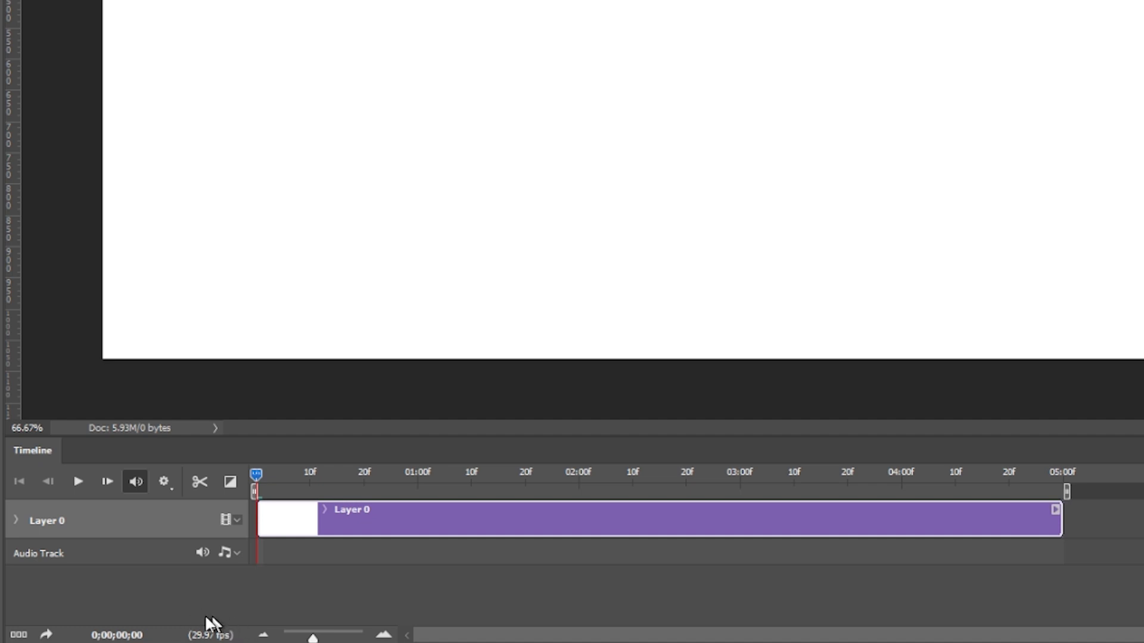
mouse_move(230, 629)
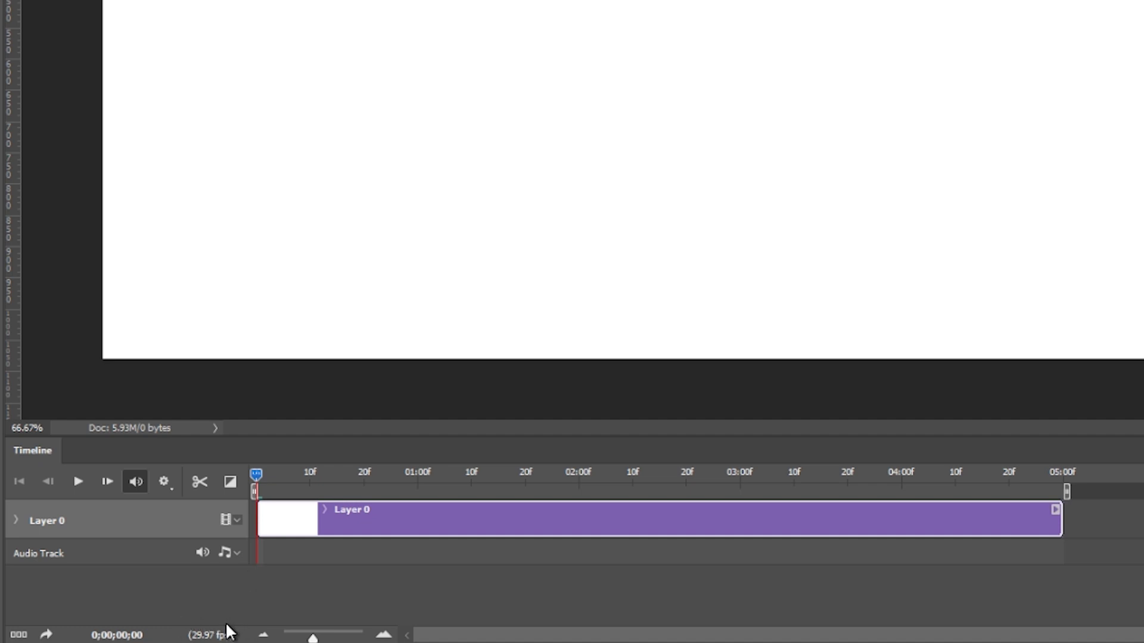
mouse_move(176, 635)
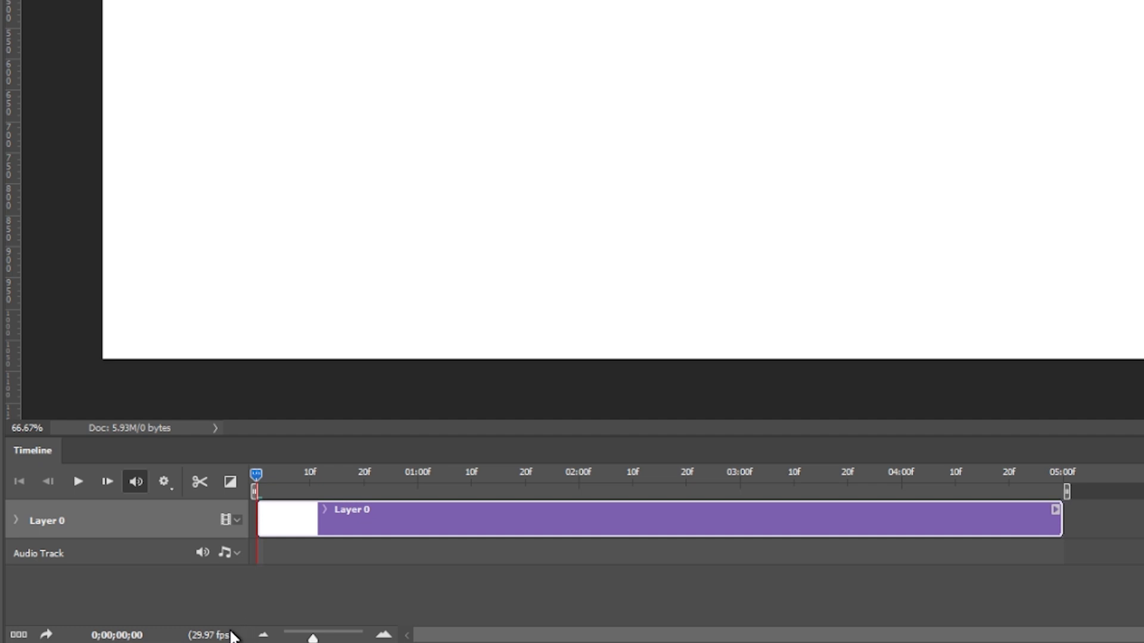
mouse_move(241, 622)
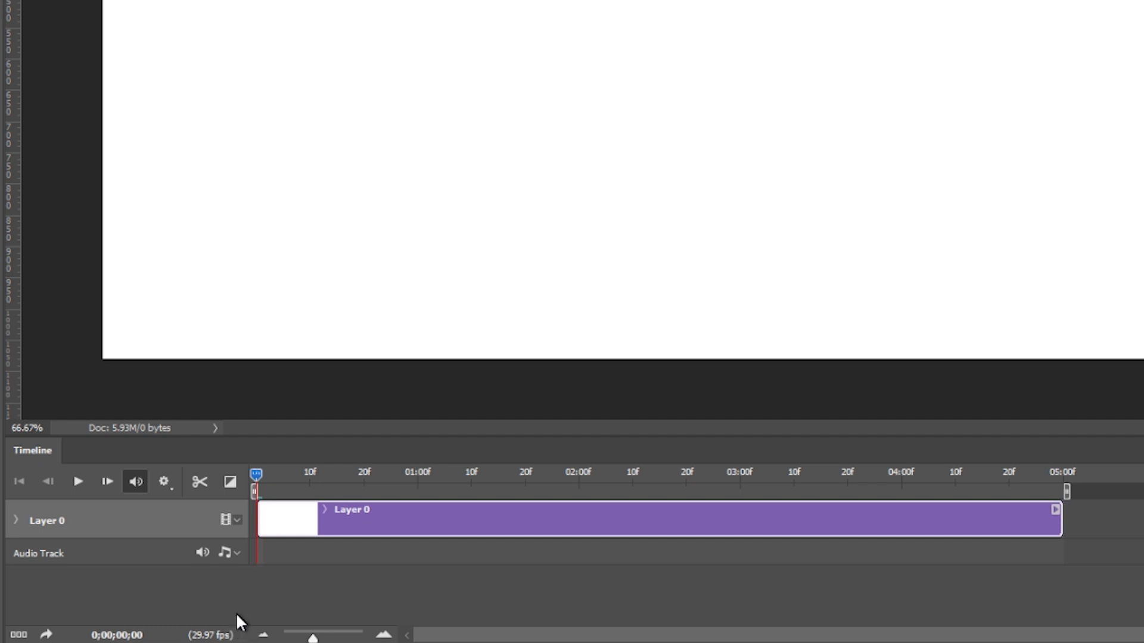
mouse_move(245, 636)
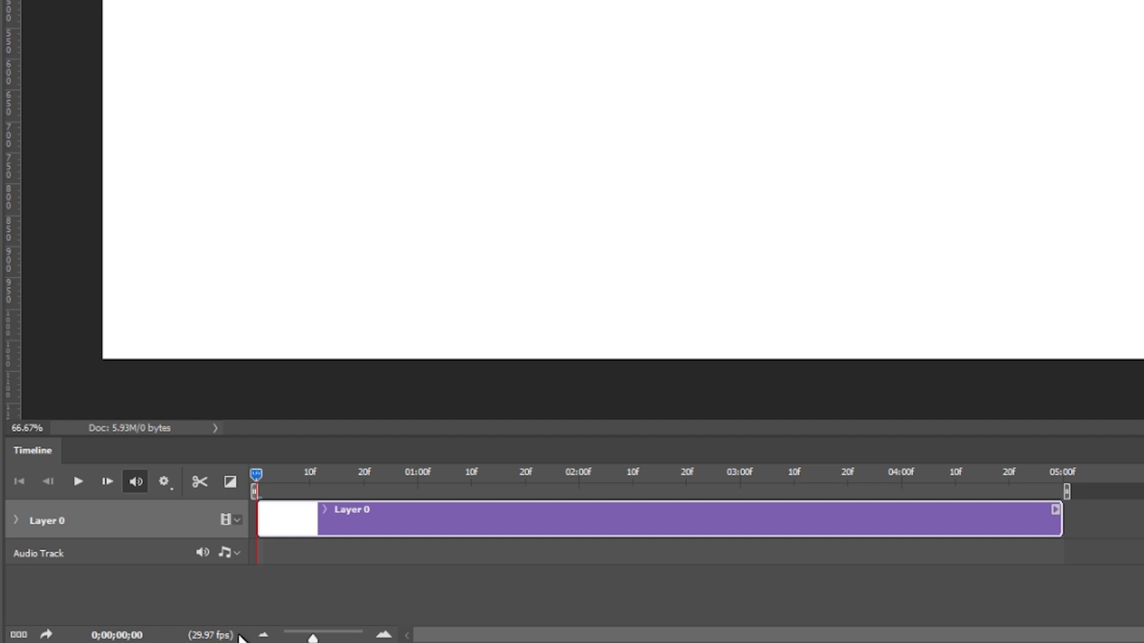
mouse_move(220, 623)
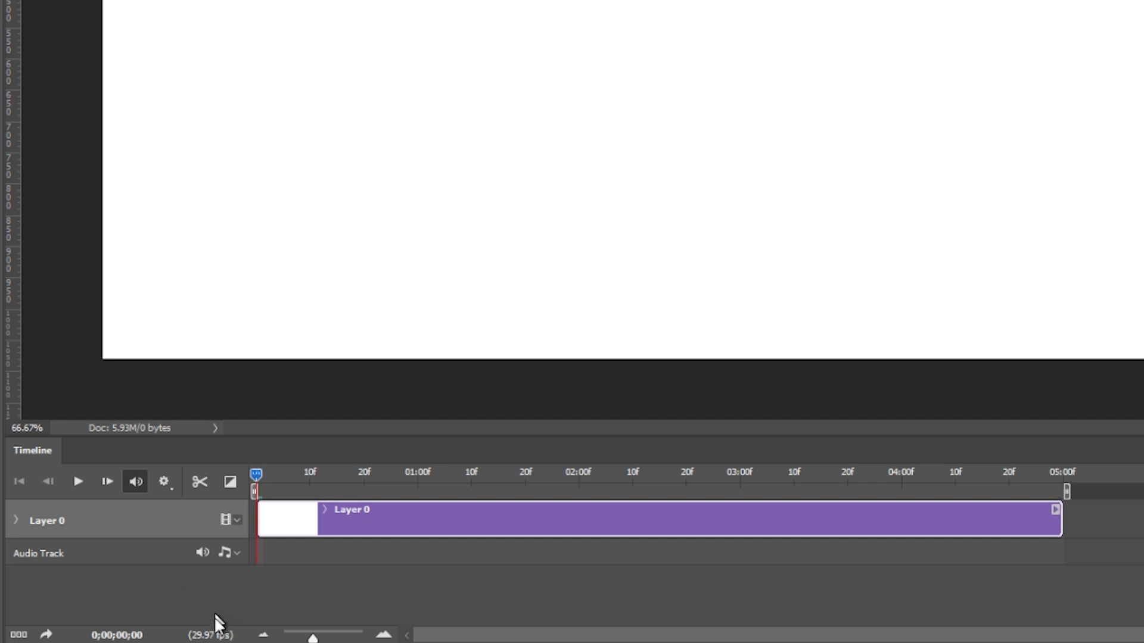
mouse_move(297, 602)
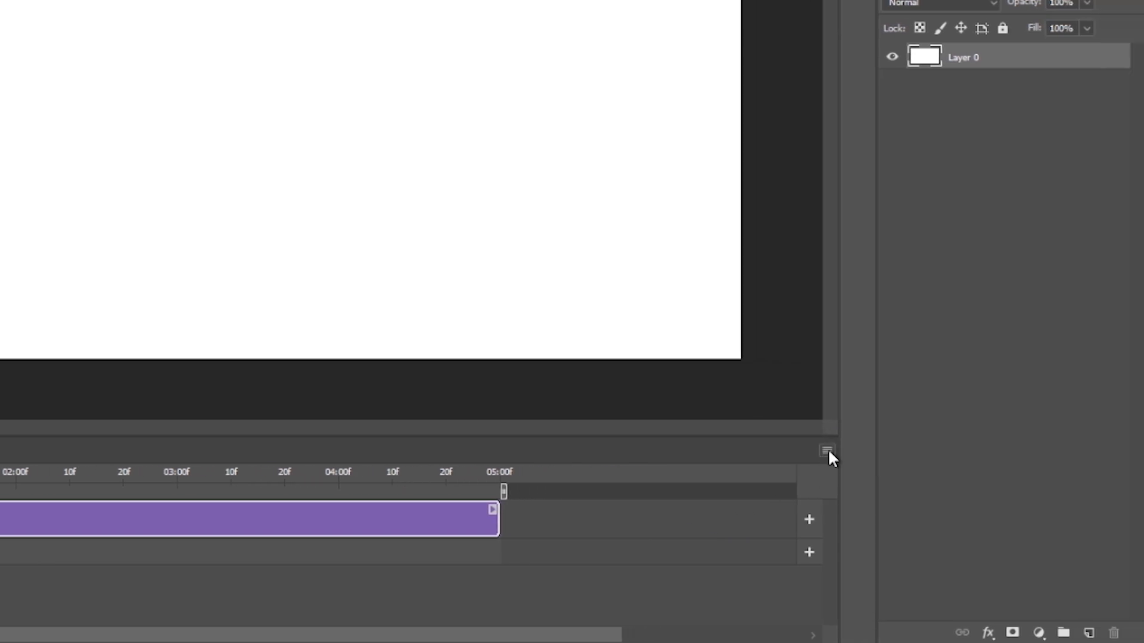
Set the timeline frame rate to 12 fps via the Timeline panel menu
left_click(826, 451)
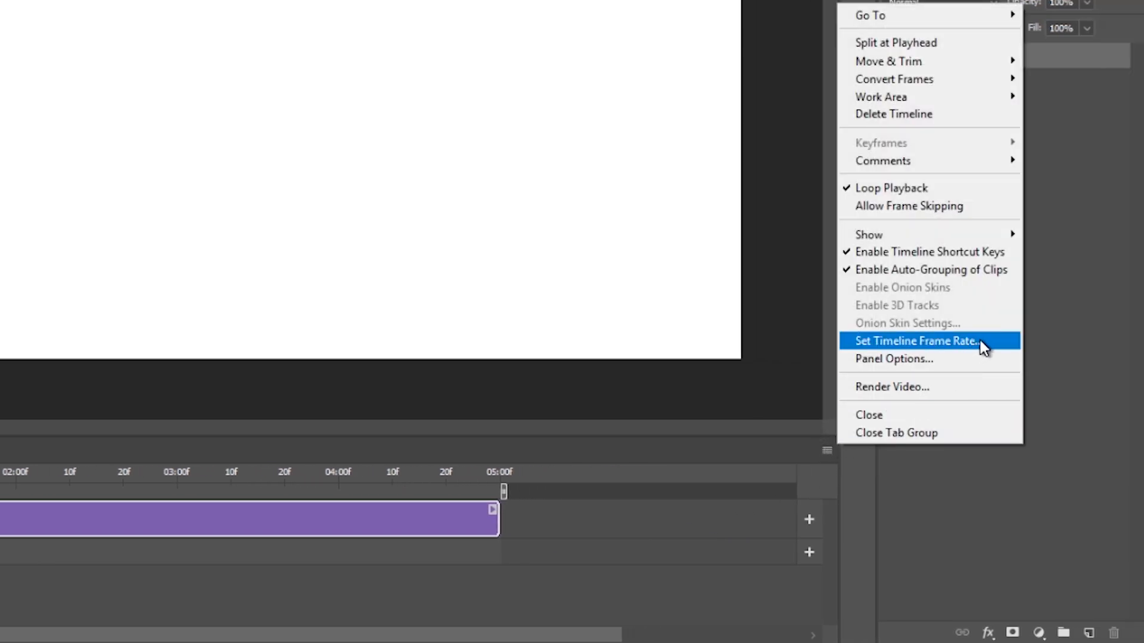
left_click(915, 341)
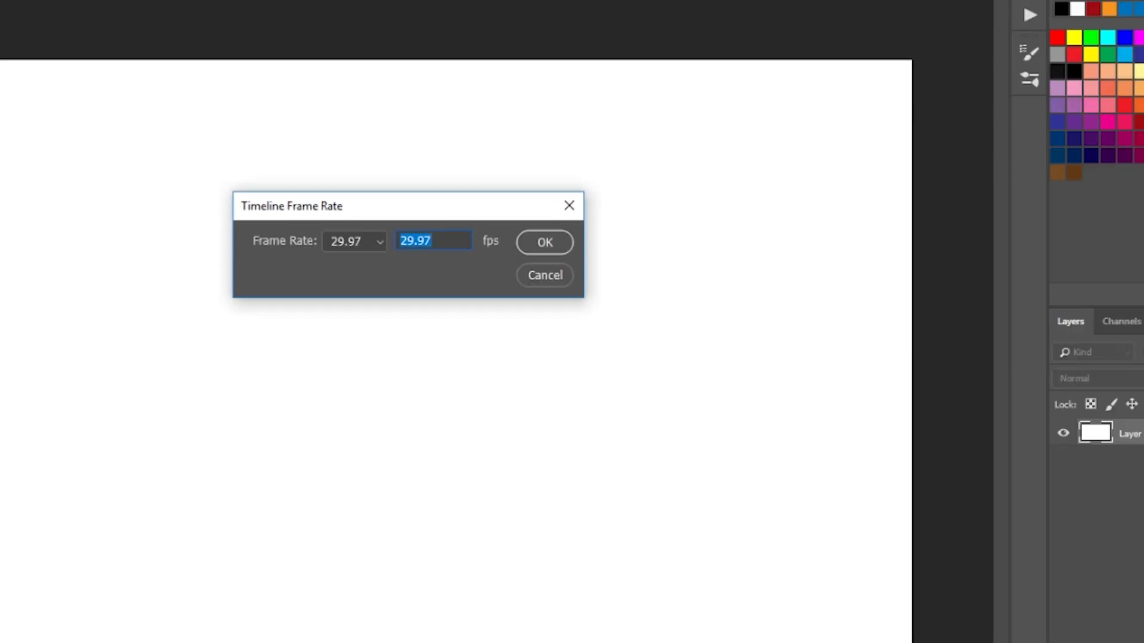
type("12")
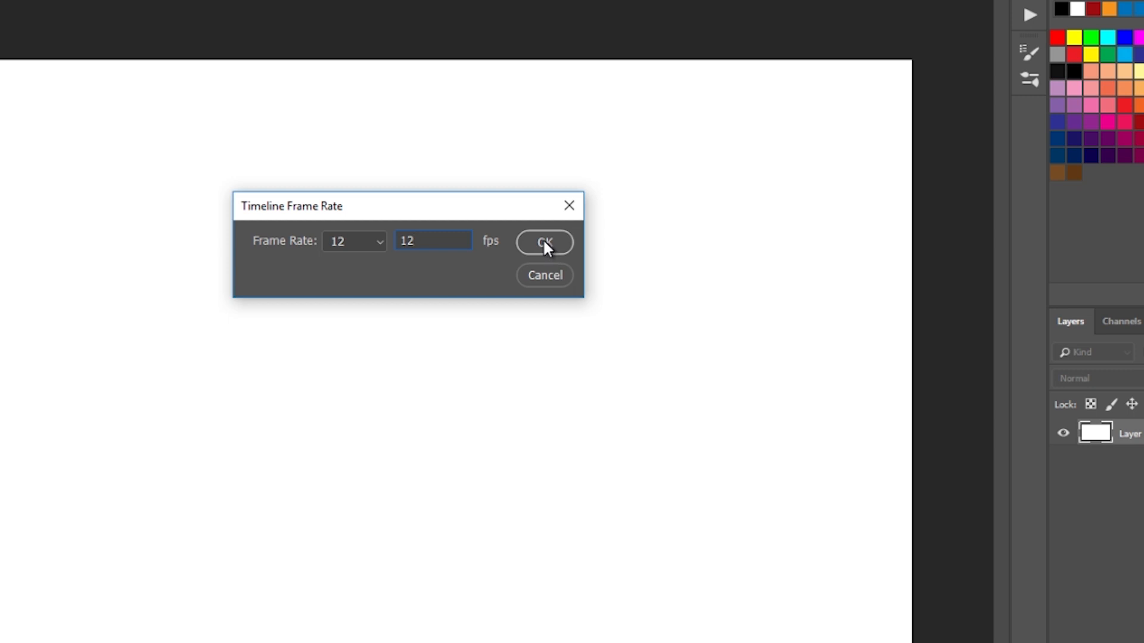
left_click(543, 241)
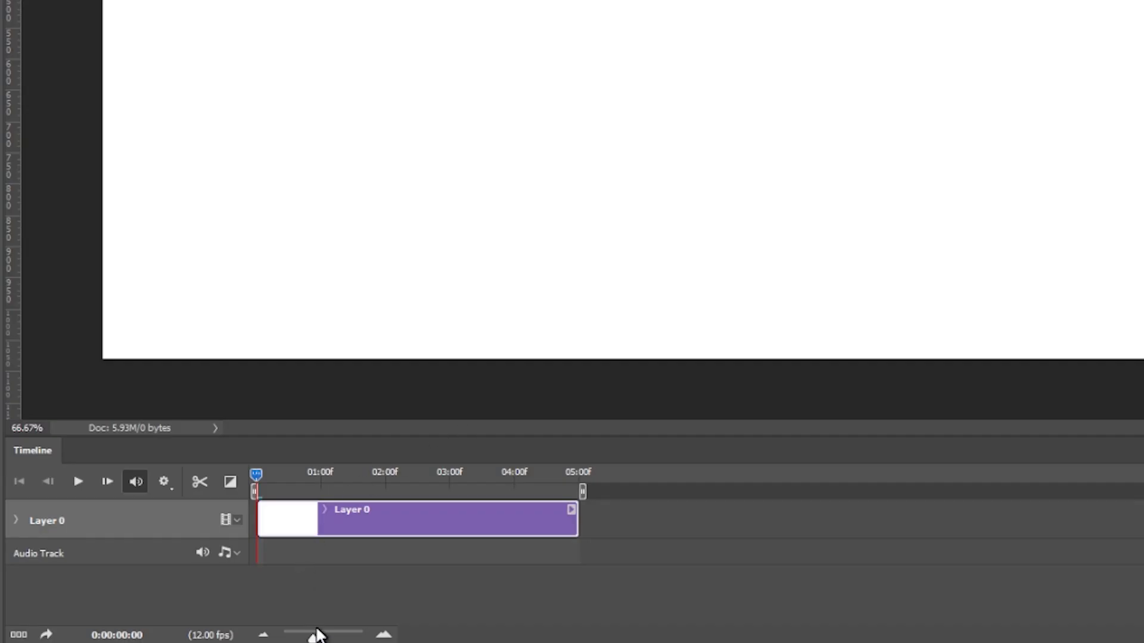
mouse_move(312, 637)
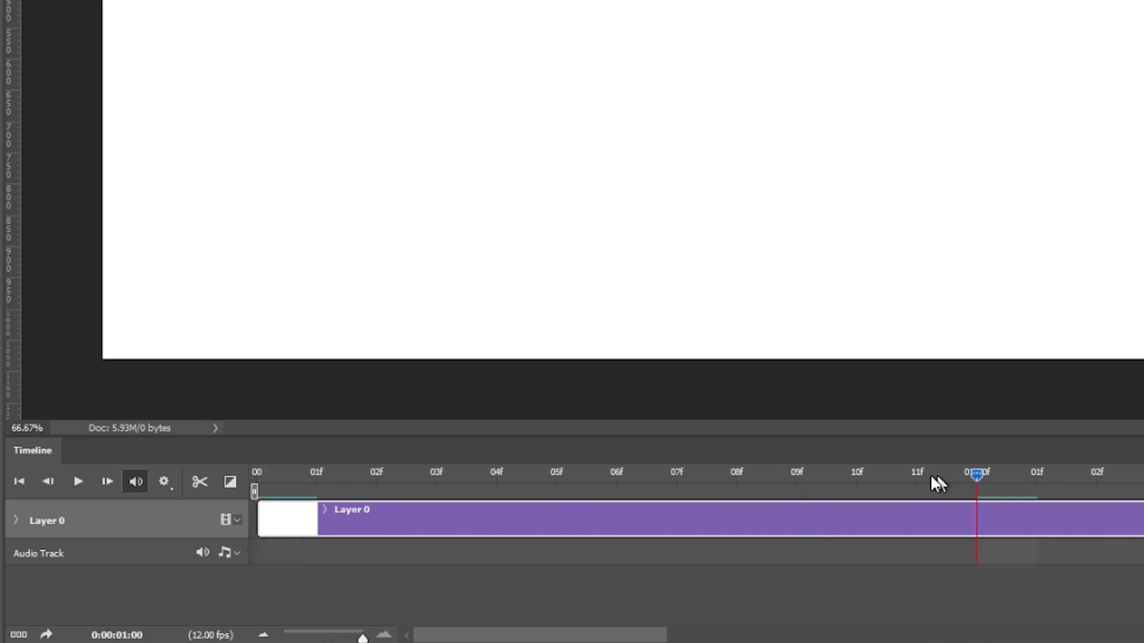
mouse_move(365, 485)
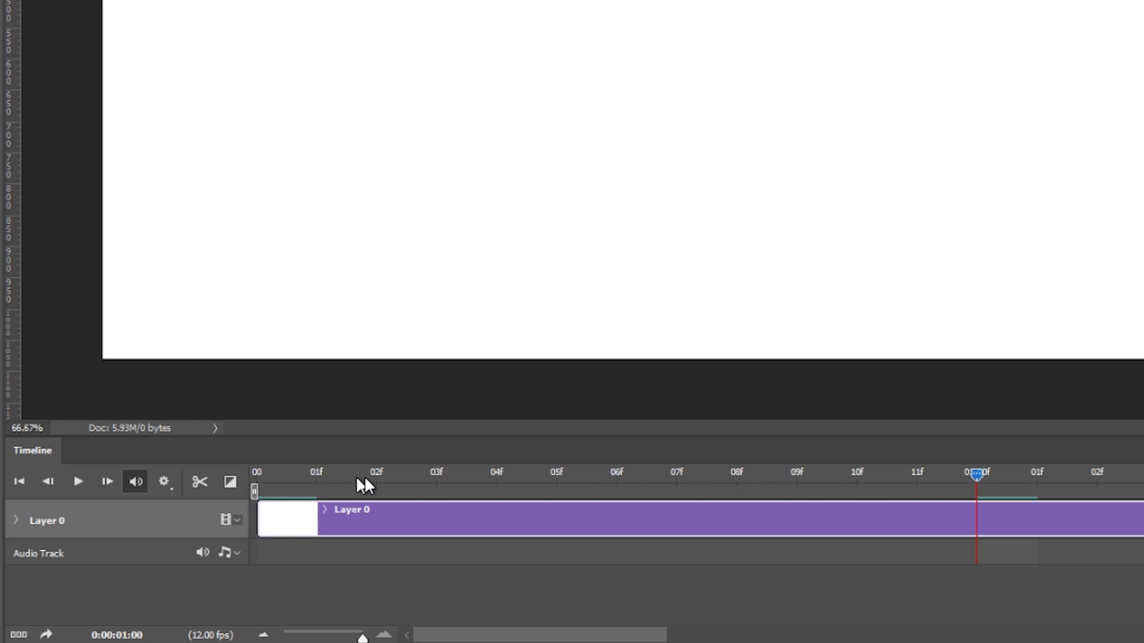
mouse_move(959, 478)
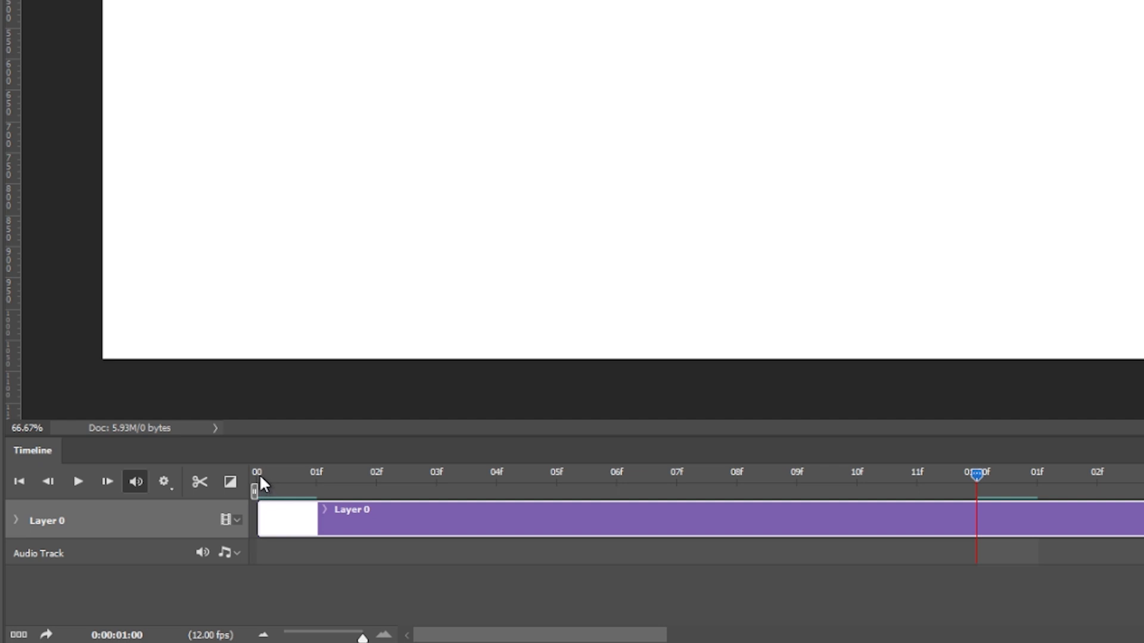
mouse_move(981, 482)
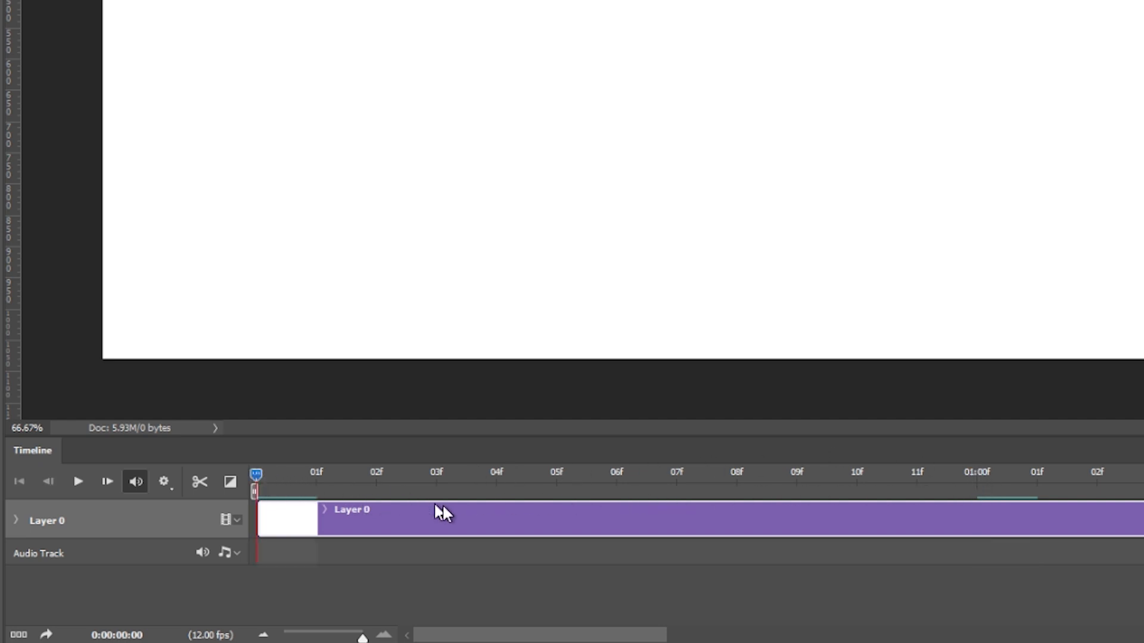
mouse_move(434, 537)
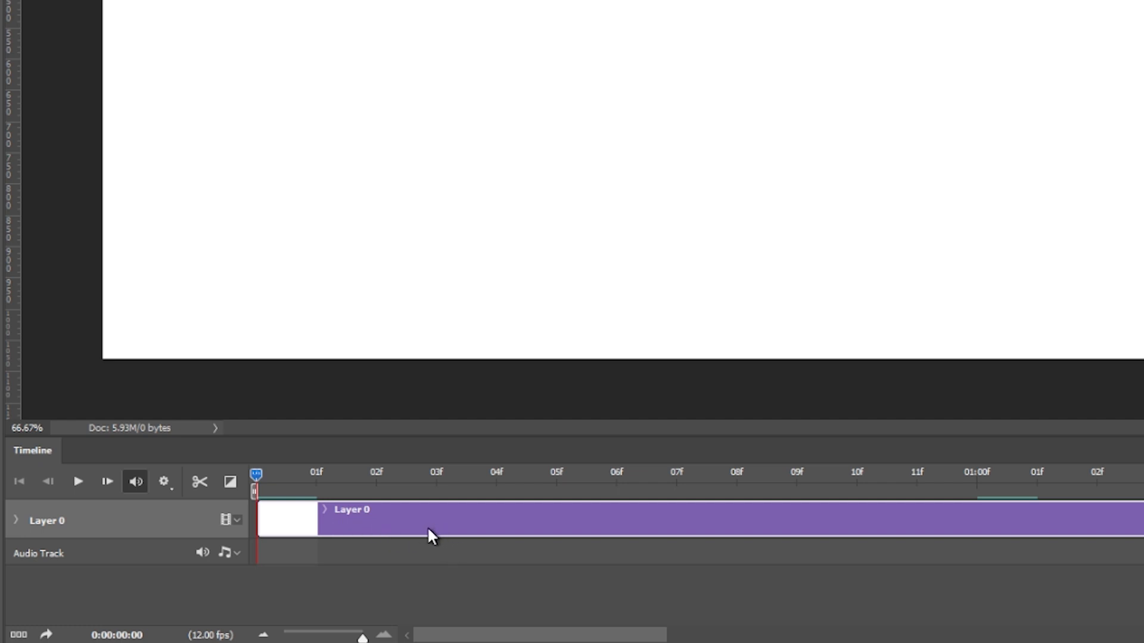
mouse_move(385, 530)
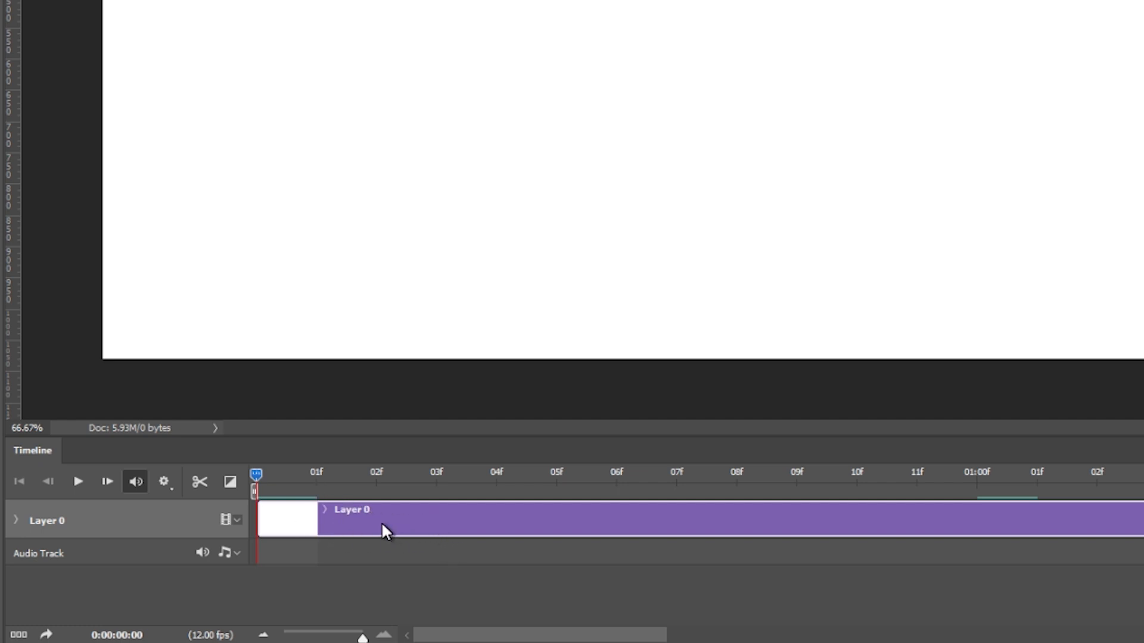
mouse_move(671, 534)
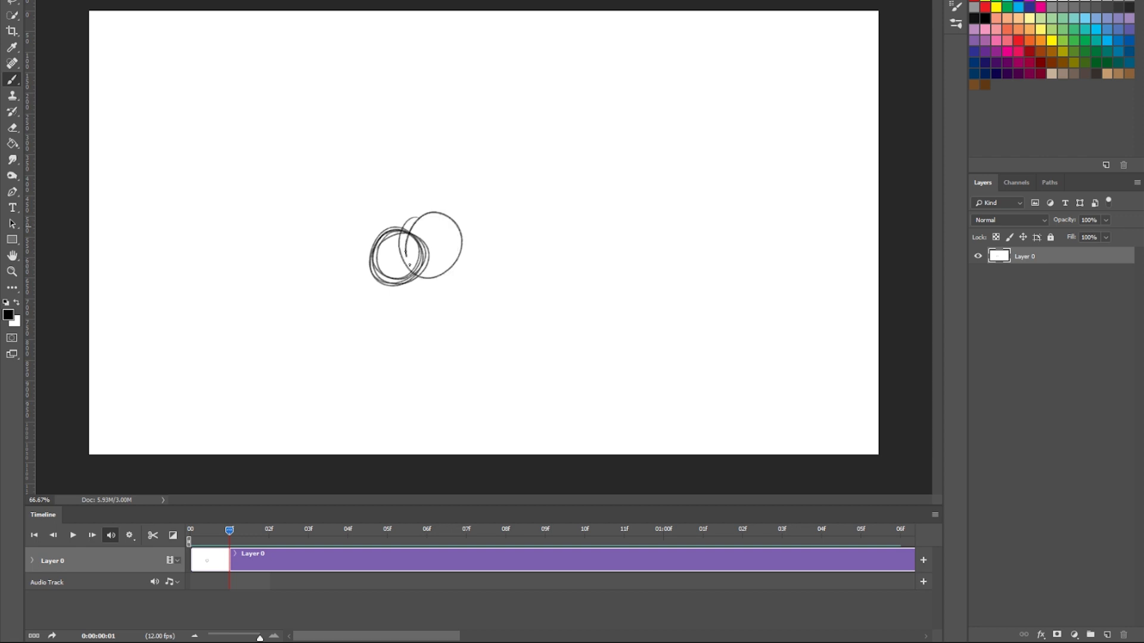
Move the playhead along the timeline between frames while sketching test circles
left_click(348, 529)
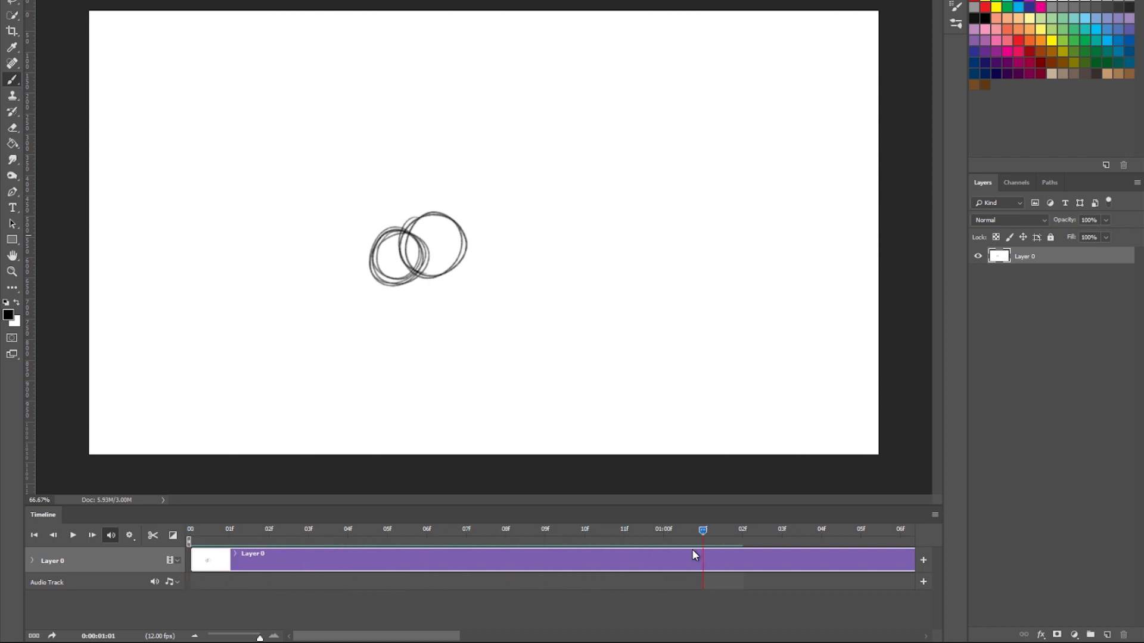
left_click(229, 529)
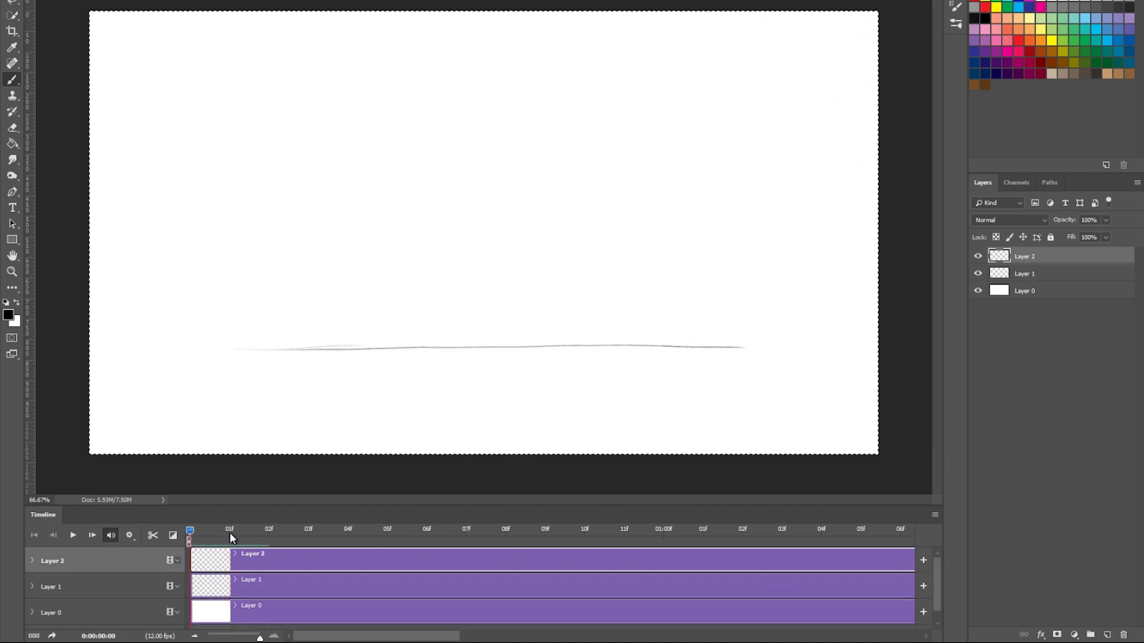
Return to frame 0 and rename the three video layers guide, ground and white
left_click(230, 529)
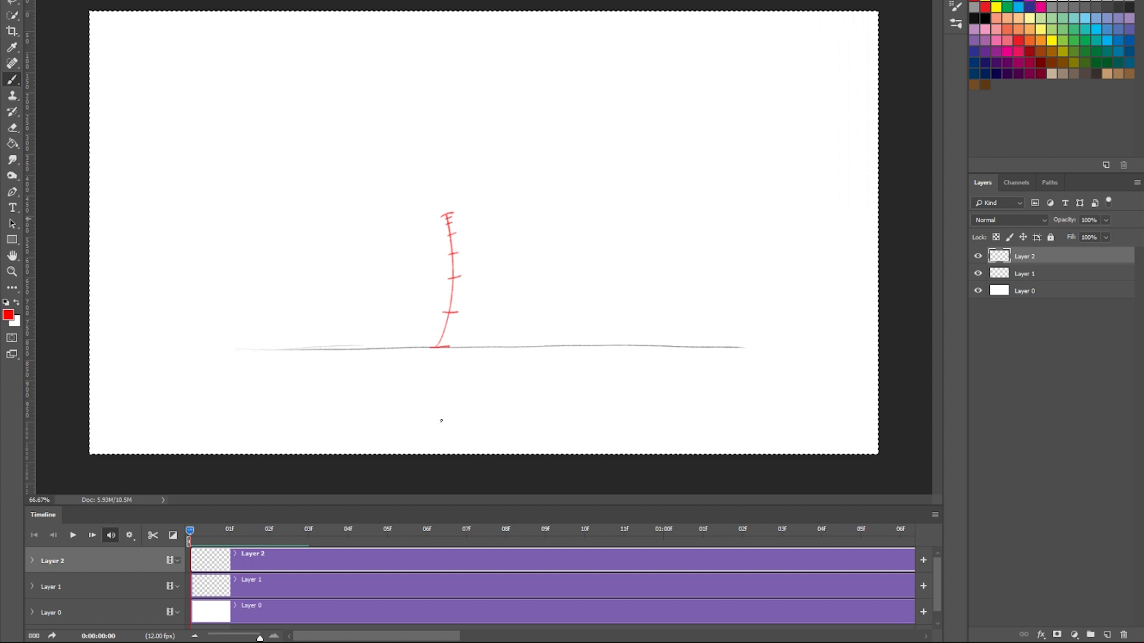
double_click(1025, 255)
type("guide")
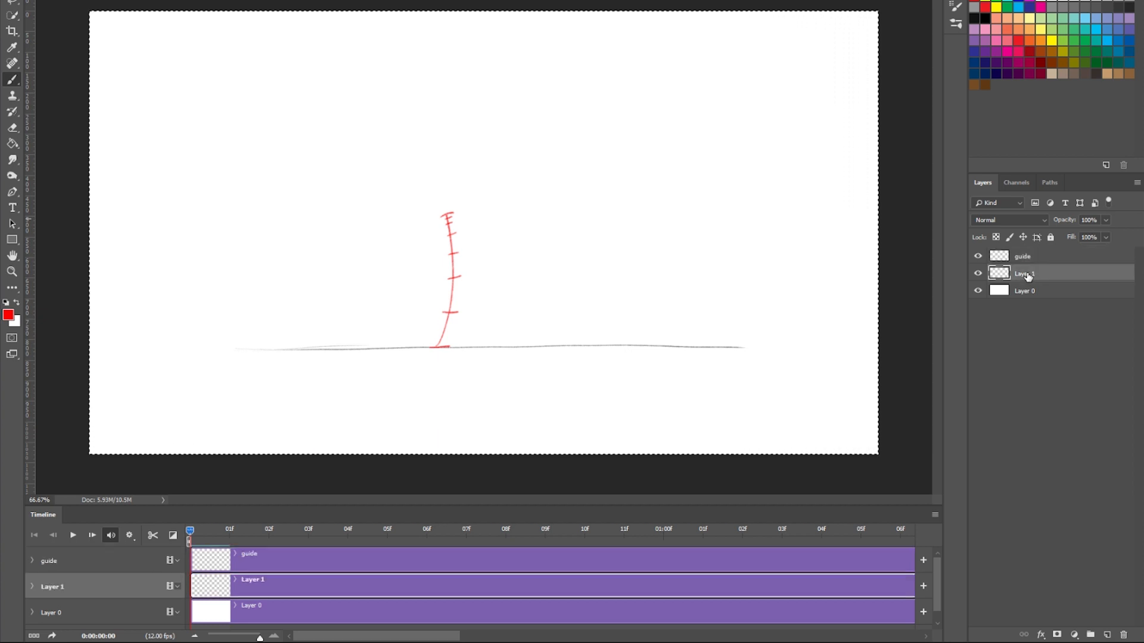
double_click(1025, 273)
type("ground")
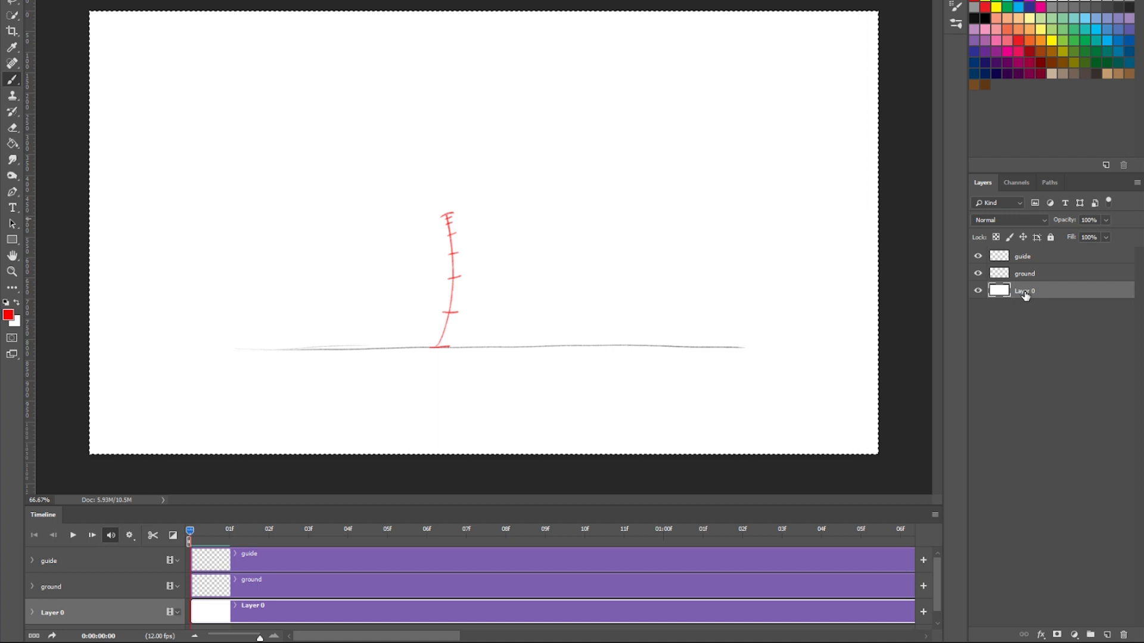
double_click(1025, 291)
type("white")
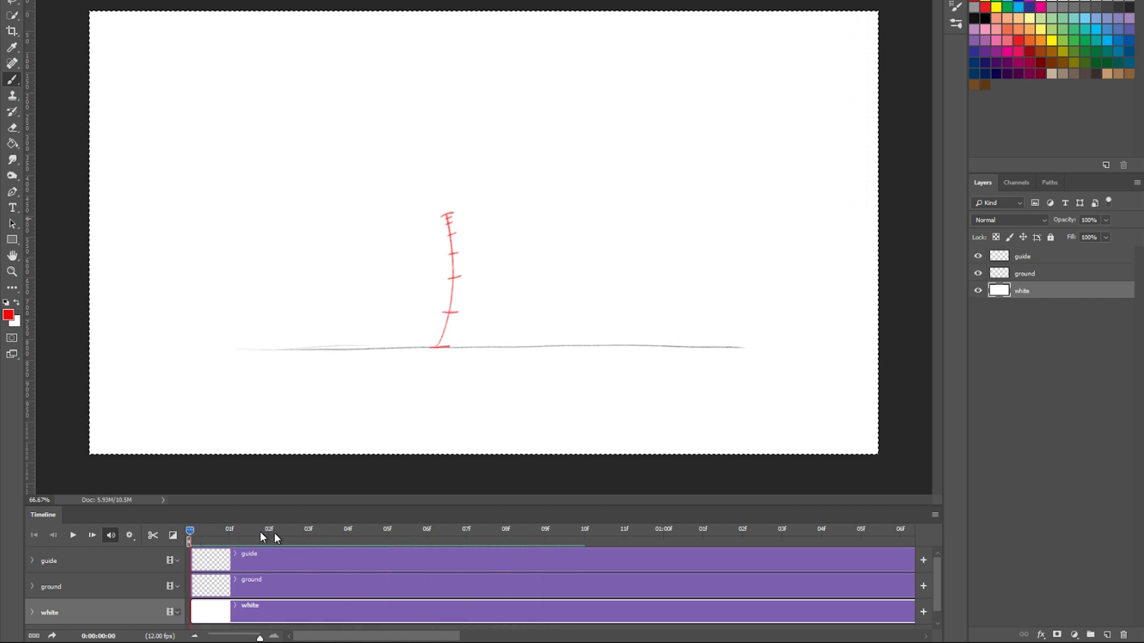
mouse_move(169, 567)
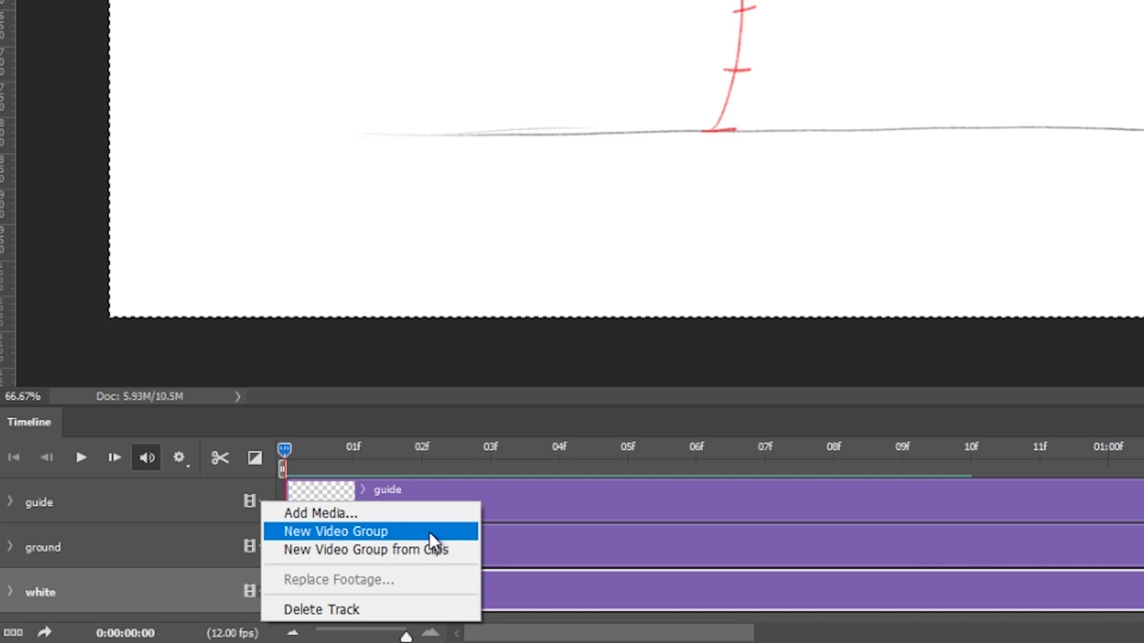
Add a new video group above the guide, ground and white layers
left_click(334, 531)
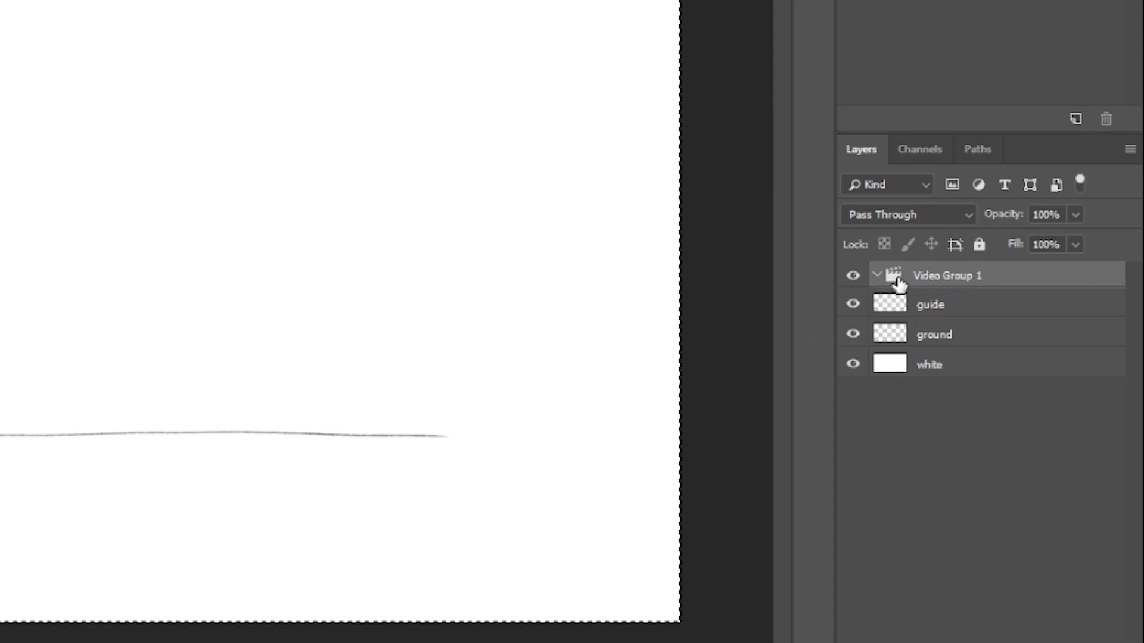
mouse_move(894, 275)
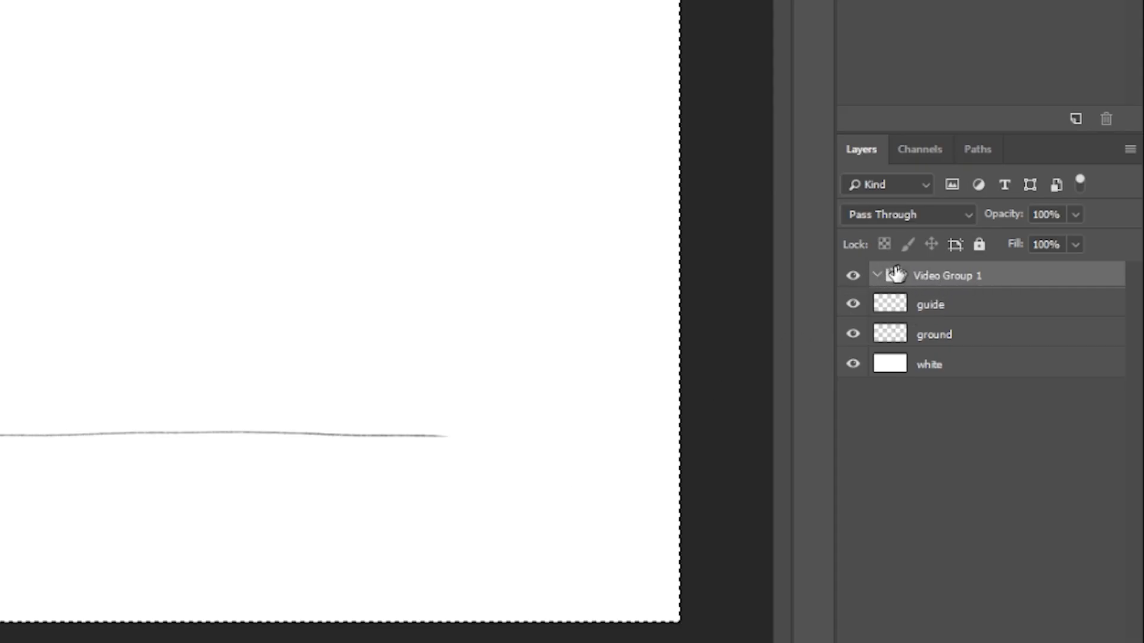
mouse_move(915, 259)
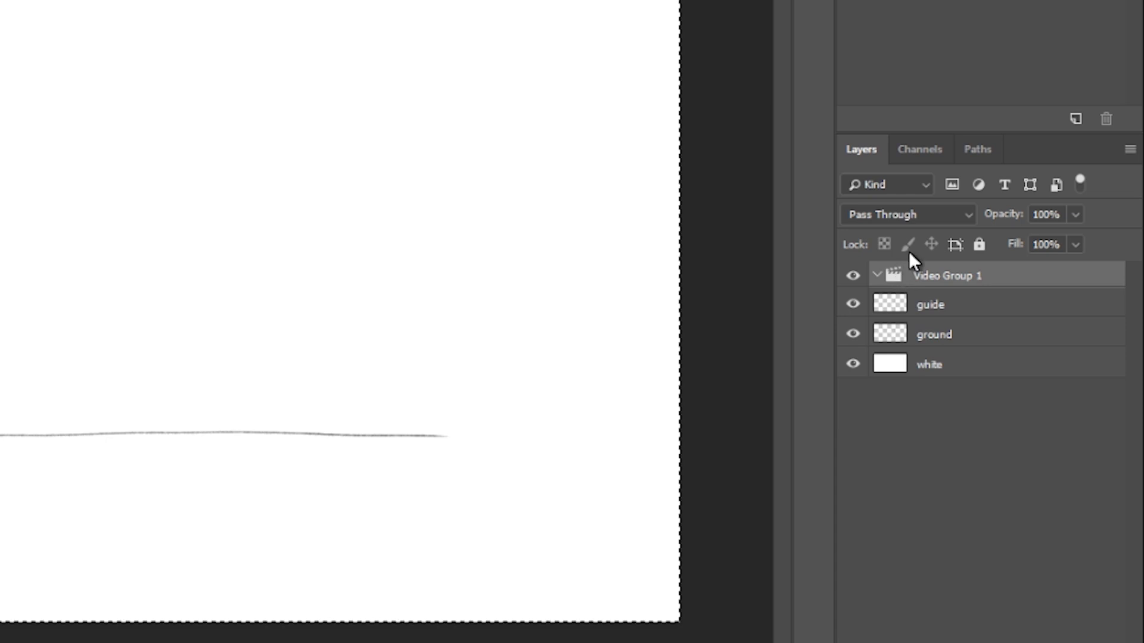
mouse_move(923, 279)
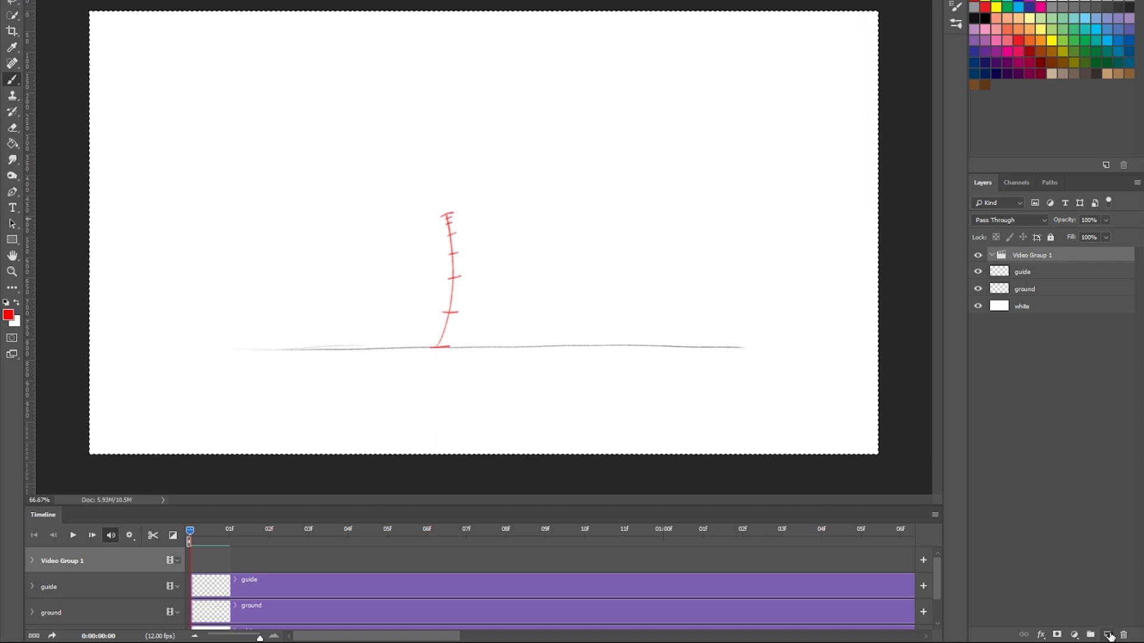
Add a one-frame layer in Video Group 1, draw the smiley ball on frame 0, and advance to frame 1
left_click(1105, 634)
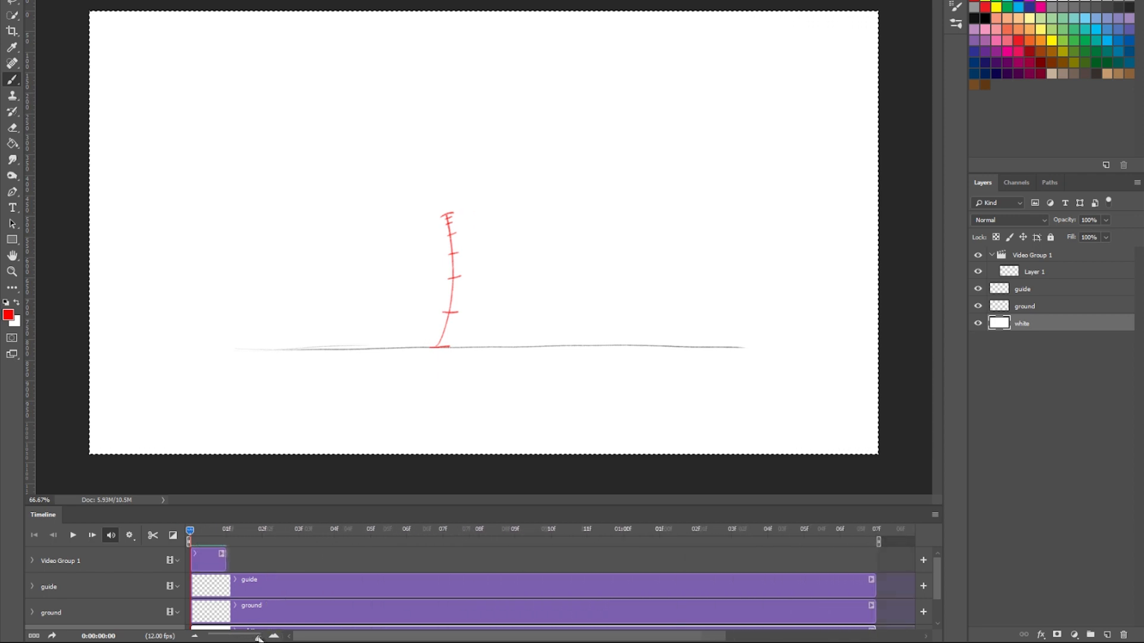
left_click(1034, 272)
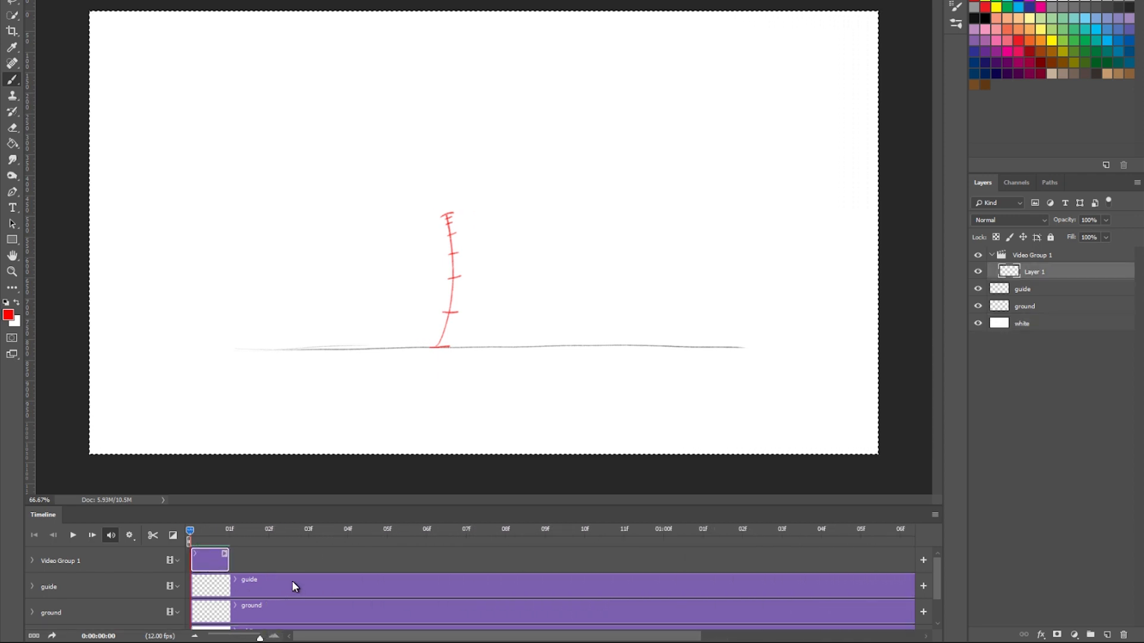
left_click(210, 561)
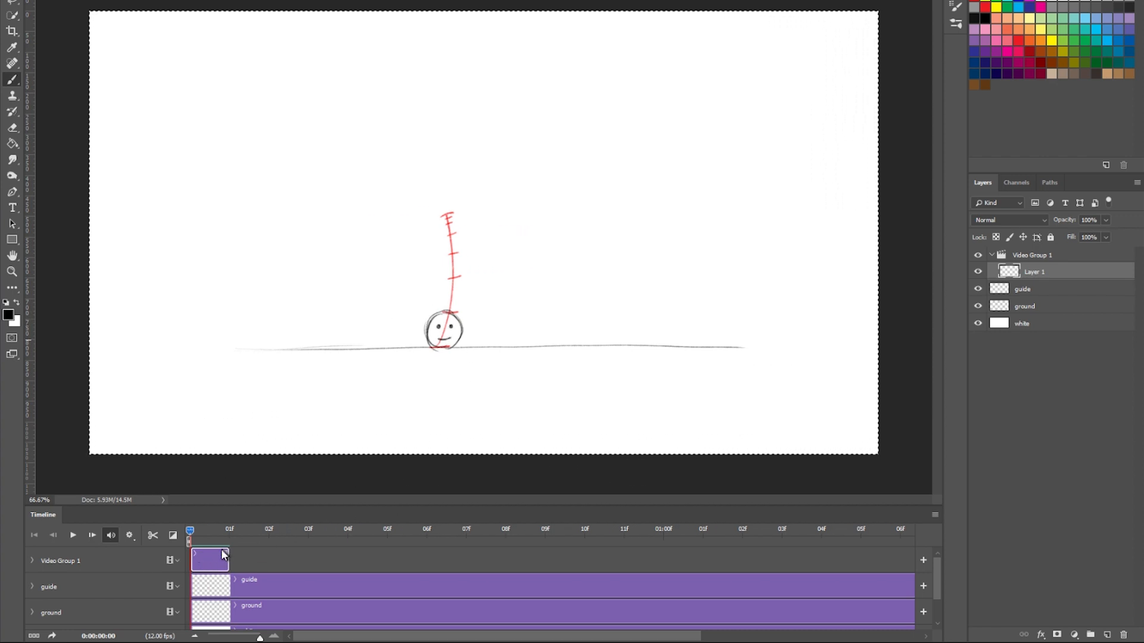
left_click(229, 529)
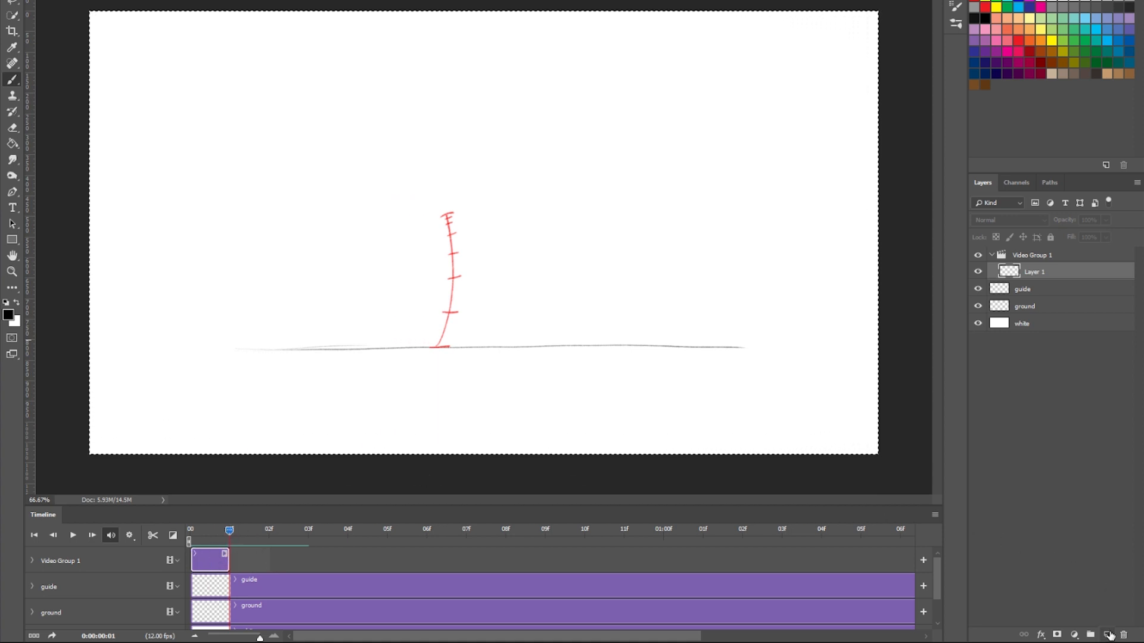
Add a second one-frame Layer 2 after Layer 1 inside the video group
left_click(1109, 634)
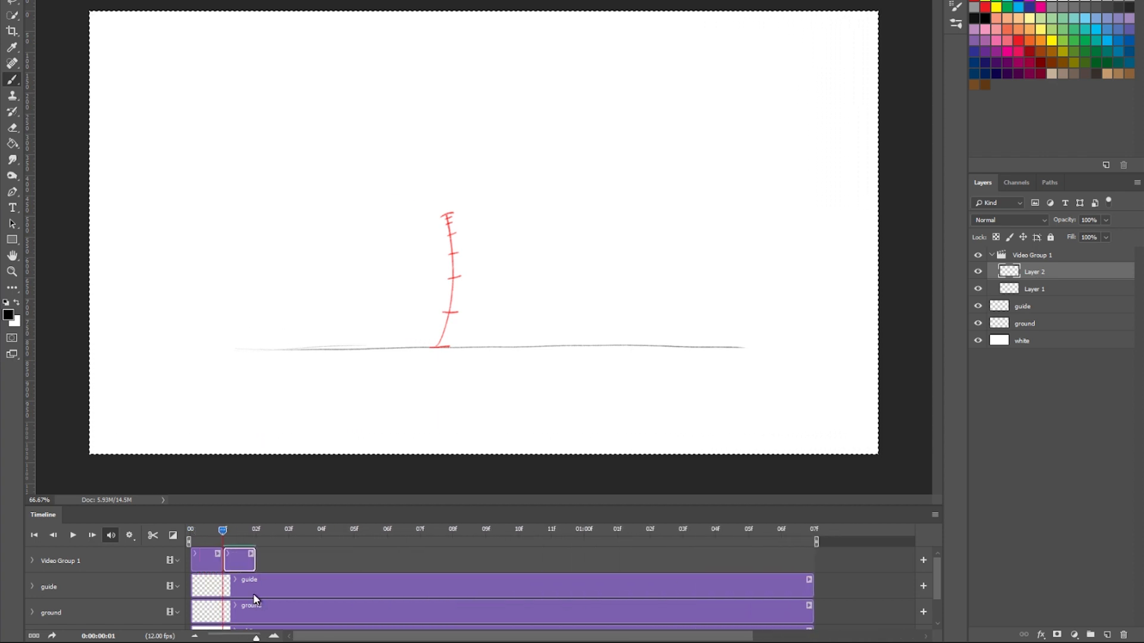
mouse_move(559, 503)
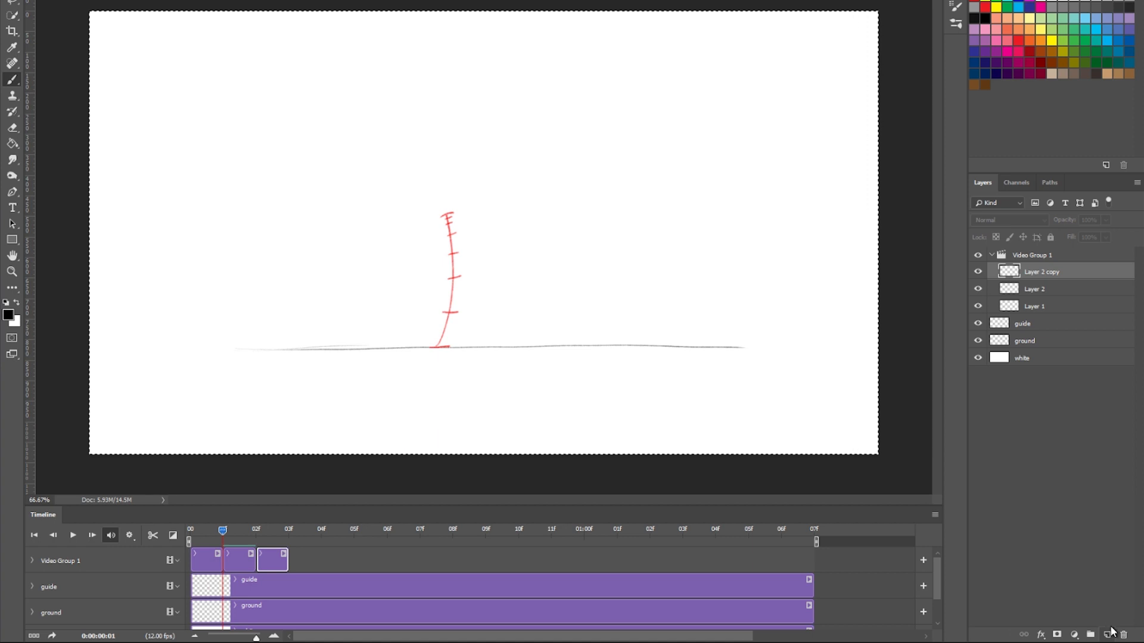
mouse_move(1056, 288)
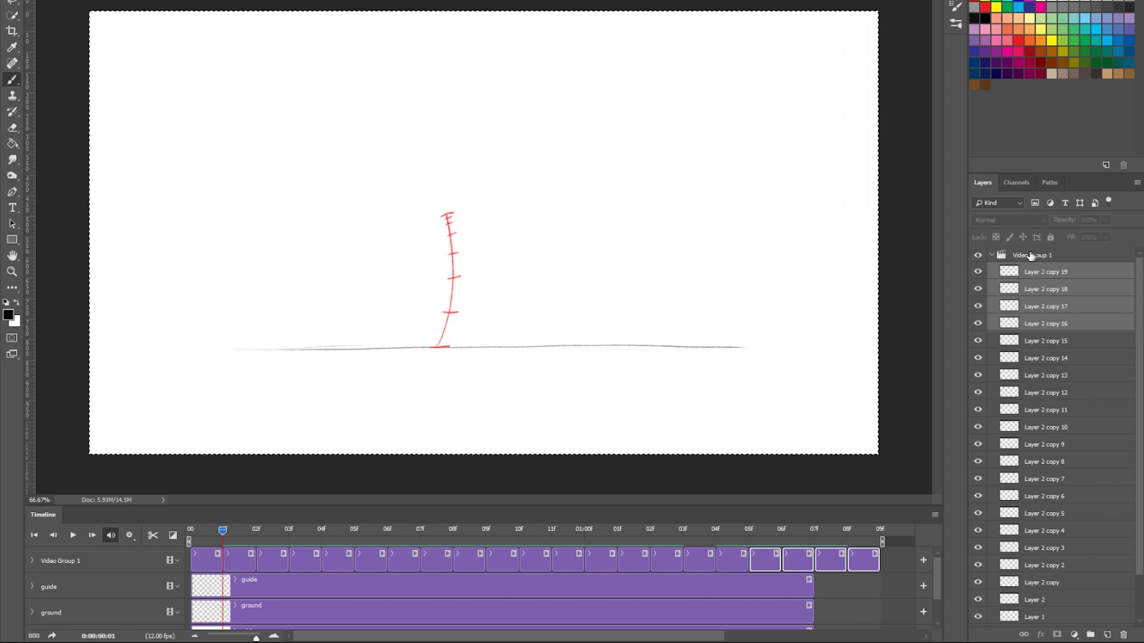
Rename Video Group 1 to 'animation', collapse it, and select the second frame on the timeline
left_click(992, 255)
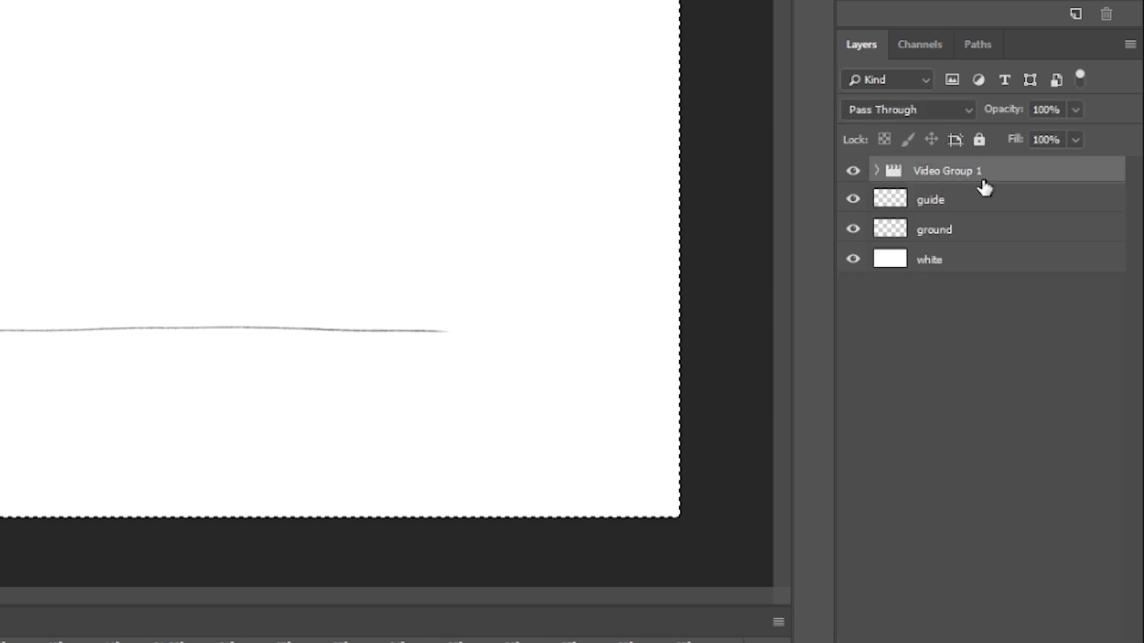
mouse_move(921, 180)
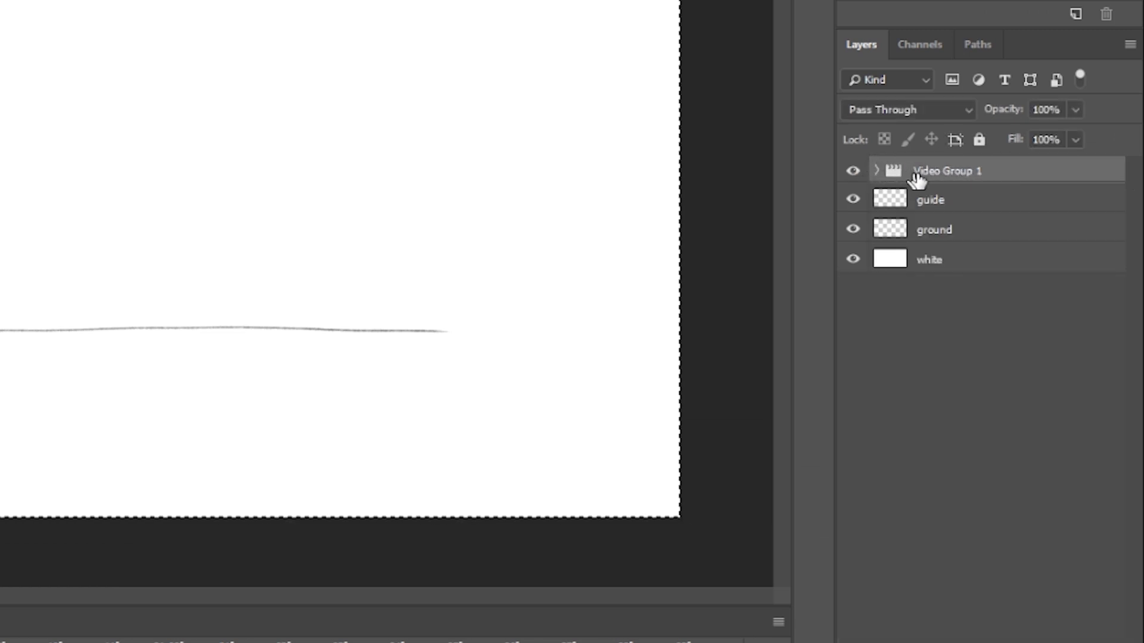
left_click(876, 171)
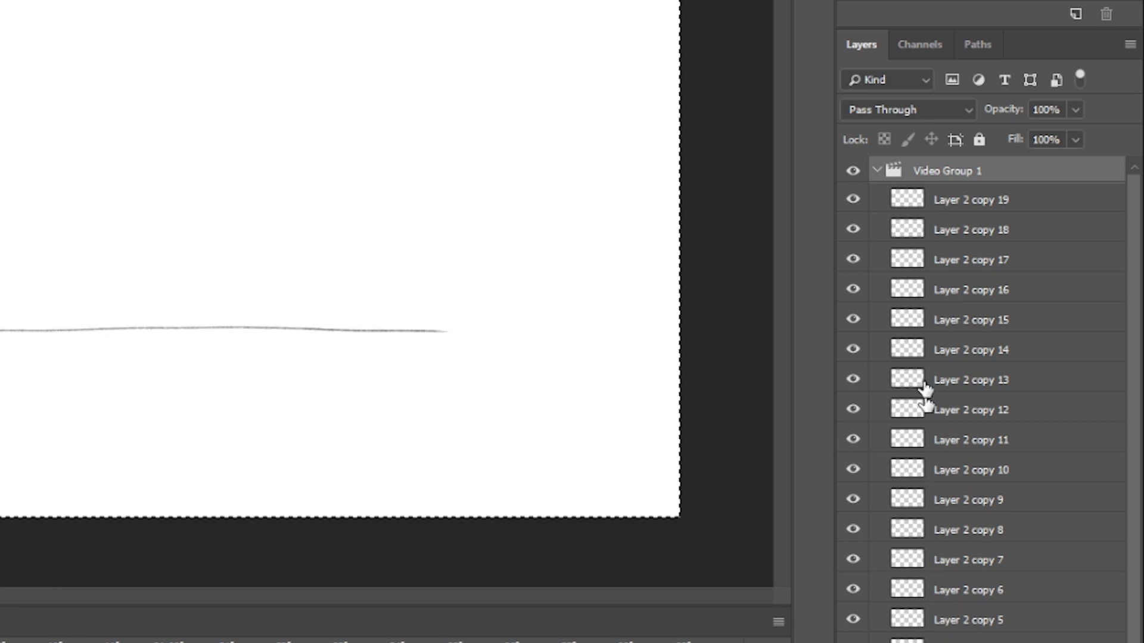
left_click(877, 170)
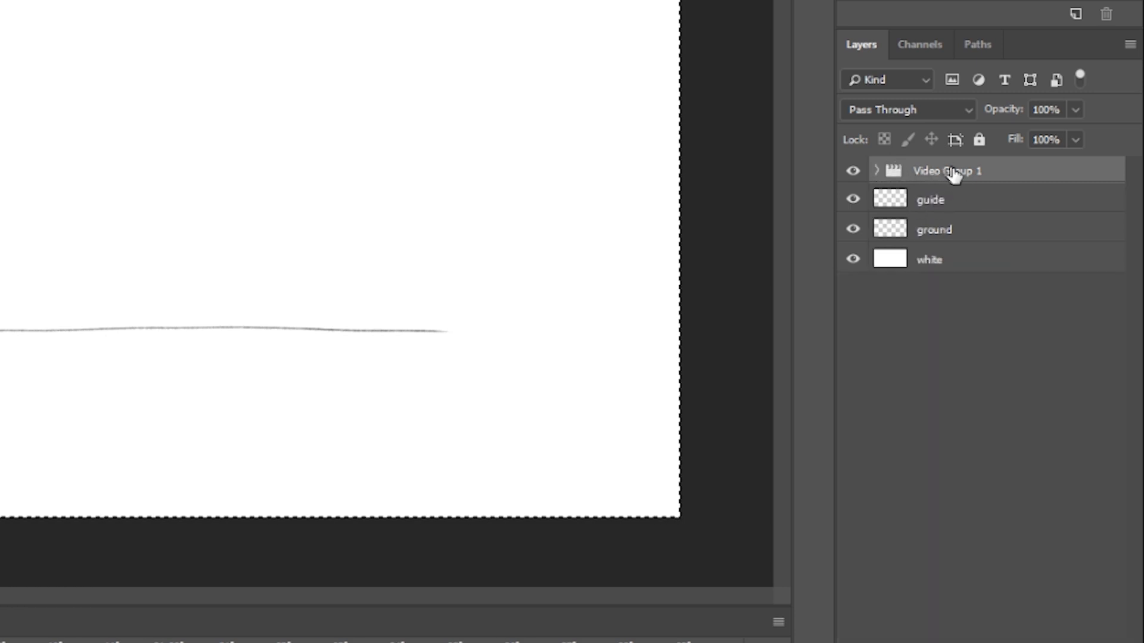
double_click(948, 171)
type("animation")
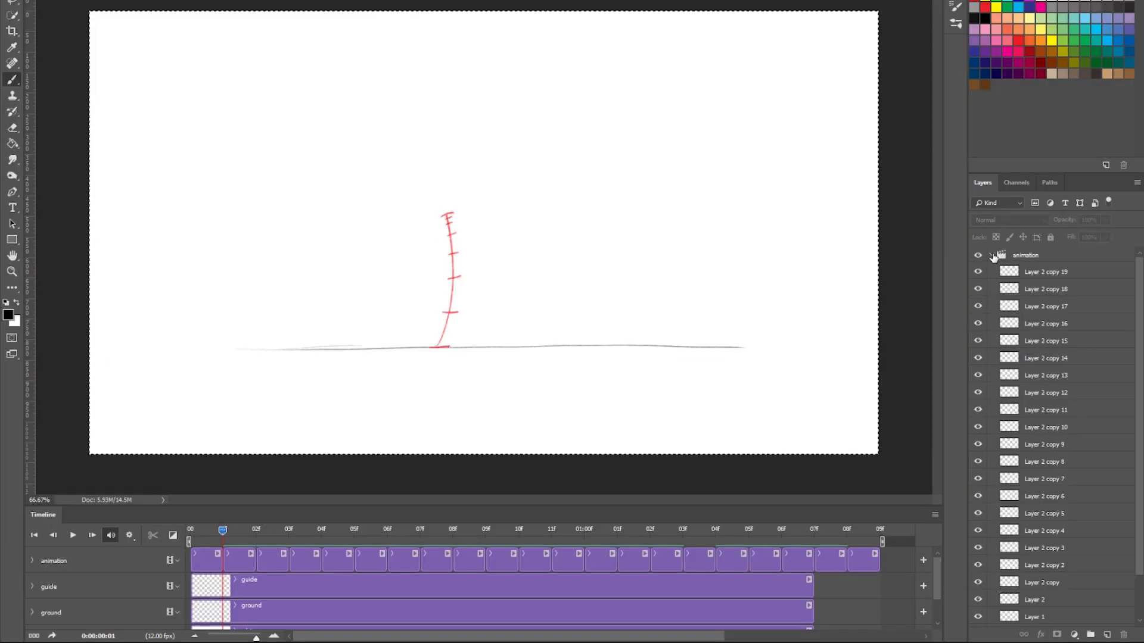
left_click(993, 255)
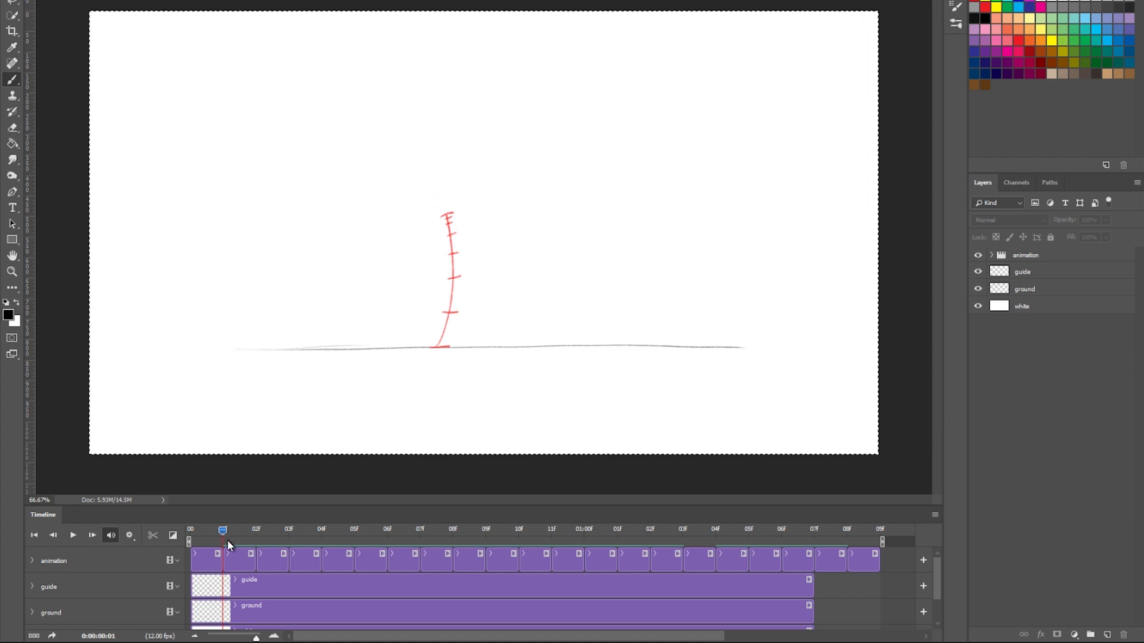
left_click(190, 529)
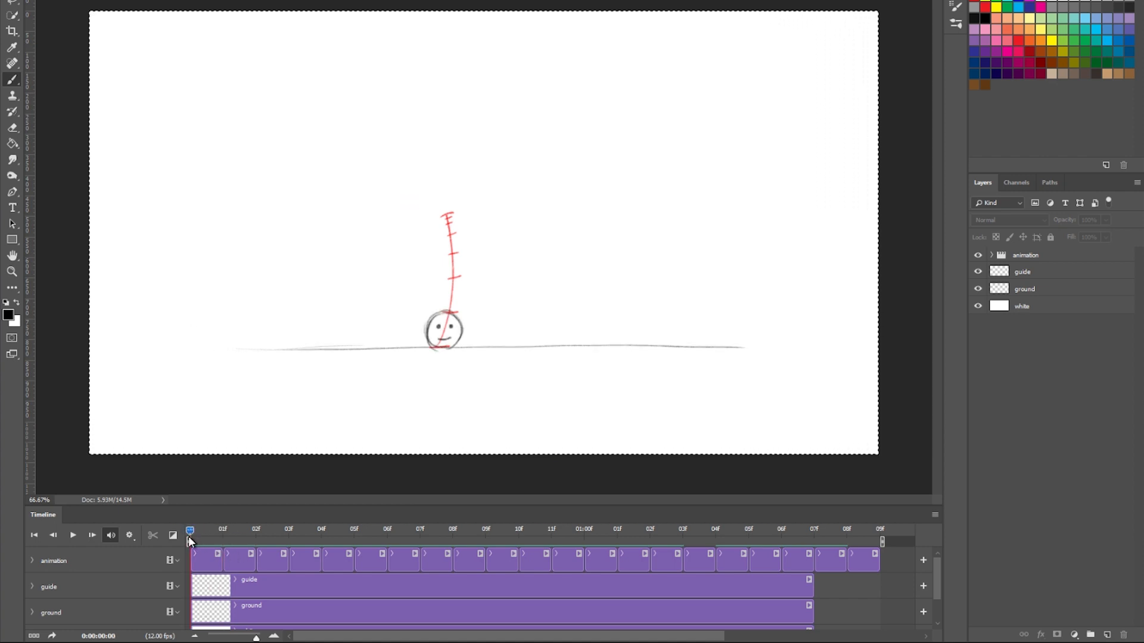
left_click(223, 529)
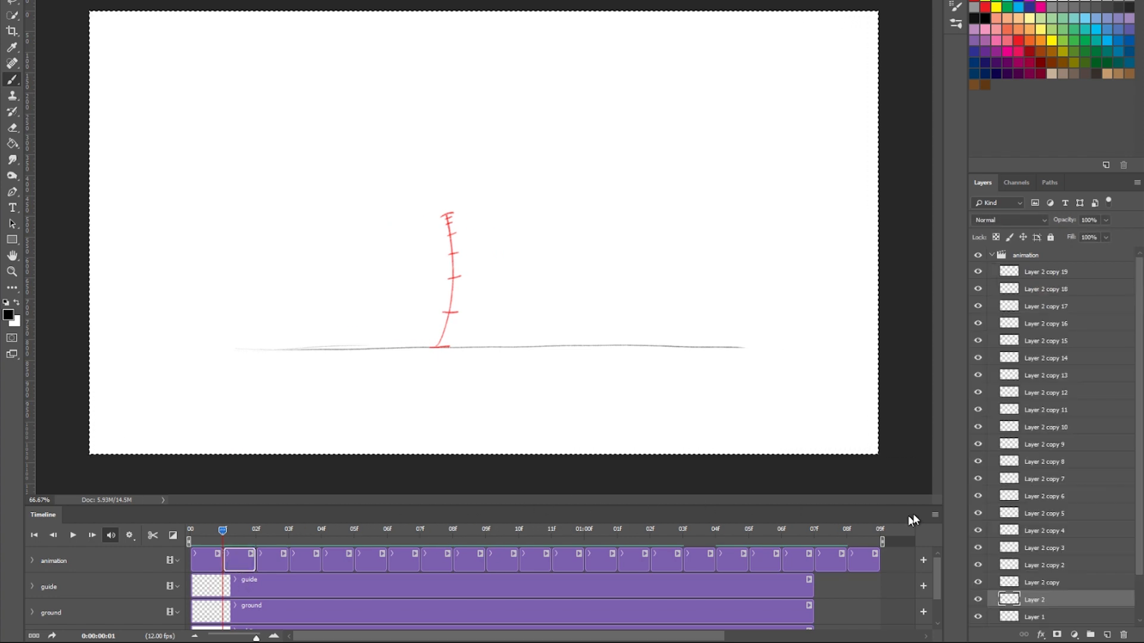
Enable onion skins from the Timeline panel menu so the ball shows as a faint ghost
left_click(934, 516)
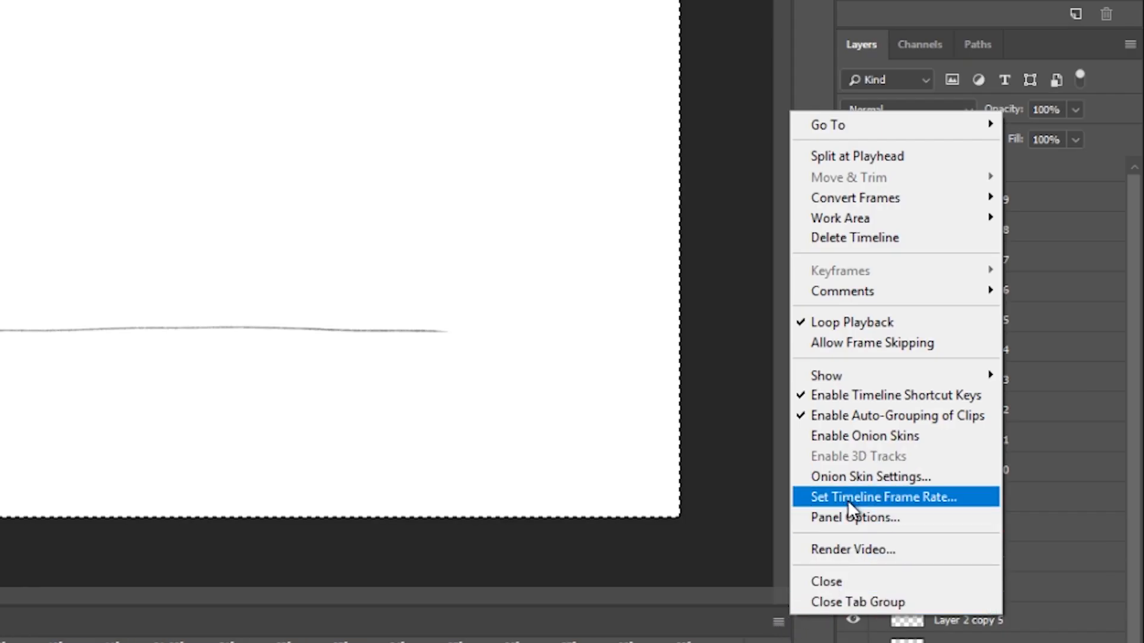
mouse_move(922, 449)
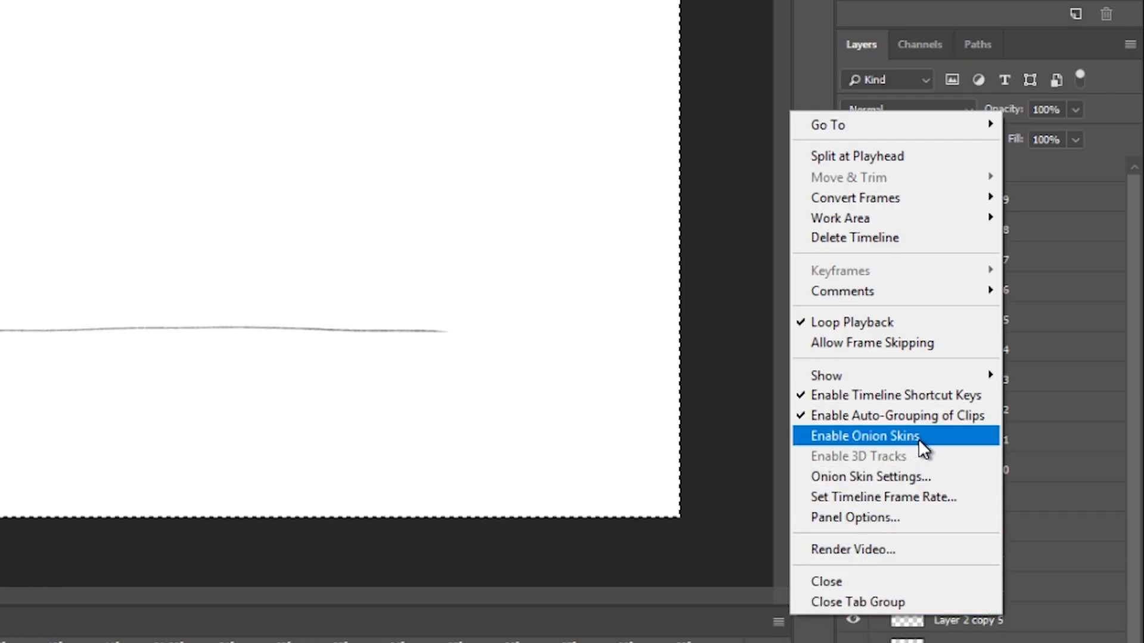
mouse_move(939, 446)
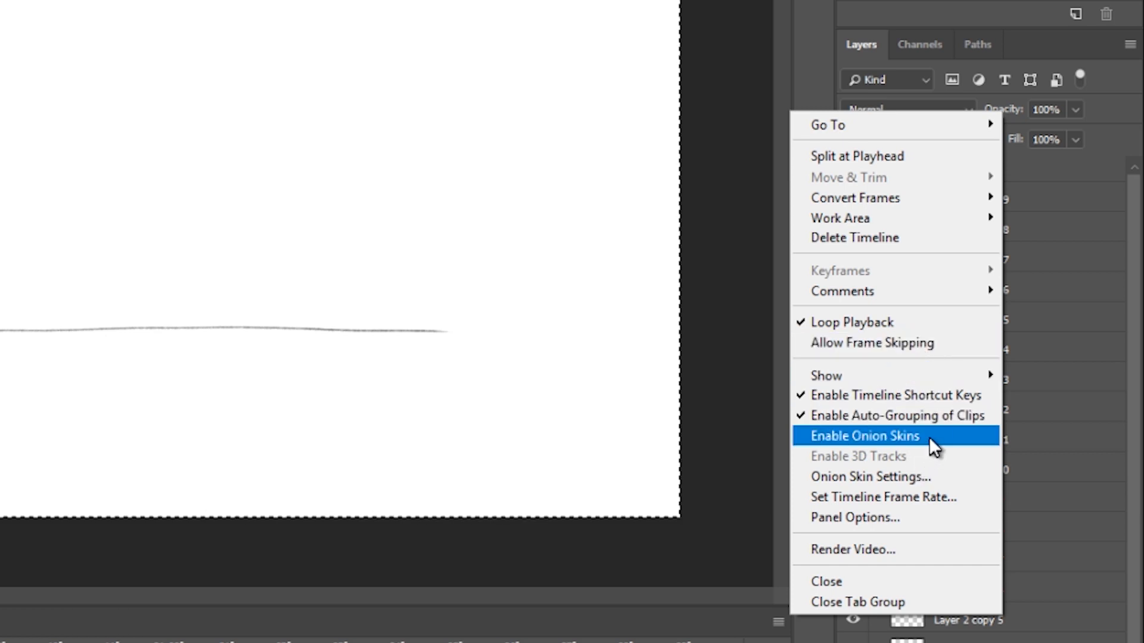
left_click(865, 436)
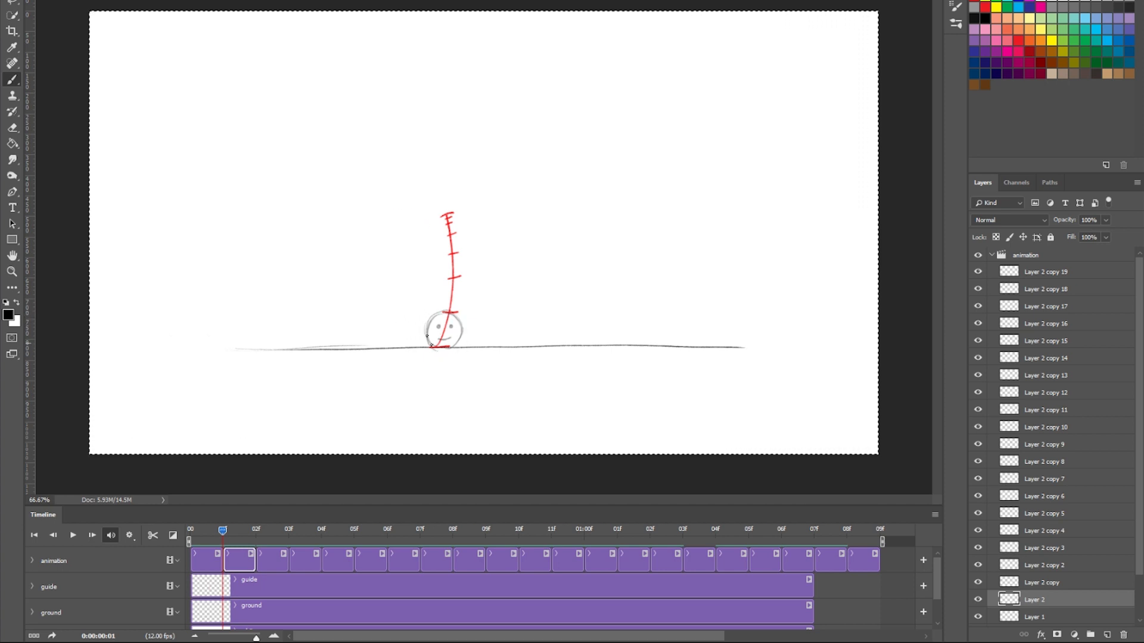
left_click(223, 531)
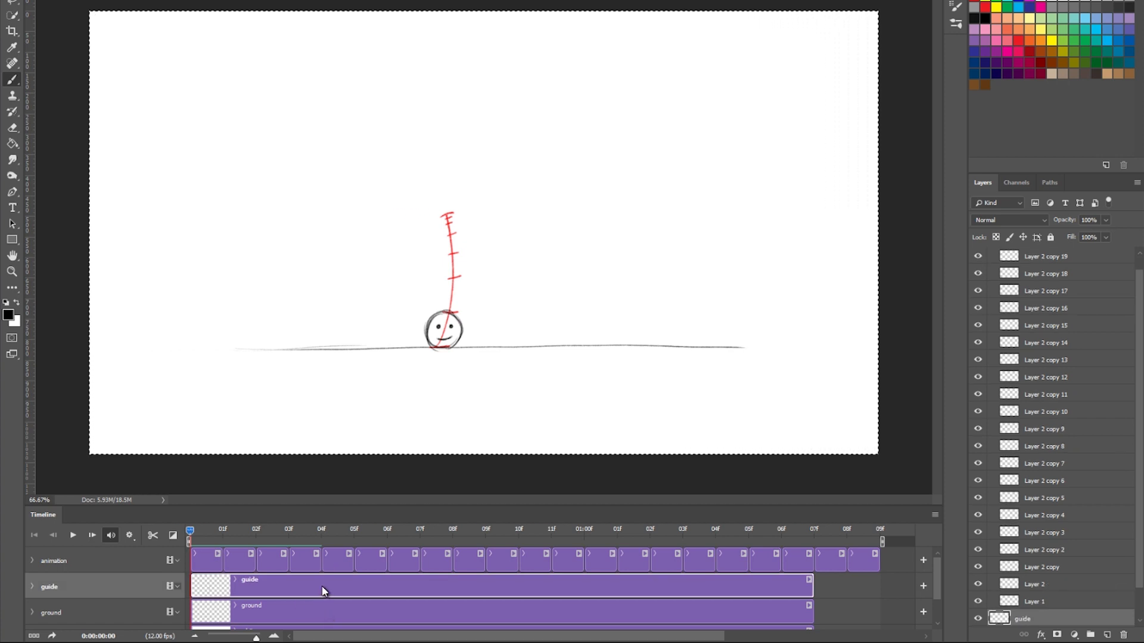
mouse_move(622, 450)
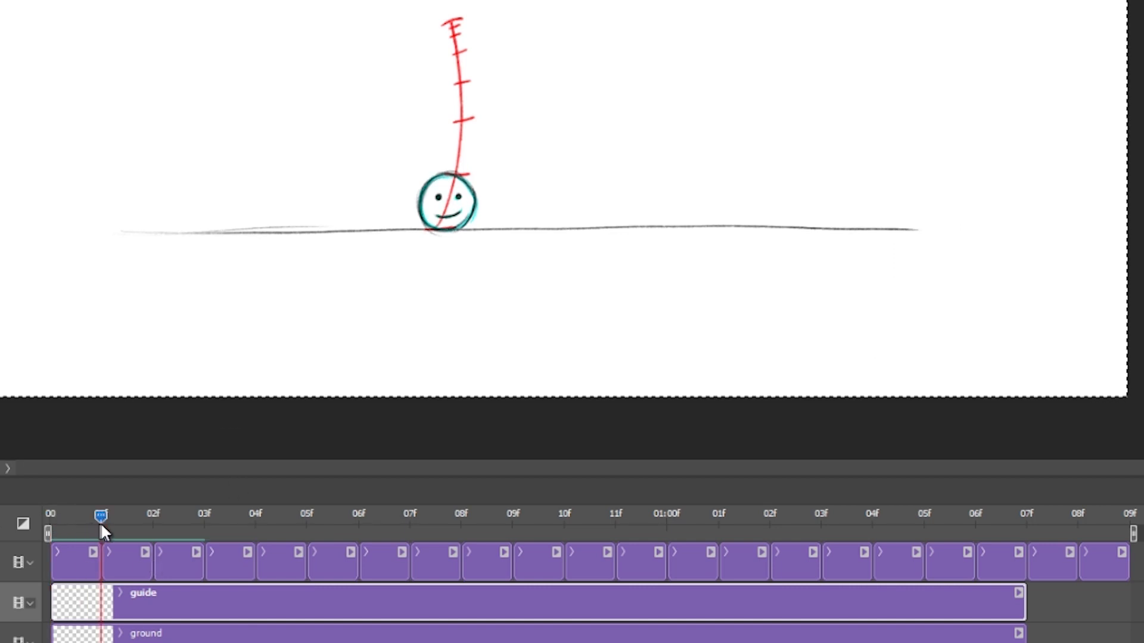
Advance the playhead frame by frame to 04f, comparing the ball with its ghosts
left_click(154, 515)
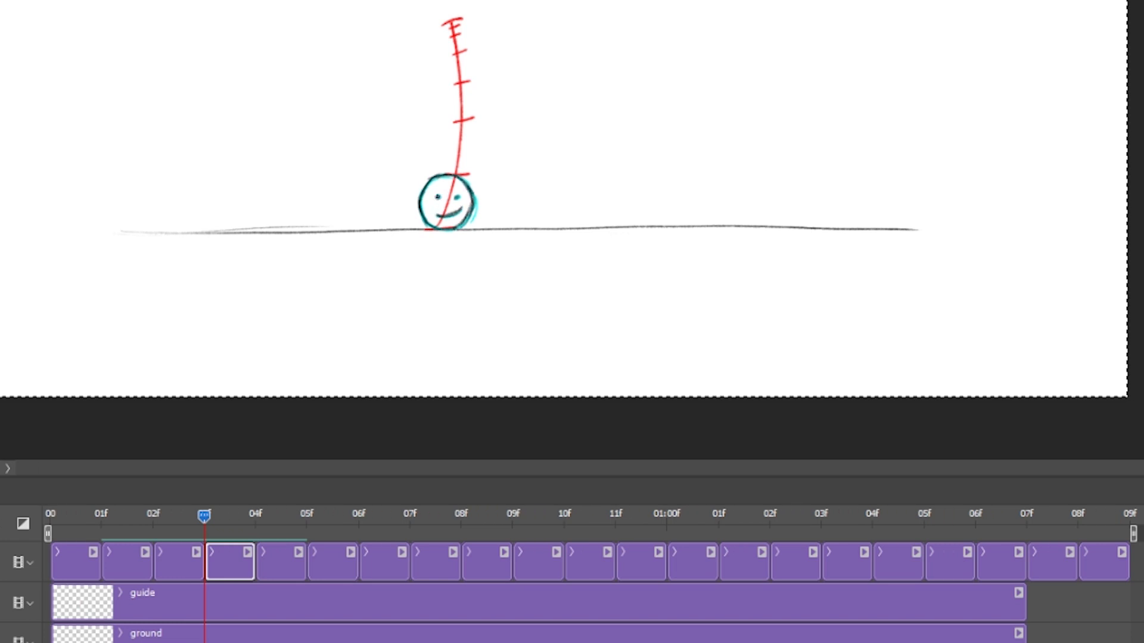
left_click(255, 515)
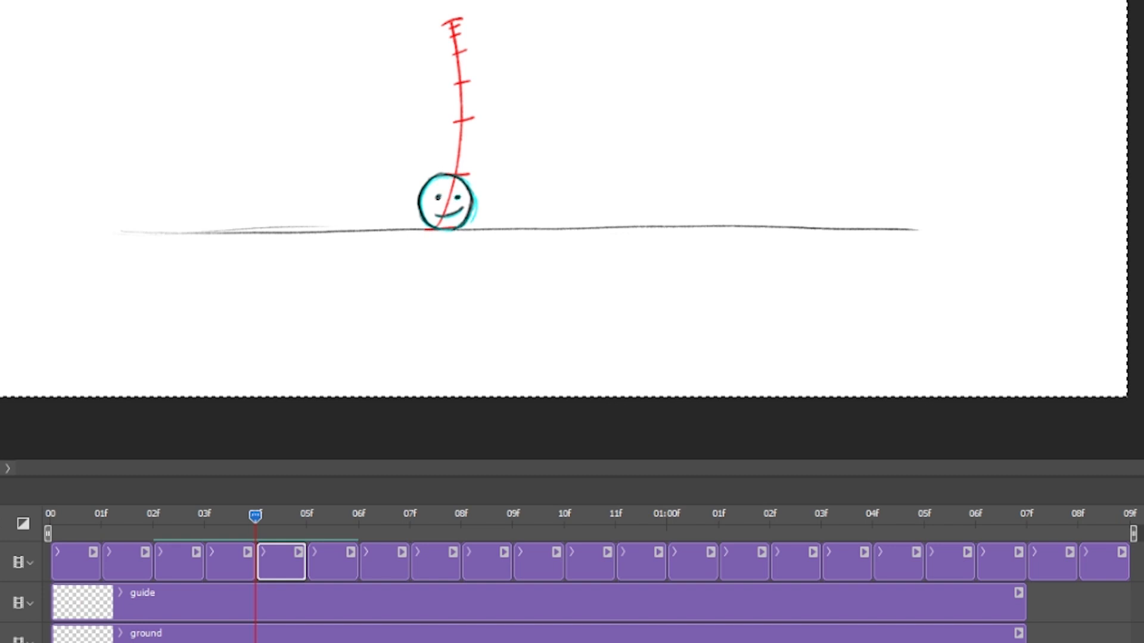
mouse_move(201, 580)
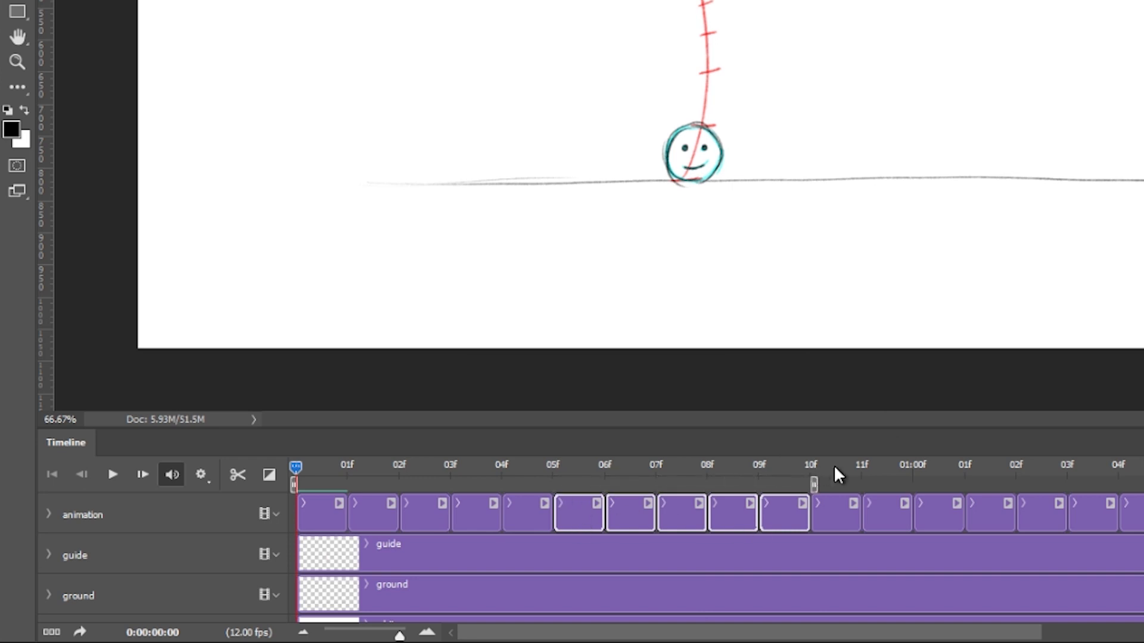
mouse_move(838, 475)
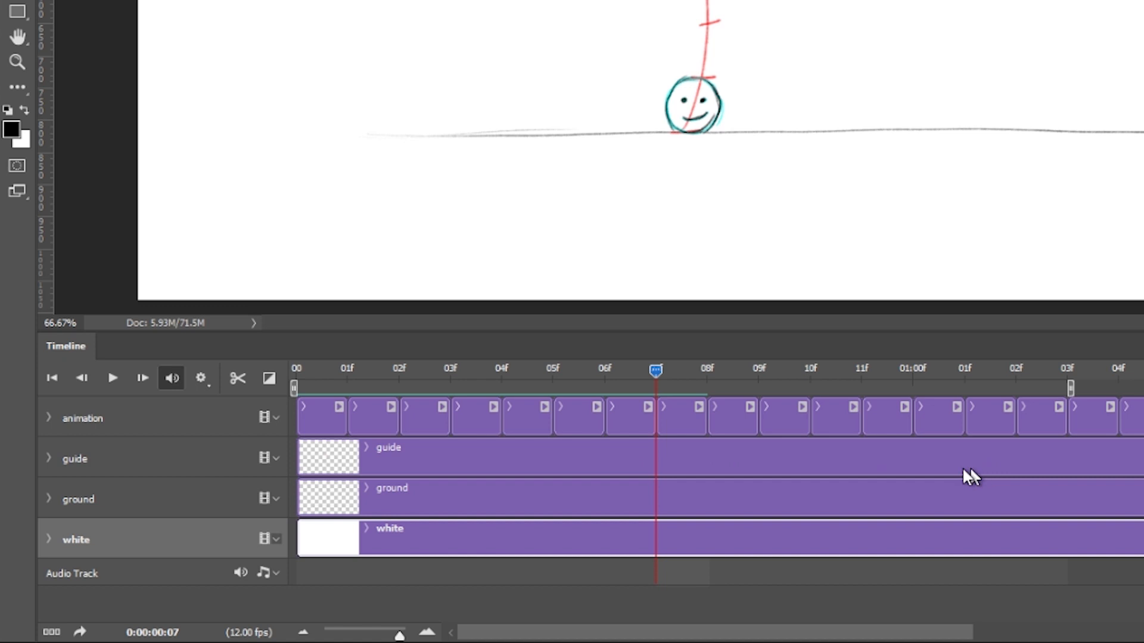
mouse_move(655, 485)
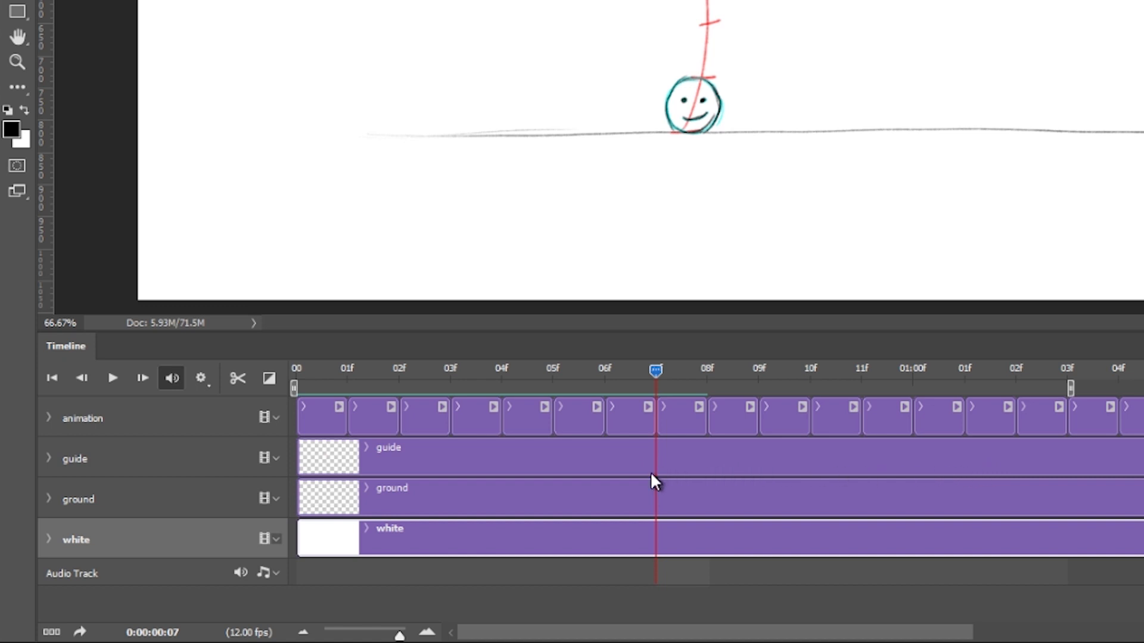
mouse_move(845, 429)
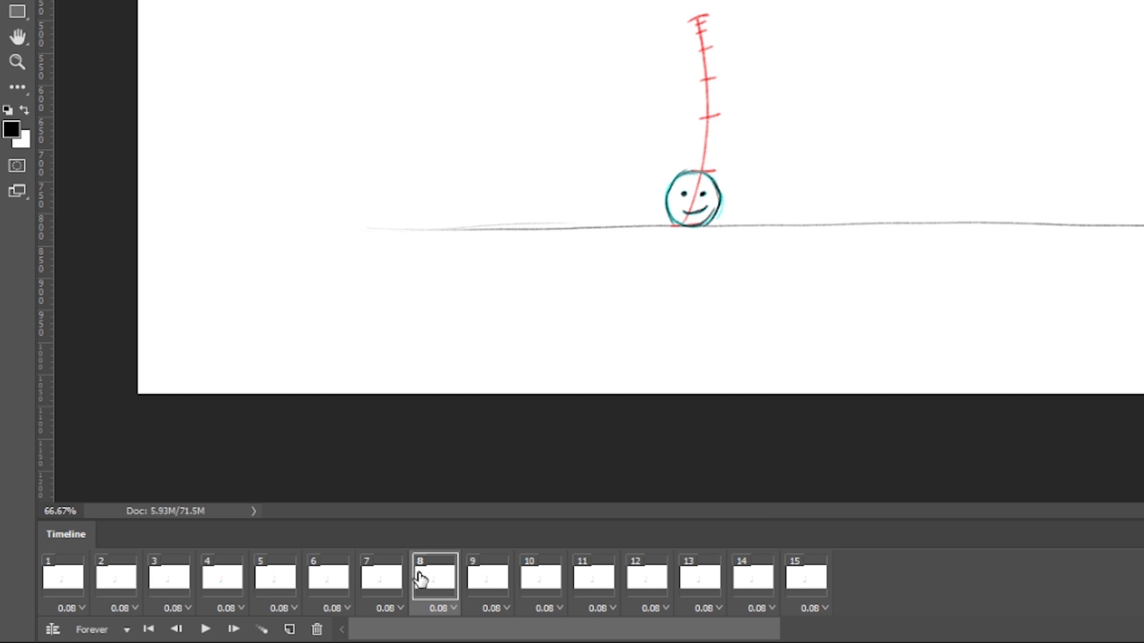
left_click(63, 580)
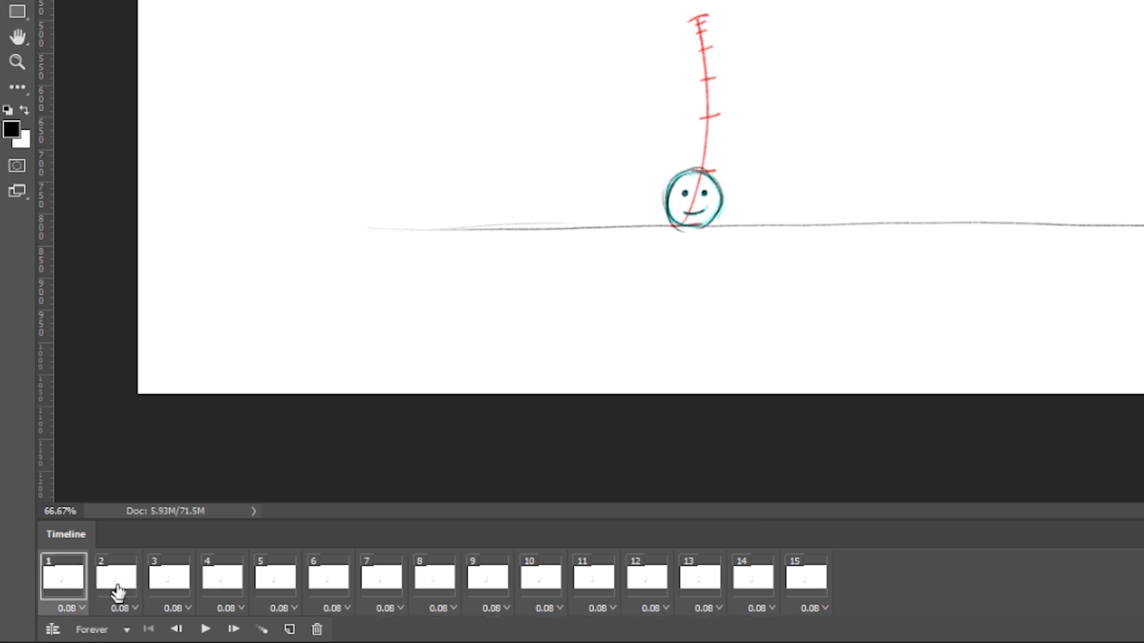
left_click(275, 580)
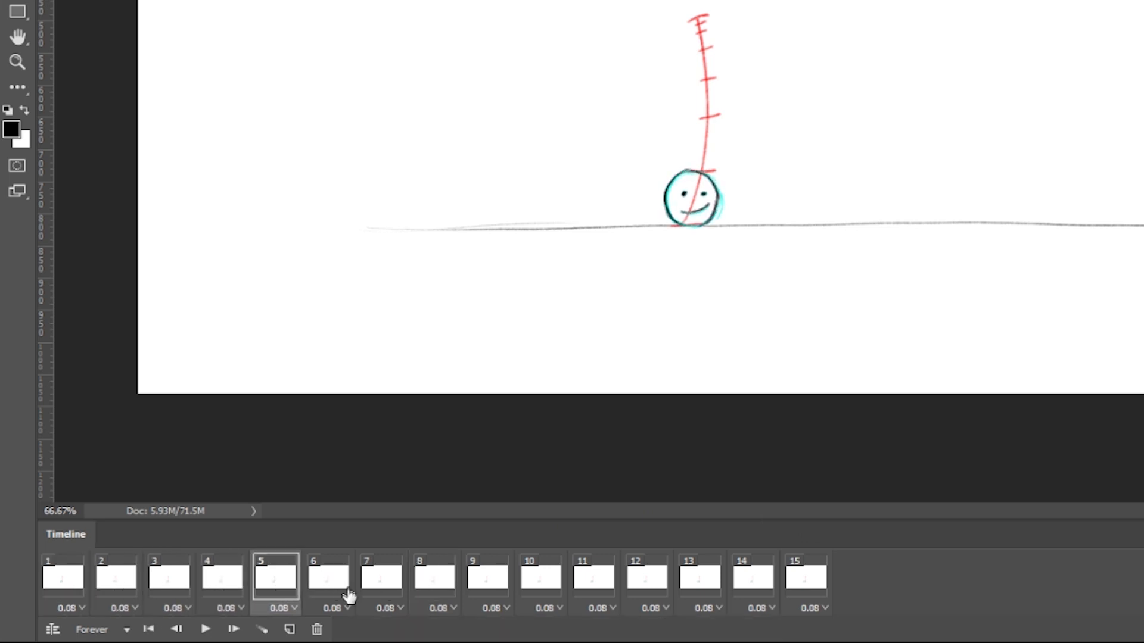
left_click(539, 581)
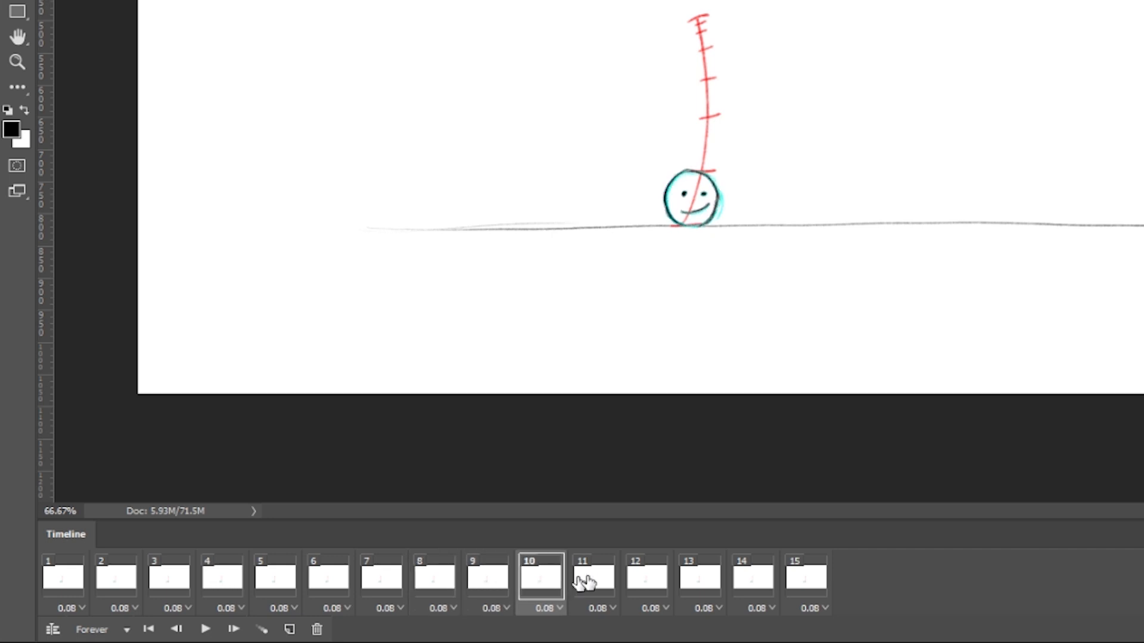
left_click(205, 630)
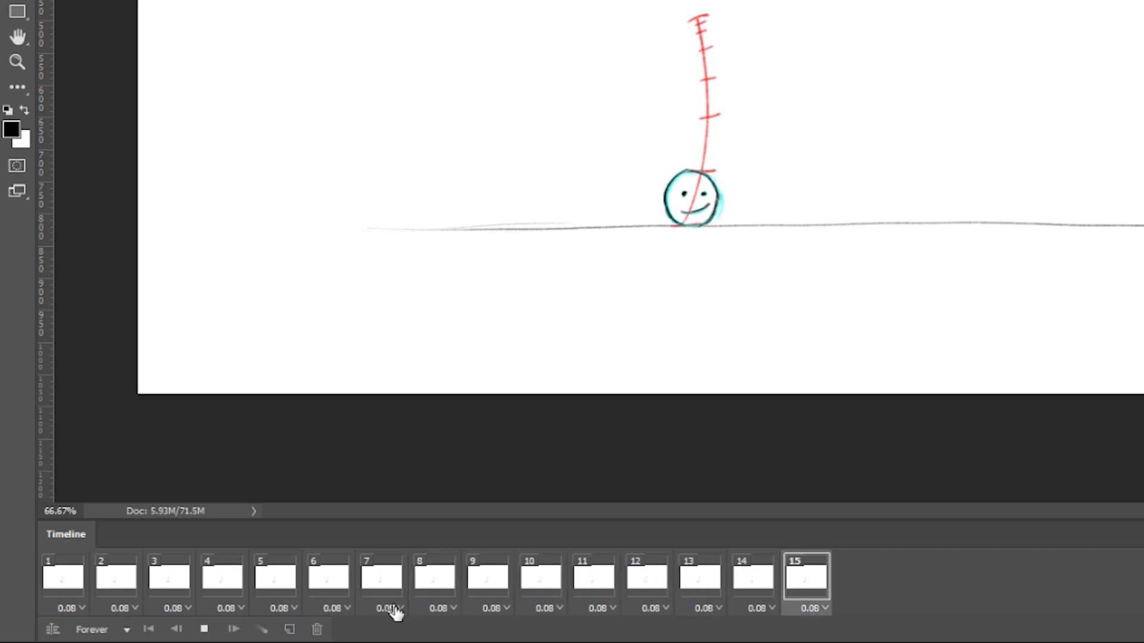
left_click(698, 577)
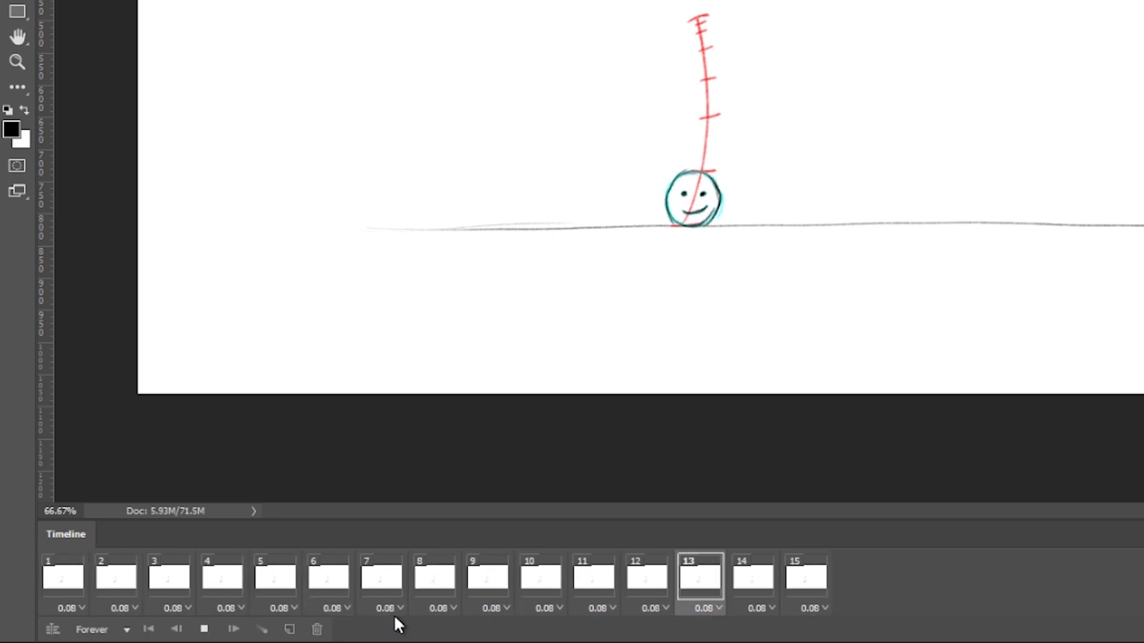
left_click(583, 581)
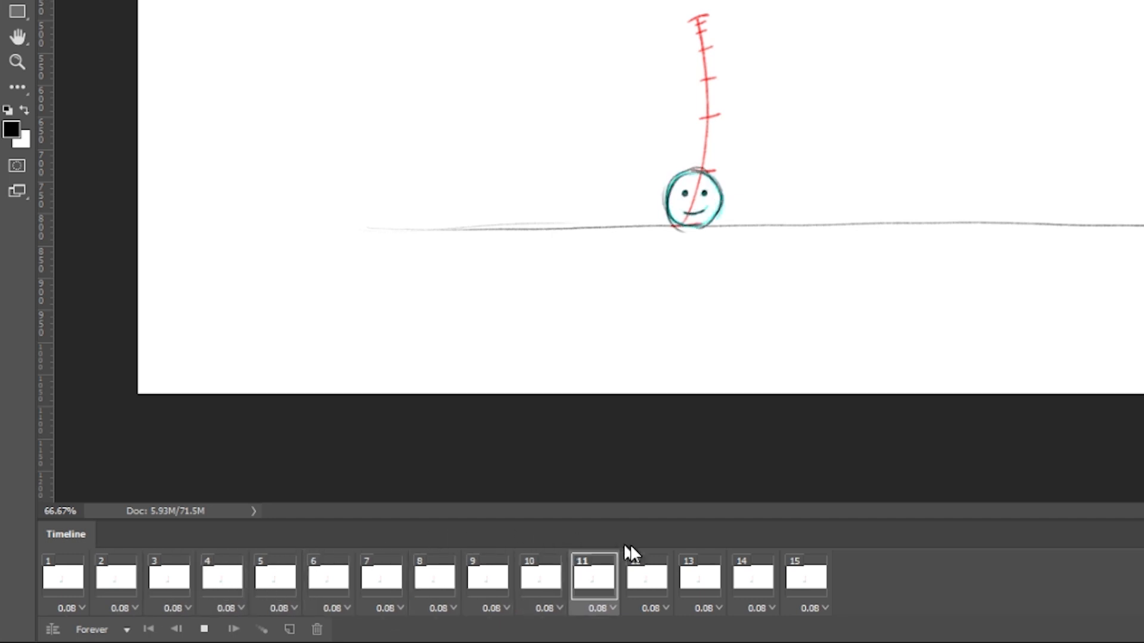
left_click(433, 577)
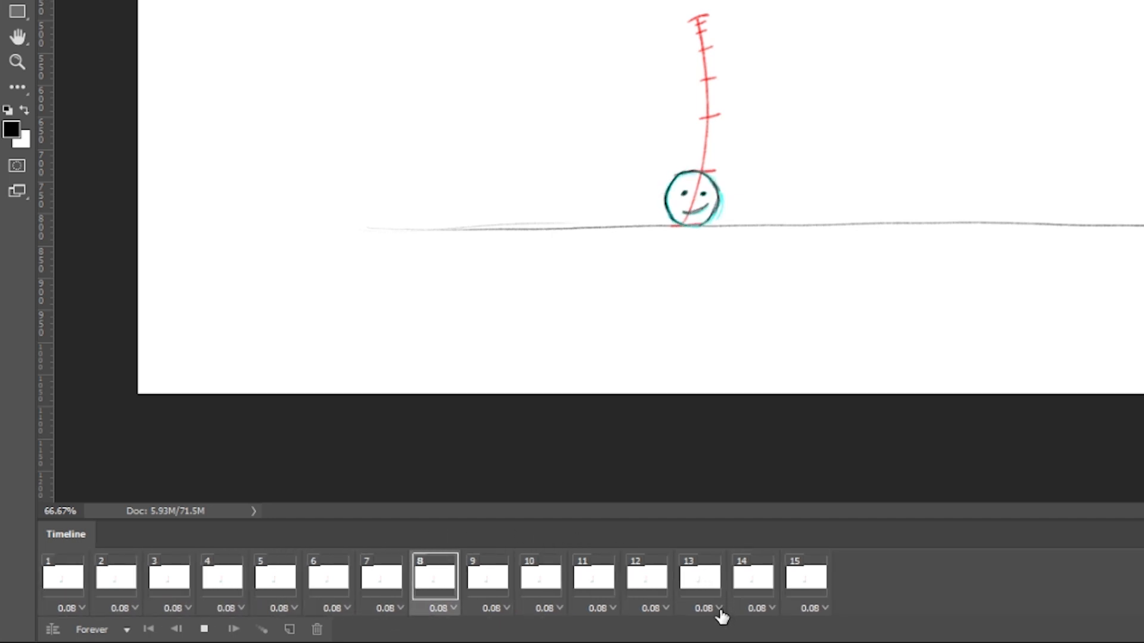
left_click(381, 579)
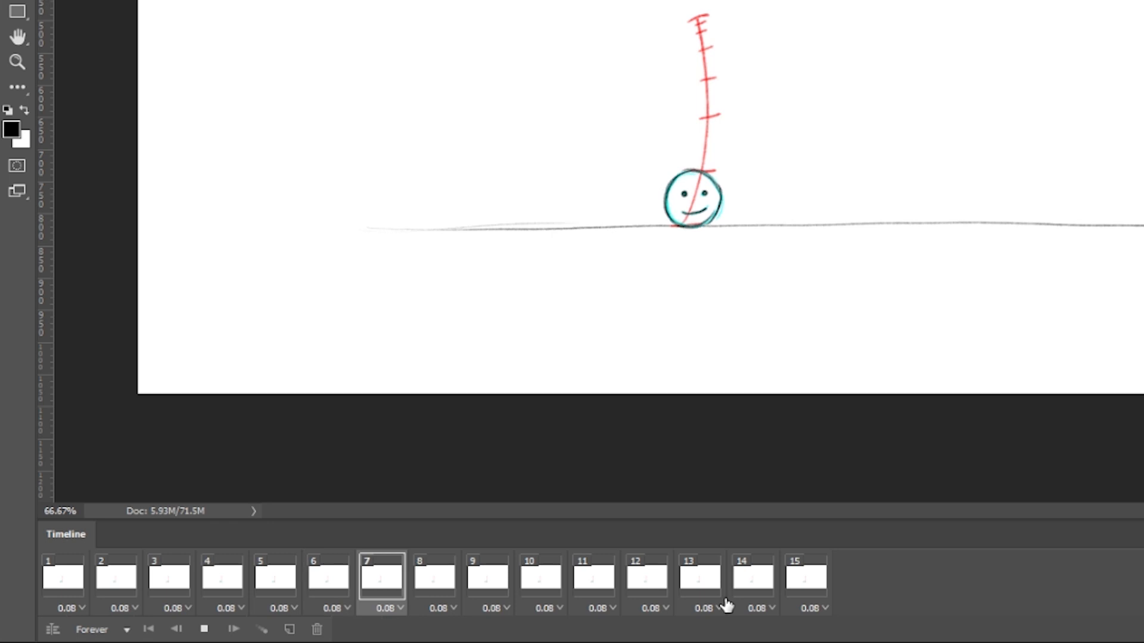
left_click(223, 577)
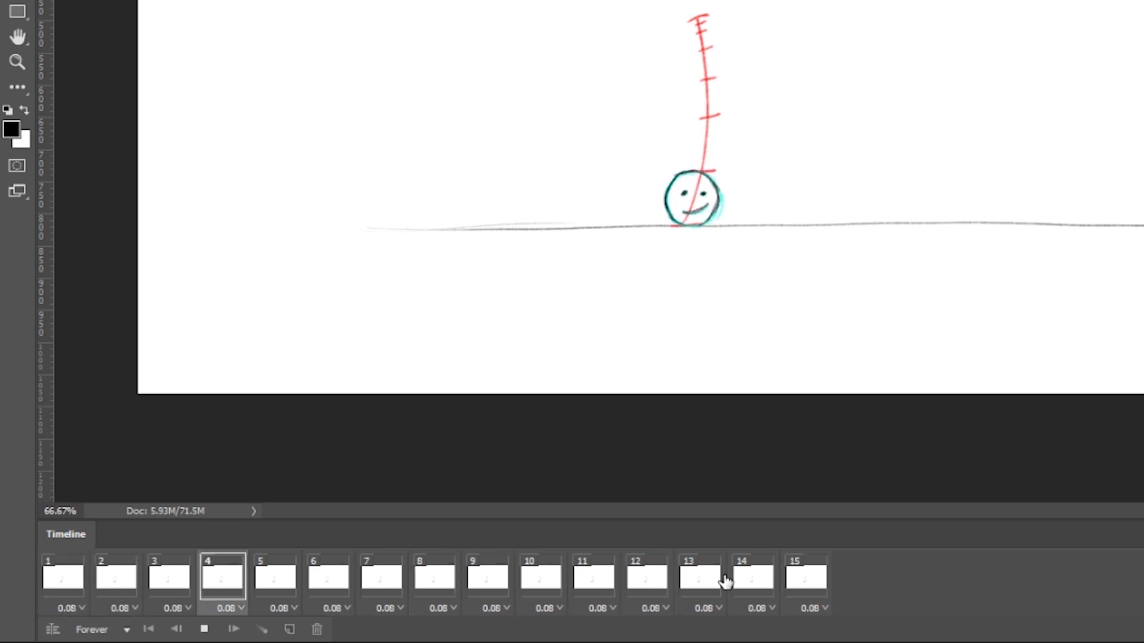
left_click(116, 580)
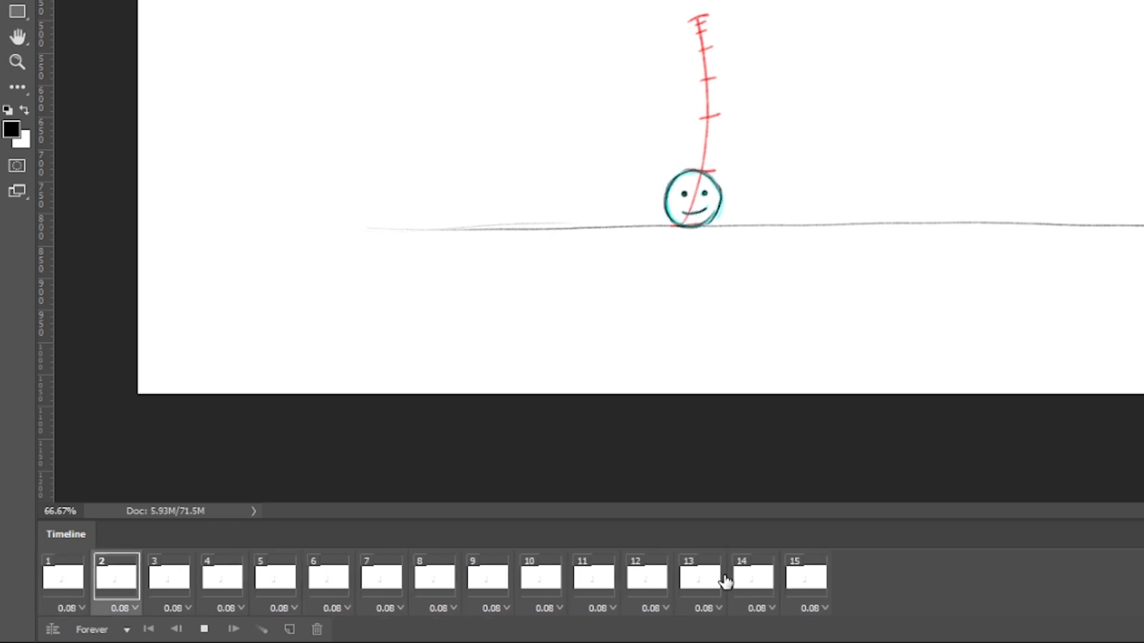
left_click(806, 580)
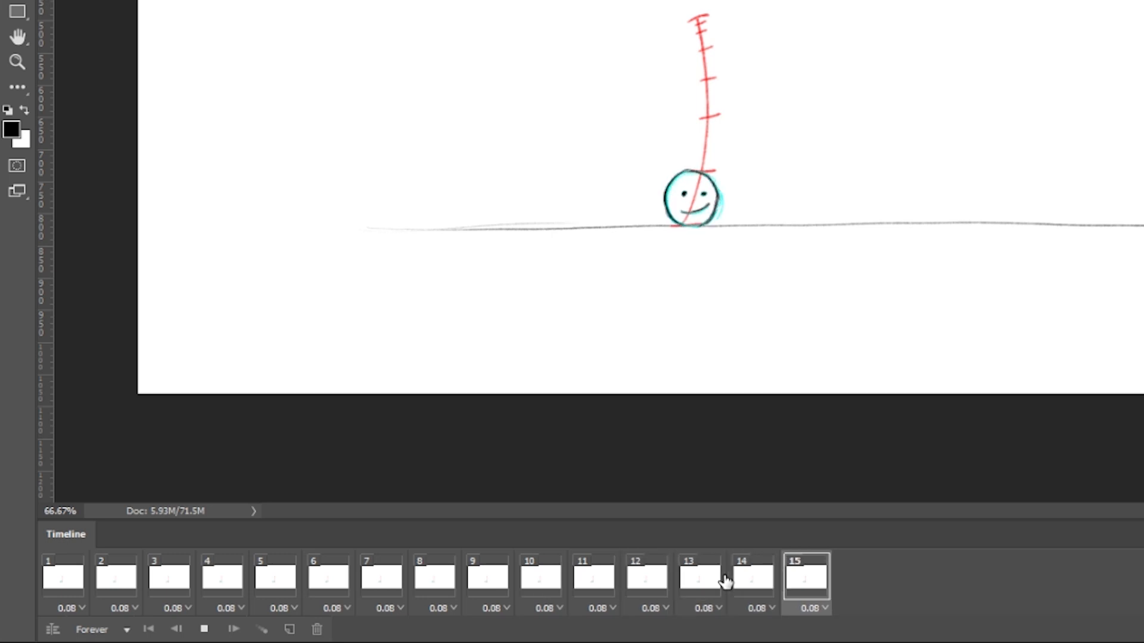
left_click(603, 609)
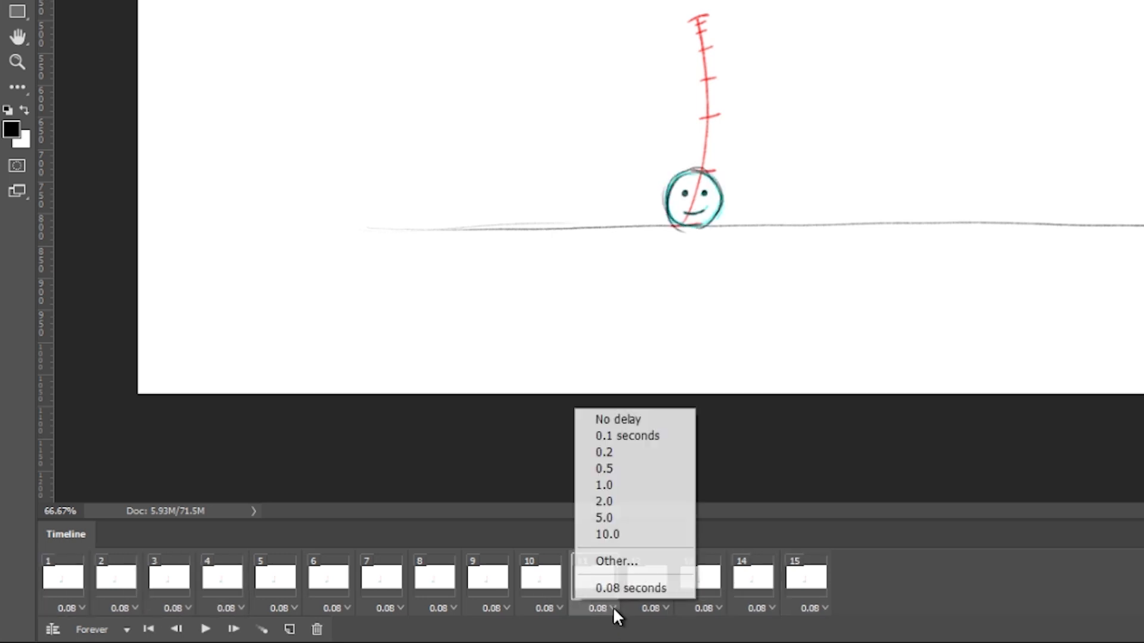
mouse_move(633, 587)
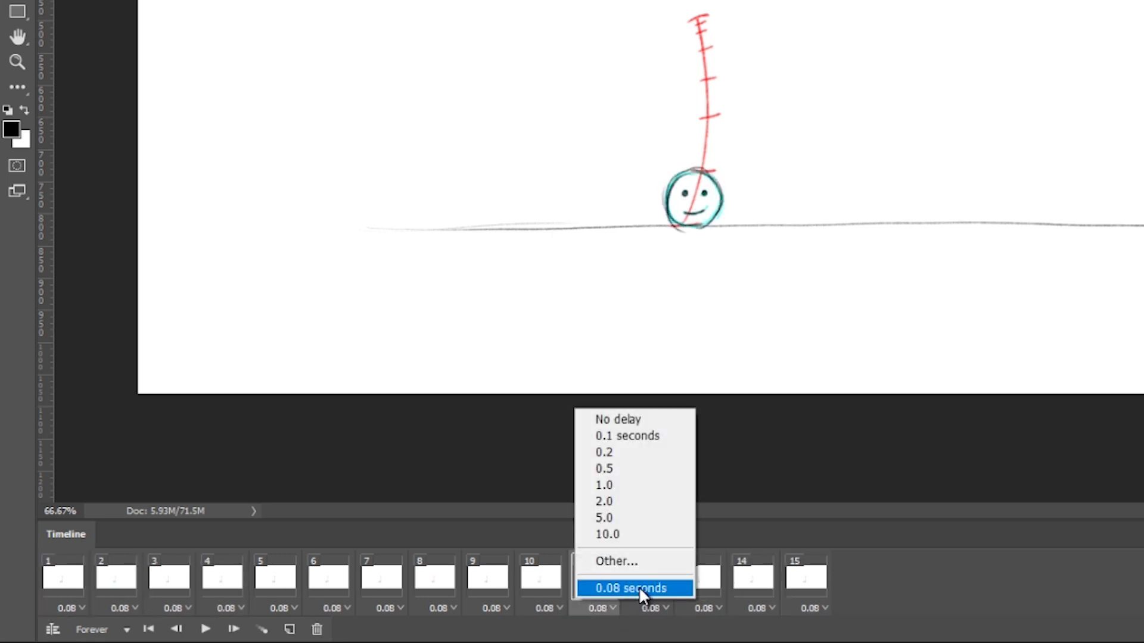
mouse_move(634, 436)
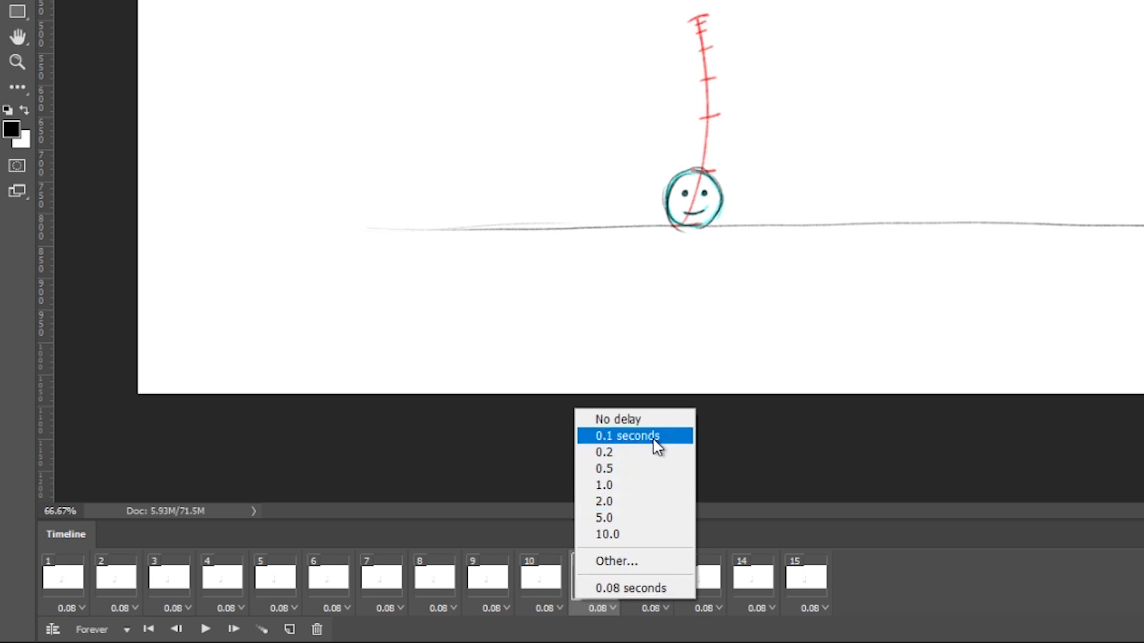
mouse_move(652, 588)
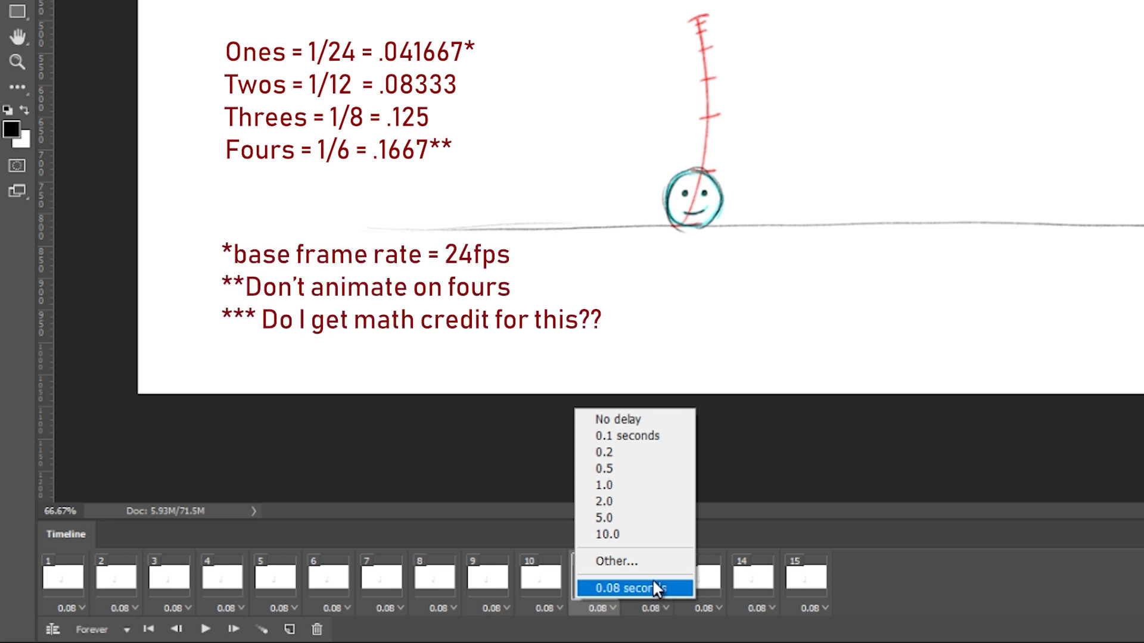
mouse_move(635, 418)
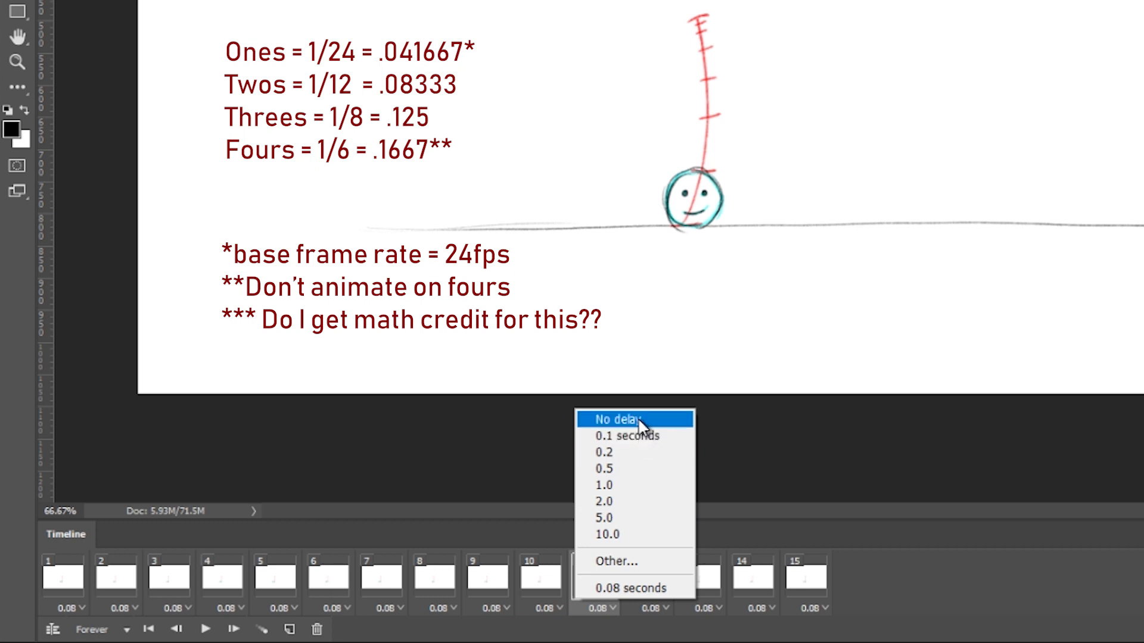
mouse_move(640, 434)
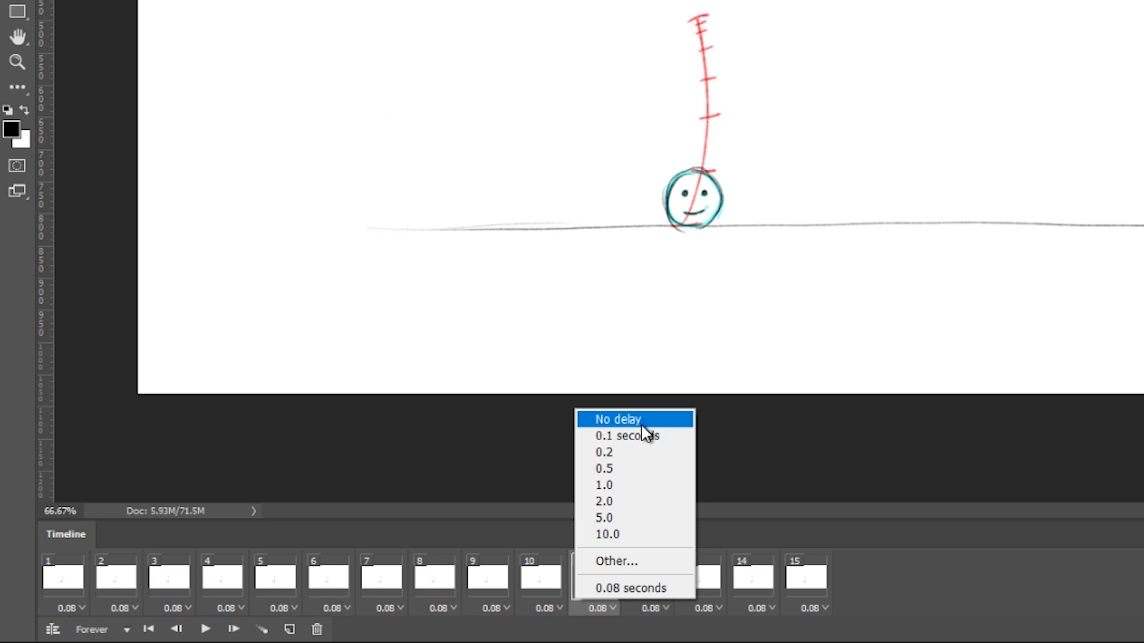
mouse_move(642, 436)
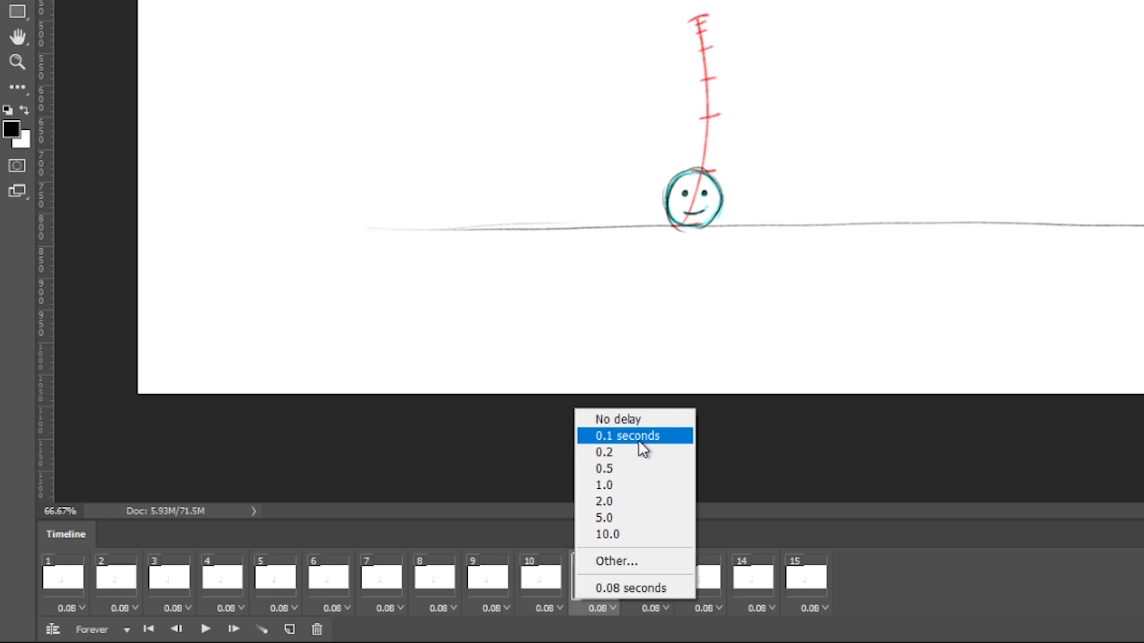
mouse_move(744, 511)
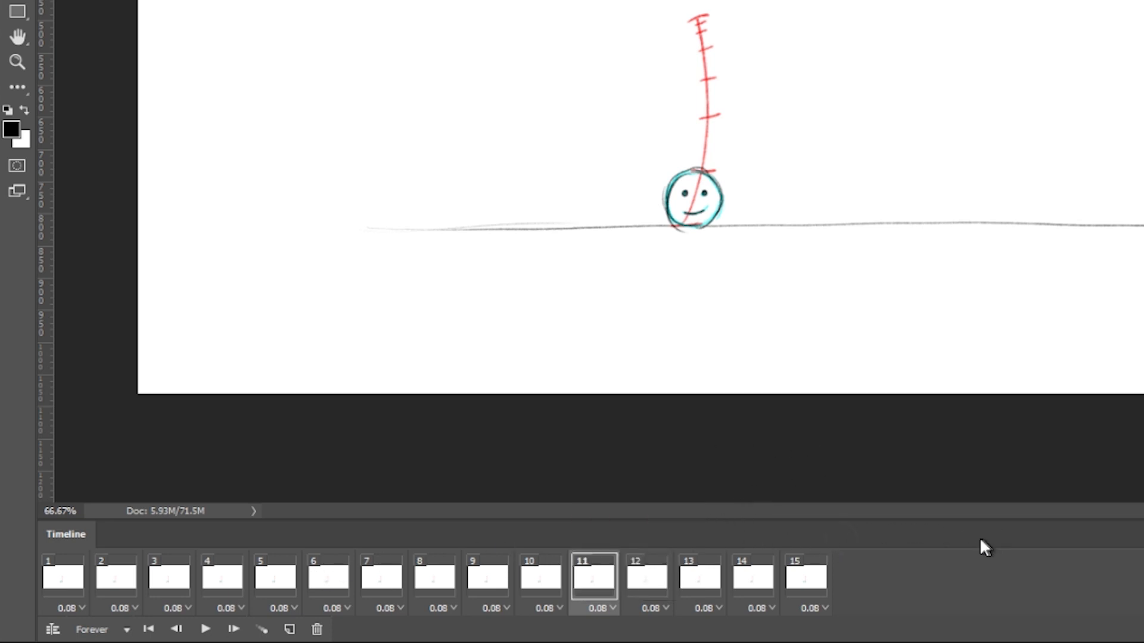
mouse_move(821, 548)
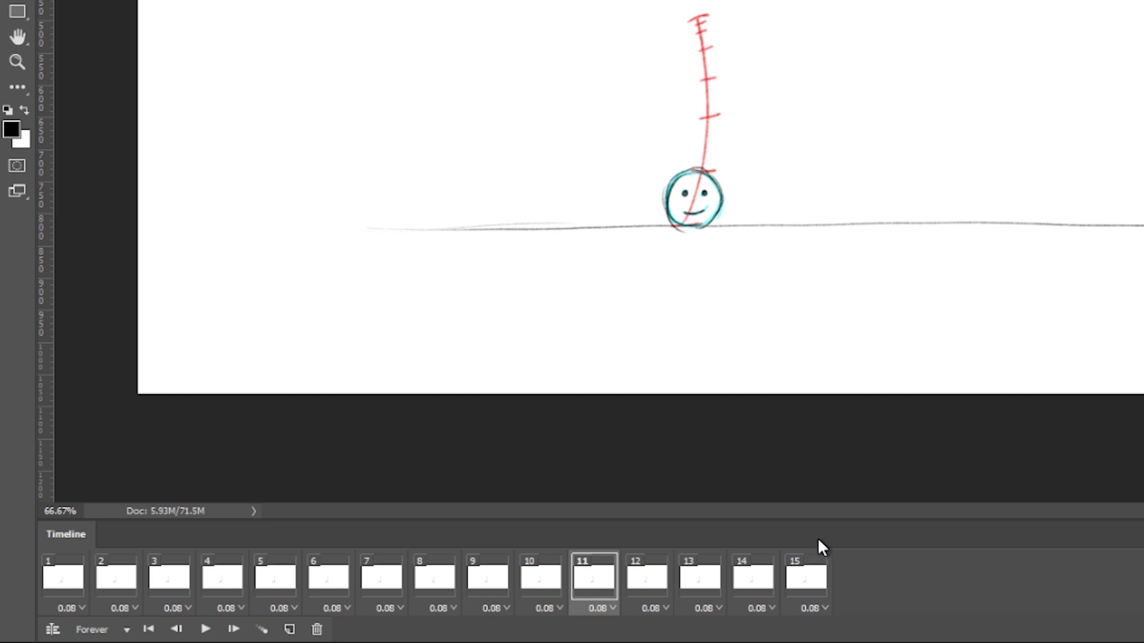
left_click(205, 629)
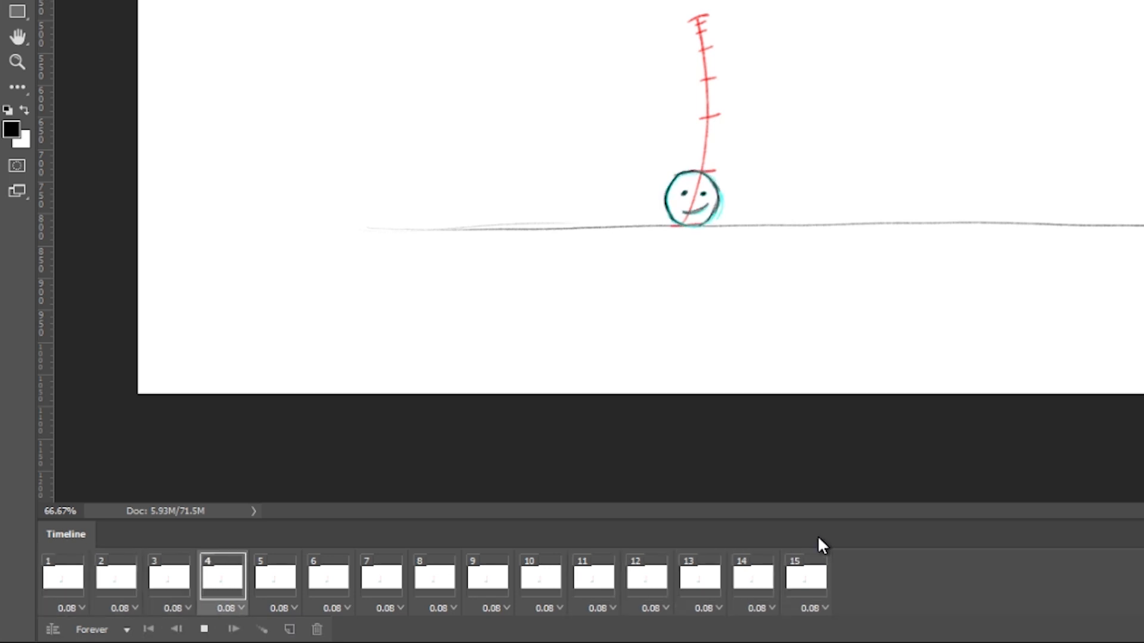
left_click(116, 580)
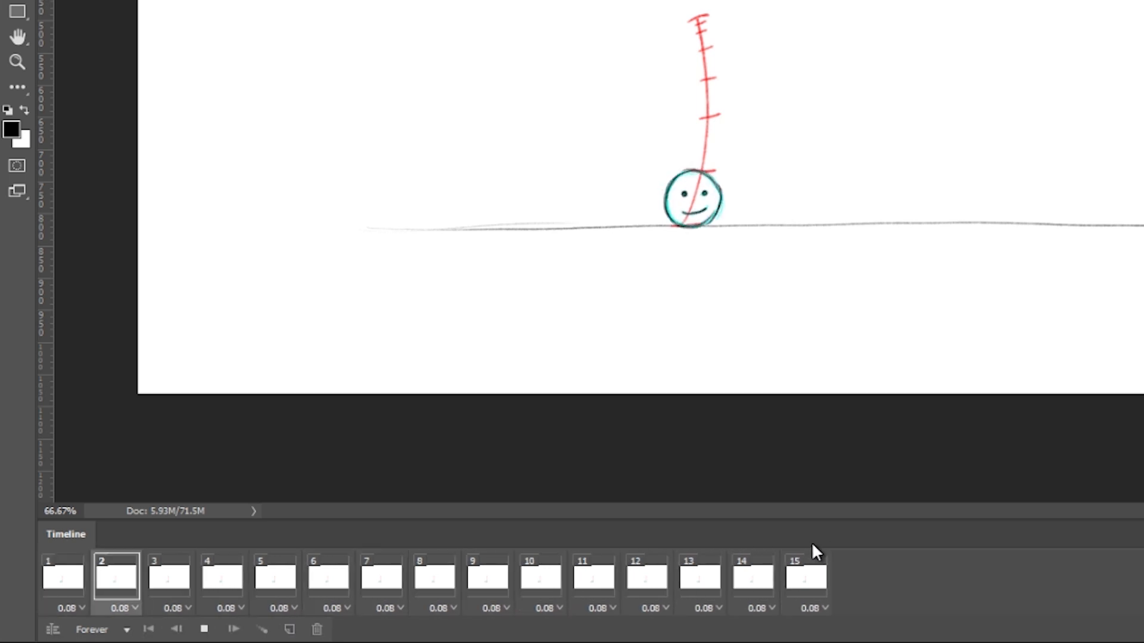
left_click(806, 580)
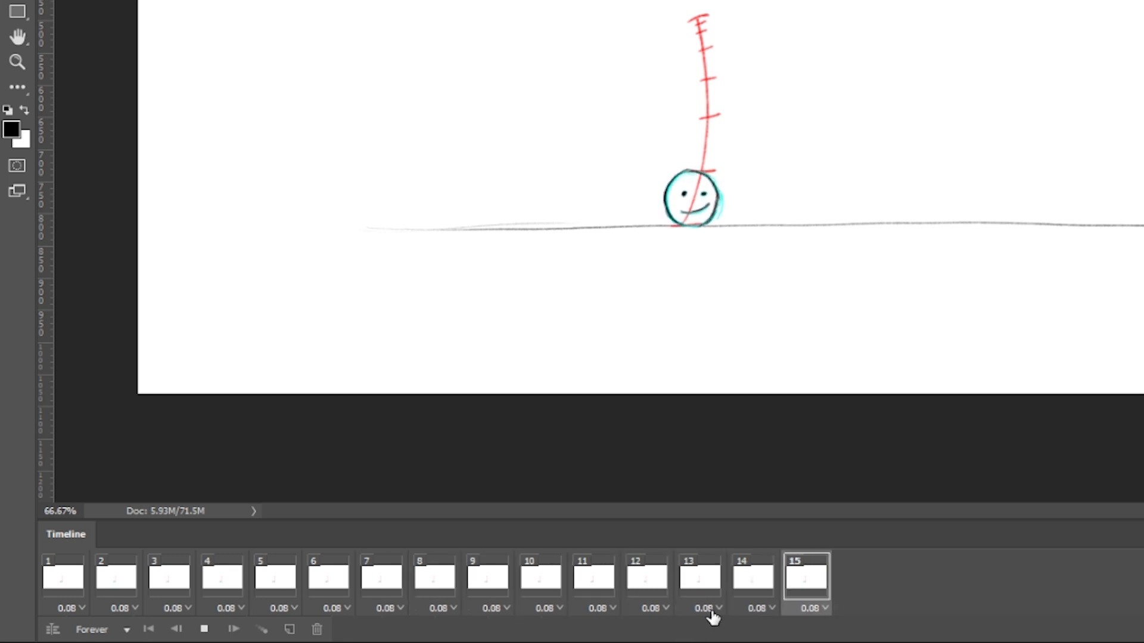
left_click(704, 608)
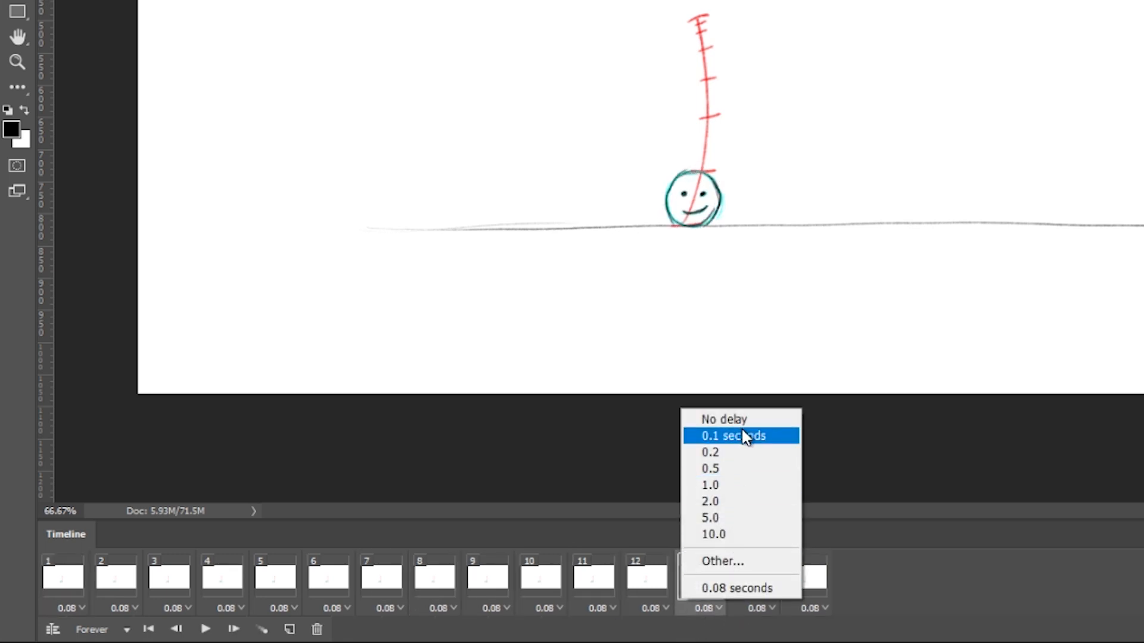
mouse_move(711, 469)
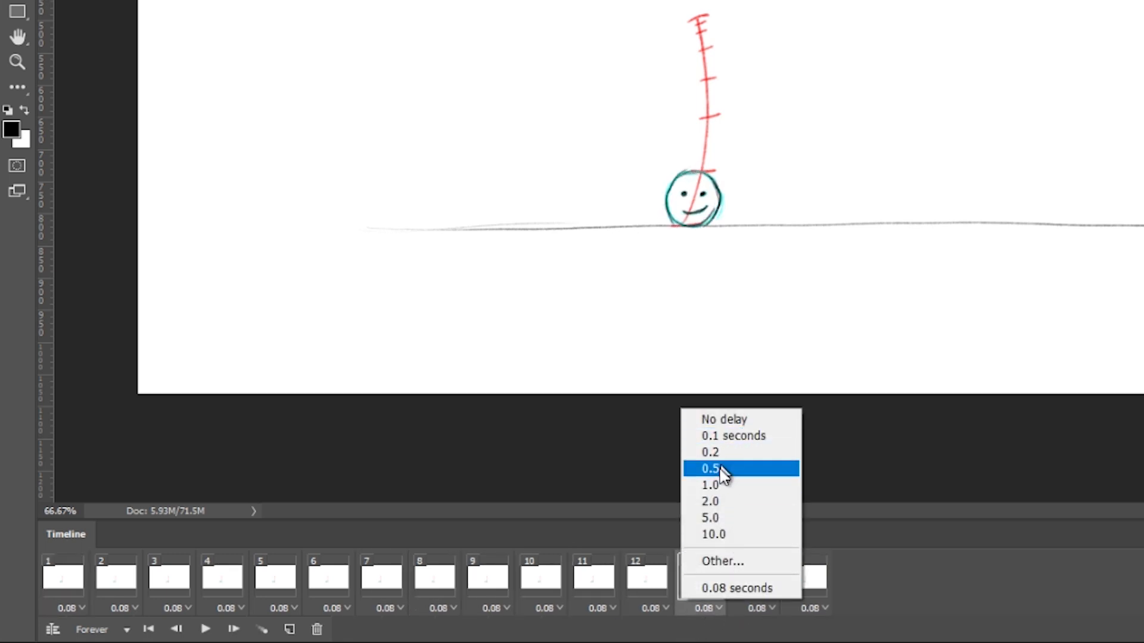
mouse_move(776, 476)
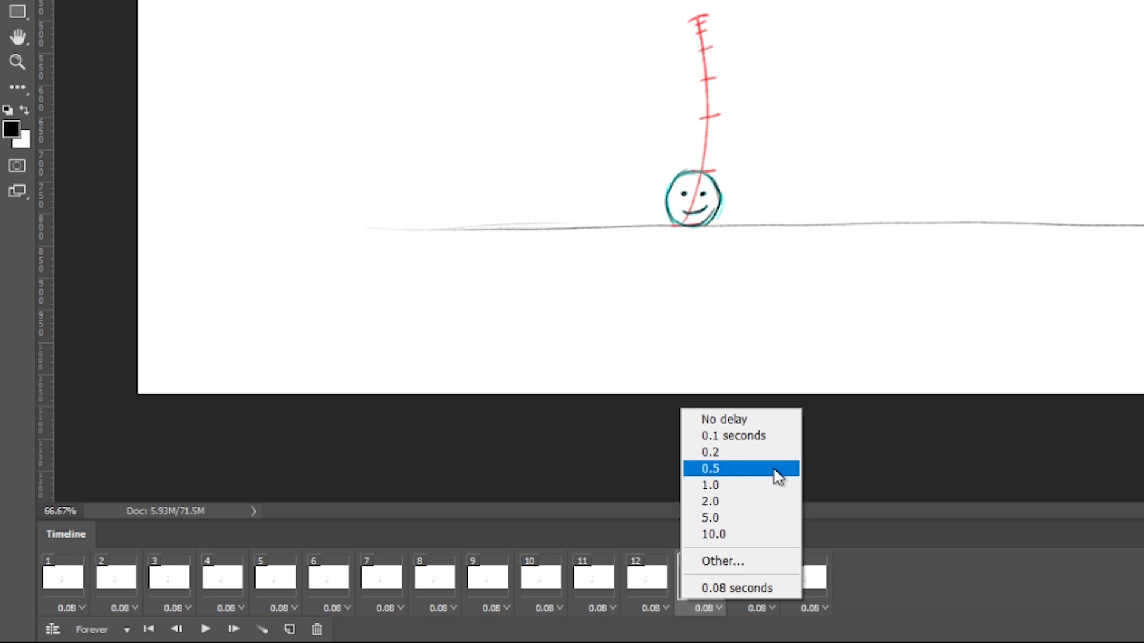
mouse_move(766, 525)
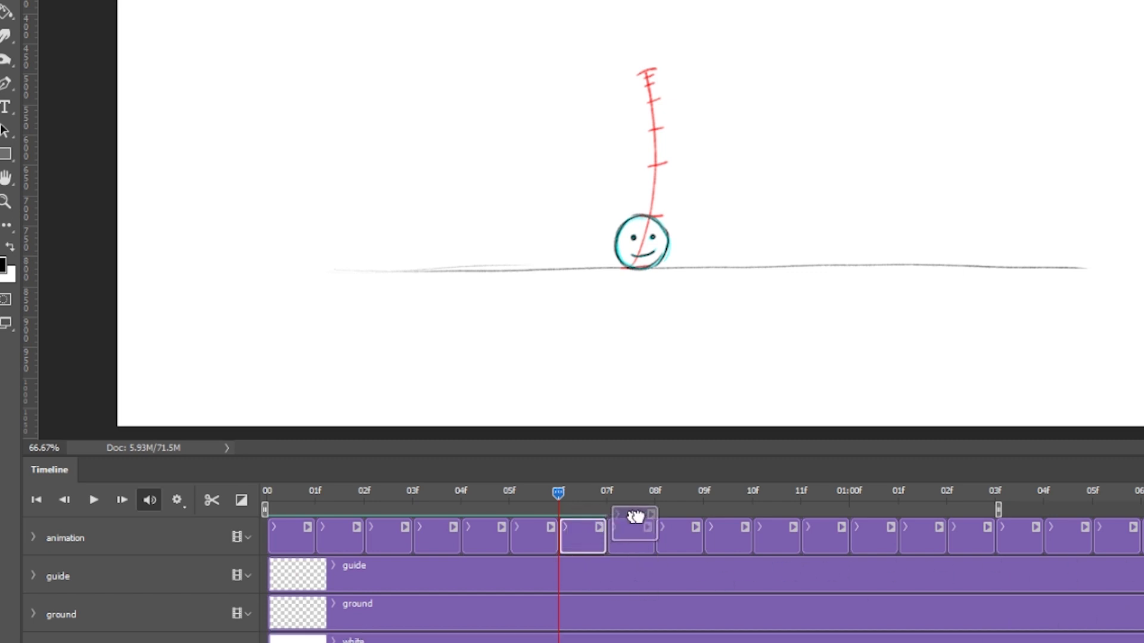
Lengthen the Layer 2 copy 20 ball clip so it holds past frame 06
left_click(582, 536)
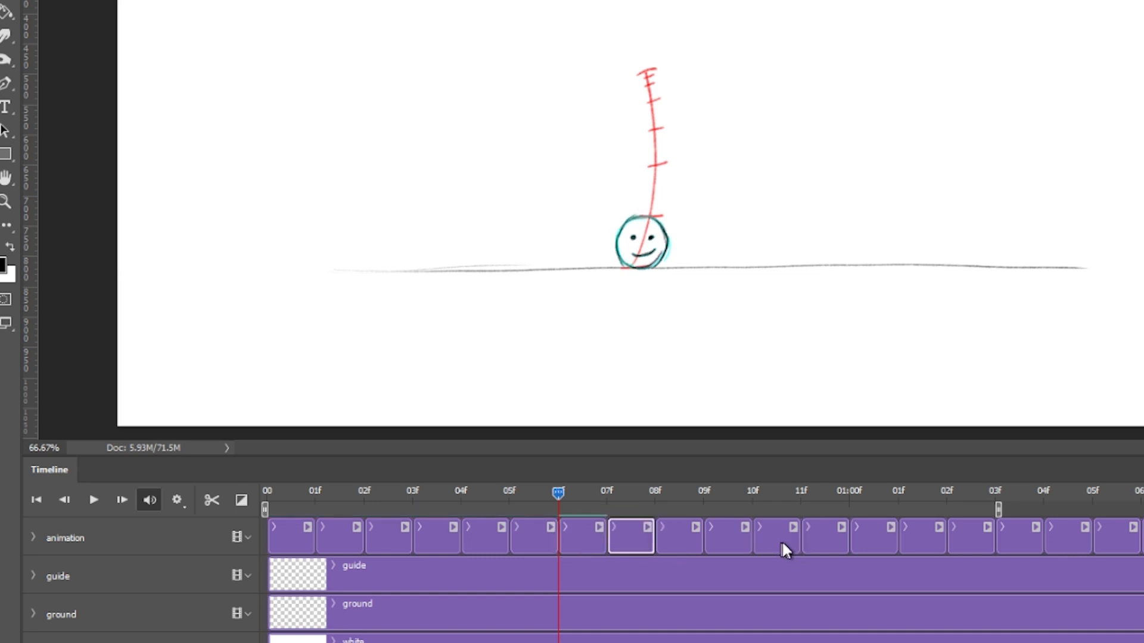
mouse_move(650, 540)
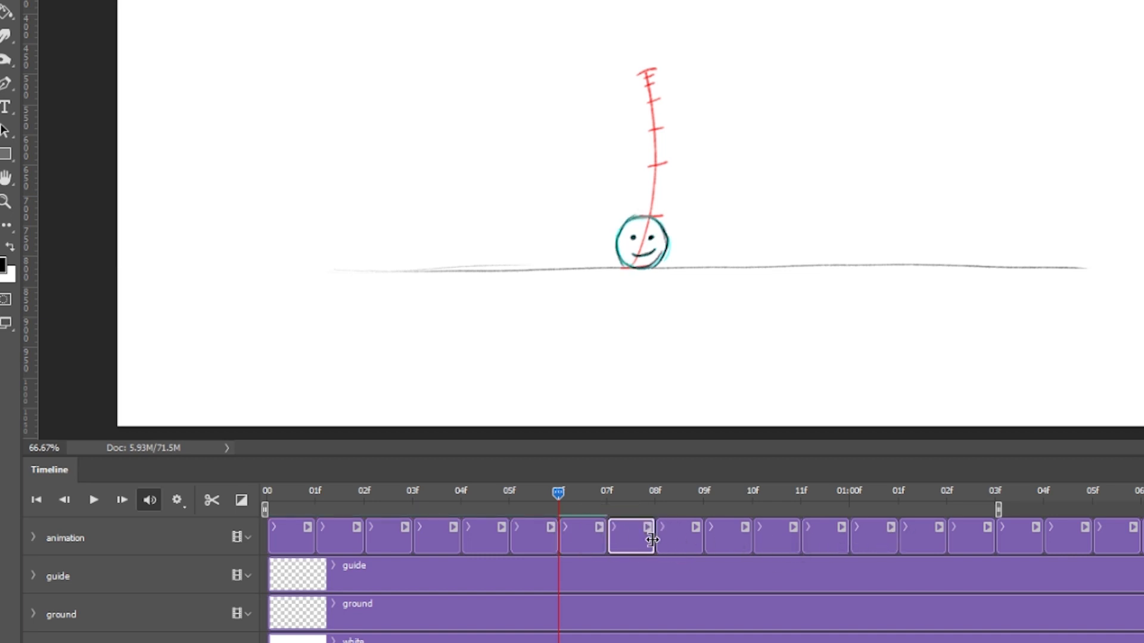
left_click(632, 535)
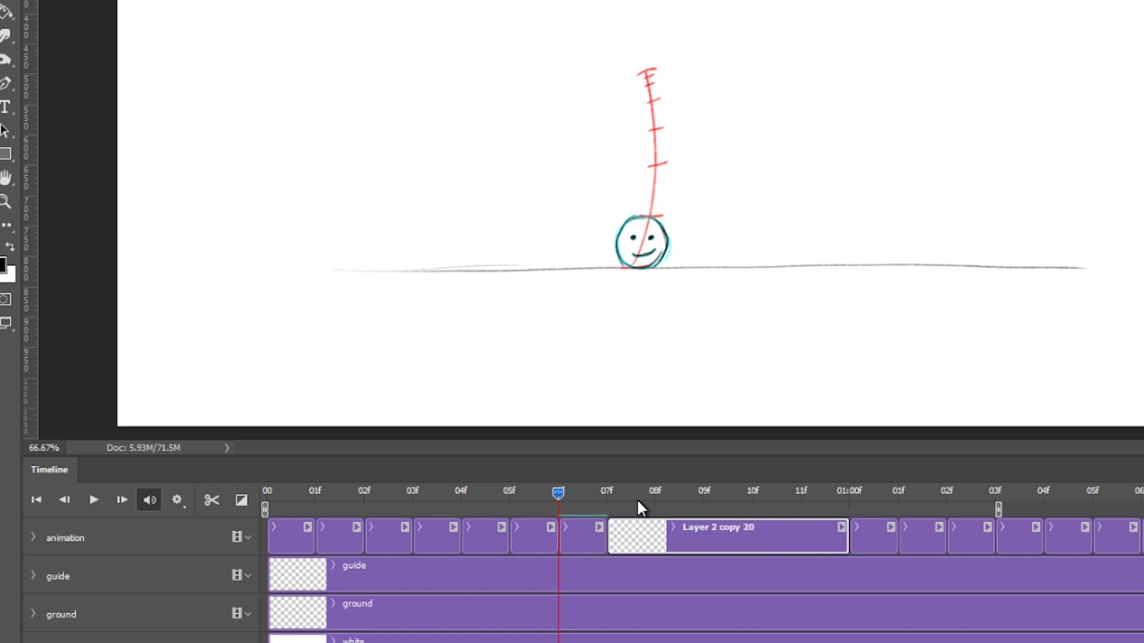
left_click(93, 501)
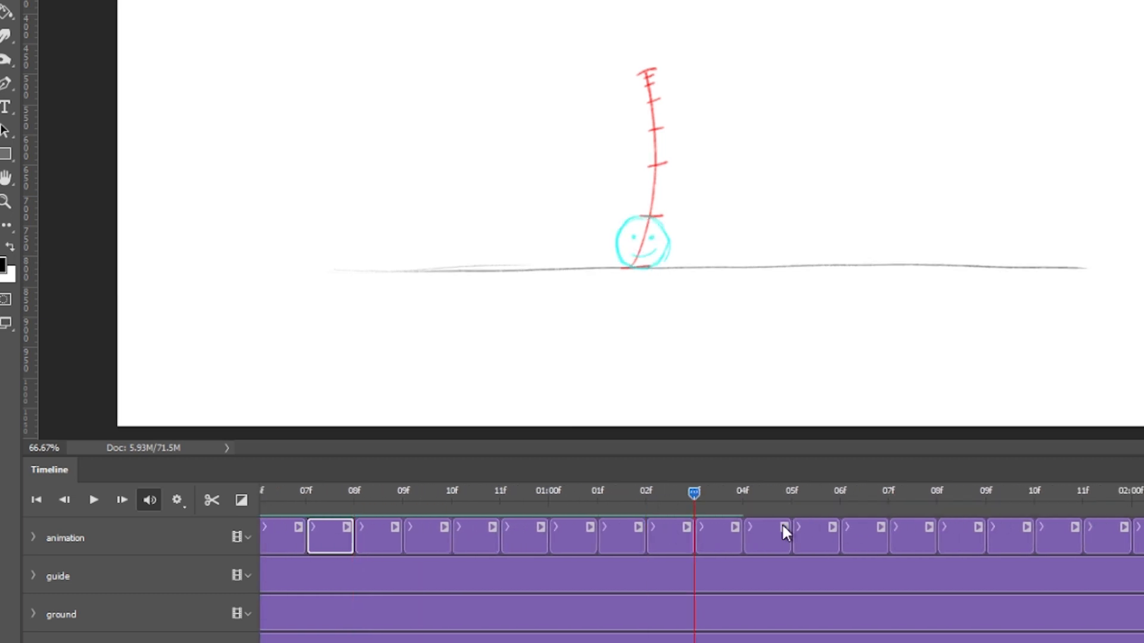
Sketch a squashed ball on the contact frame and a stretched ball on the next frame
left_click(718, 537)
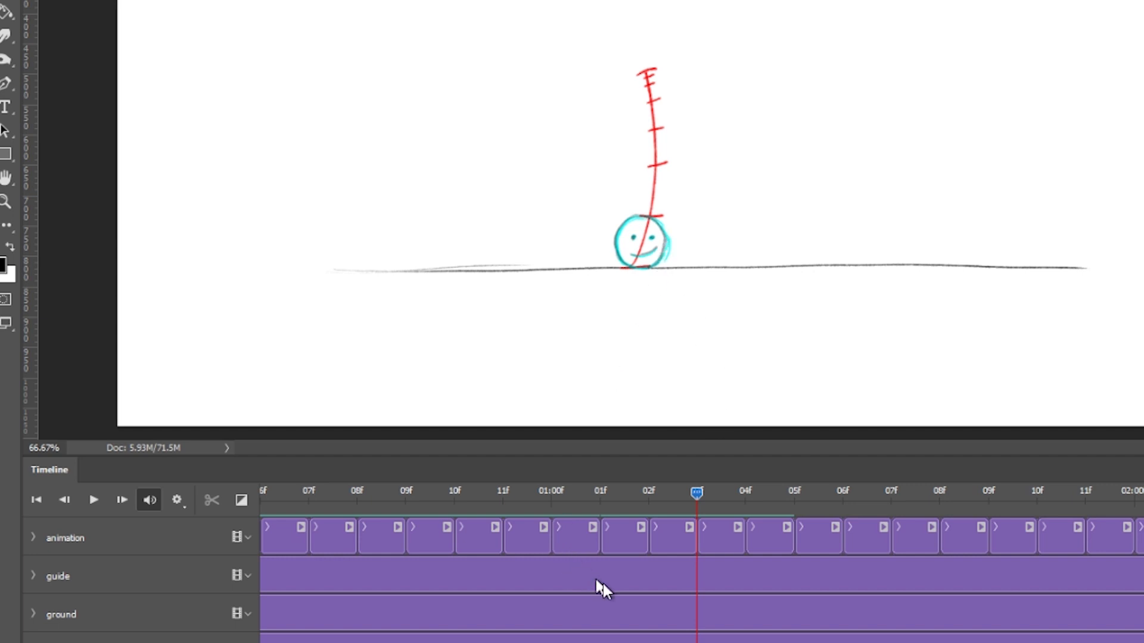
mouse_move(722, 545)
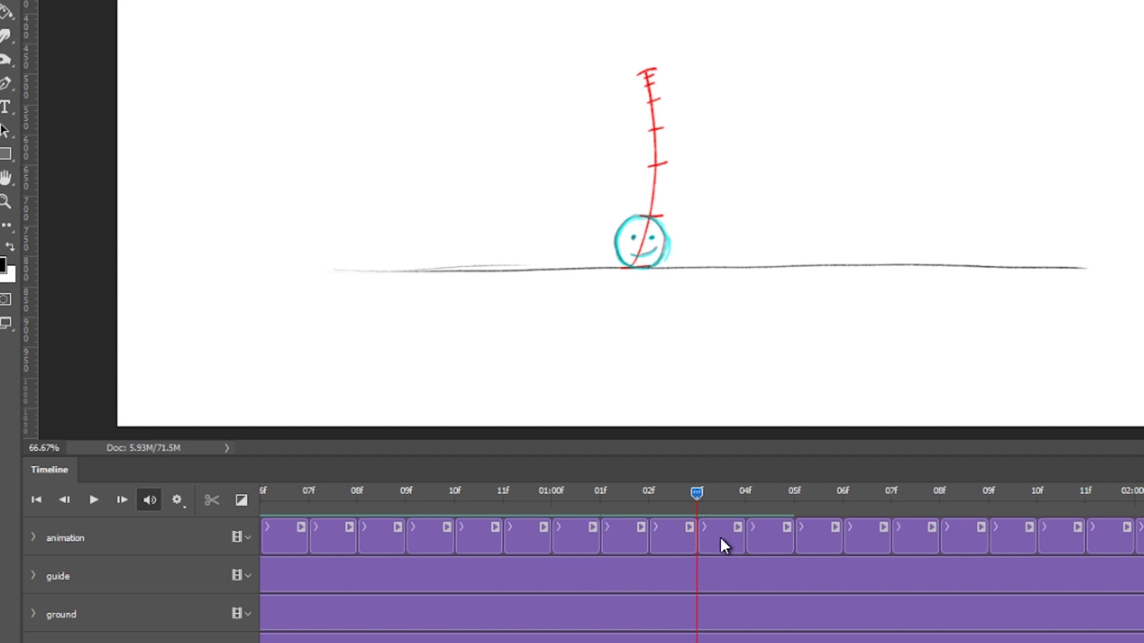
left_click(721, 537)
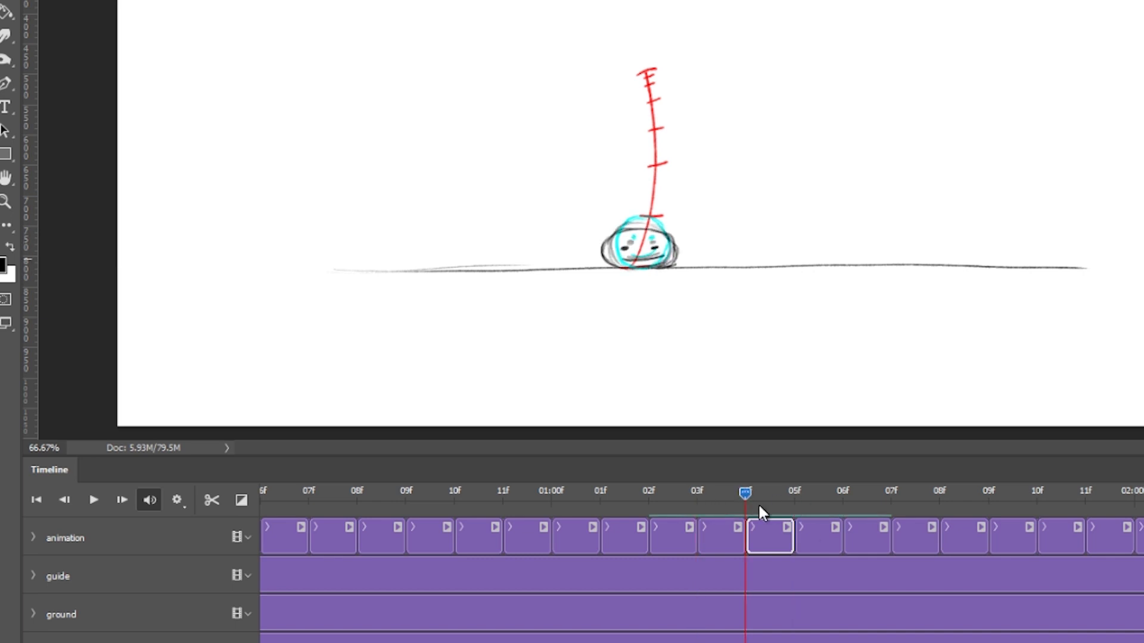
left_click(791, 493)
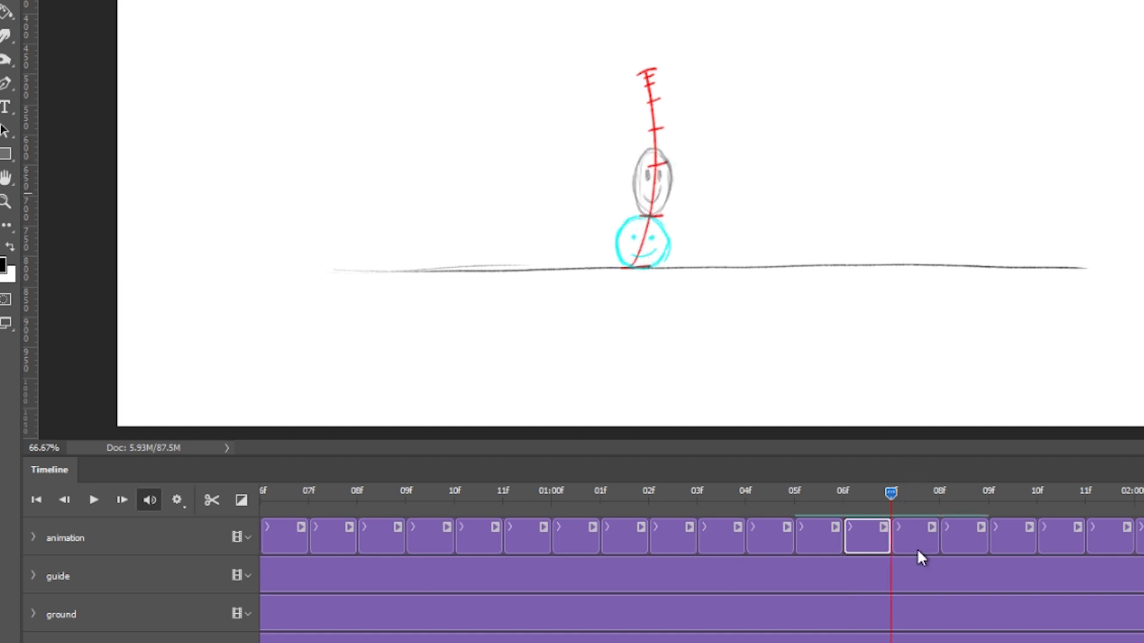
left_click(916, 537)
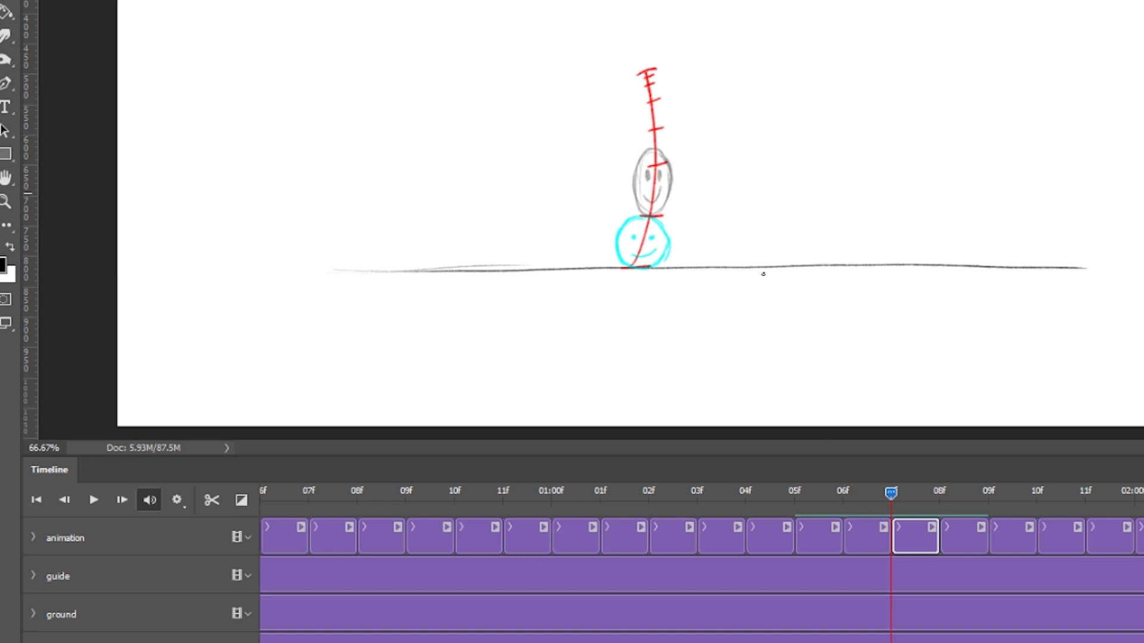
mouse_move(905, 519)
type("2")
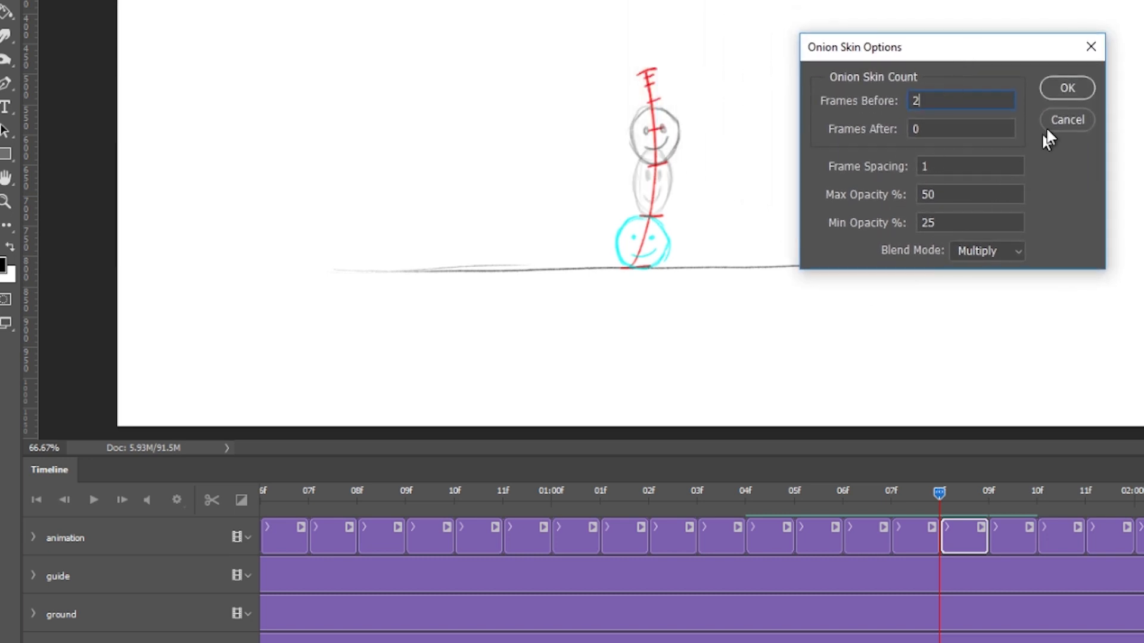
mouse_move(1047, 140)
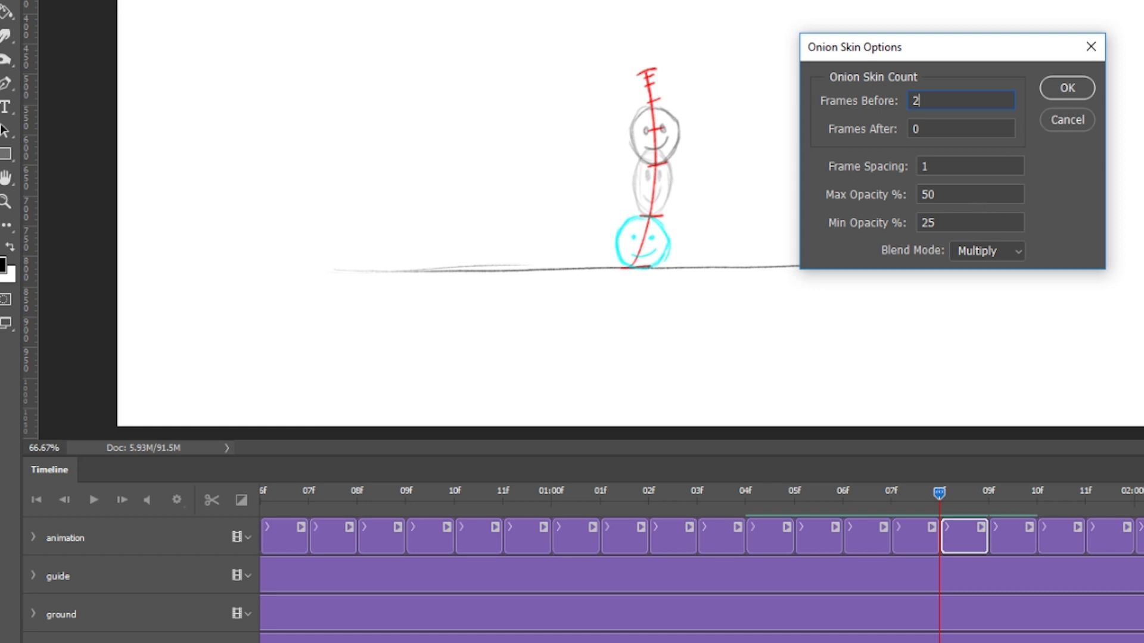
Confirm Onion Skin Settings with Frames Before 2 and Frames After 0
left_click(1068, 87)
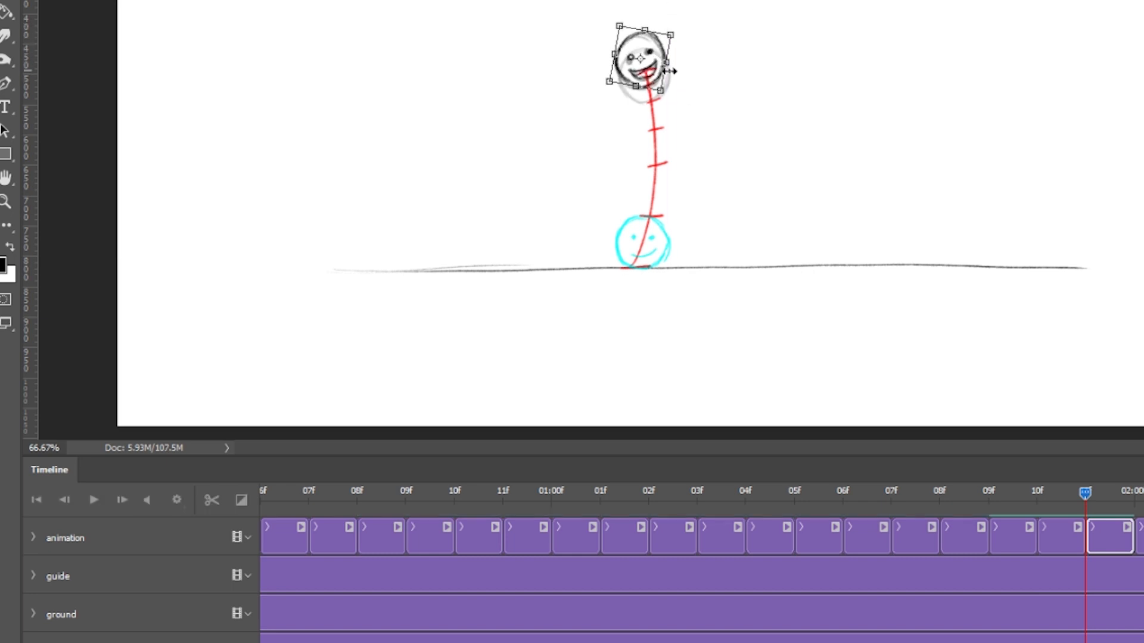
Commit the Free Transform rotation tilting the top ball drawing into place
left_click(148, 499)
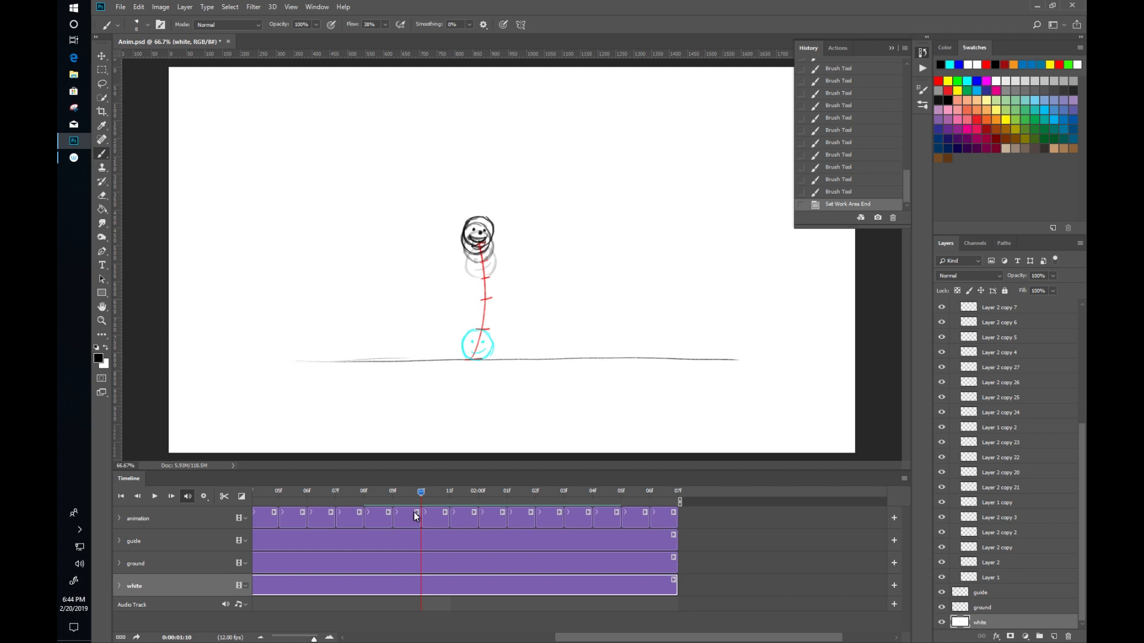
left_click(449, 492)
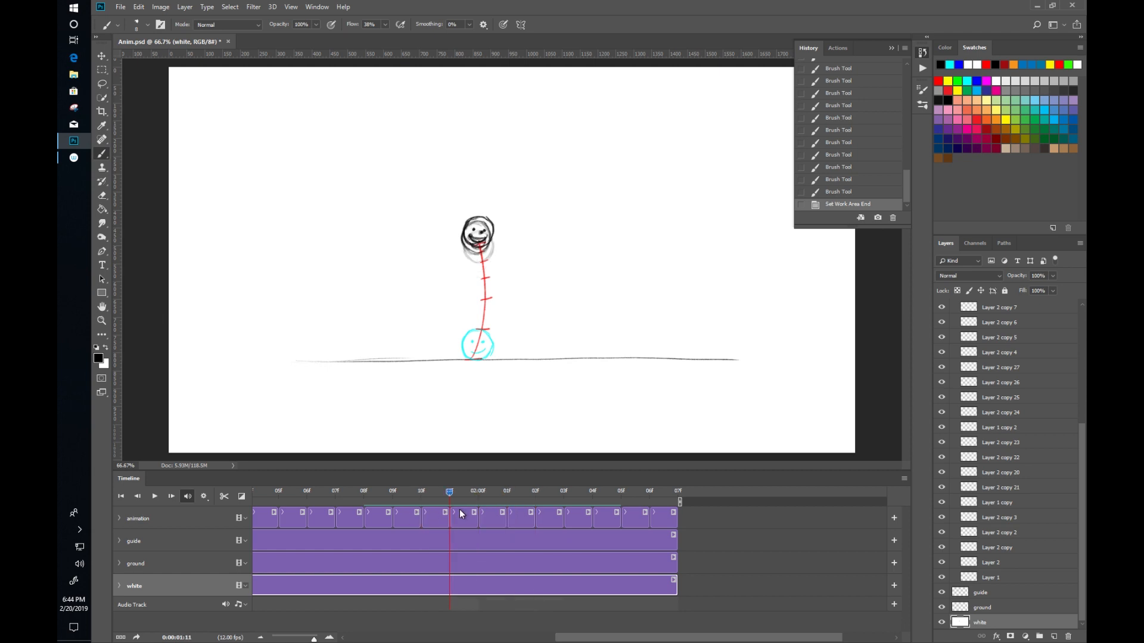
left_click(334, 490)
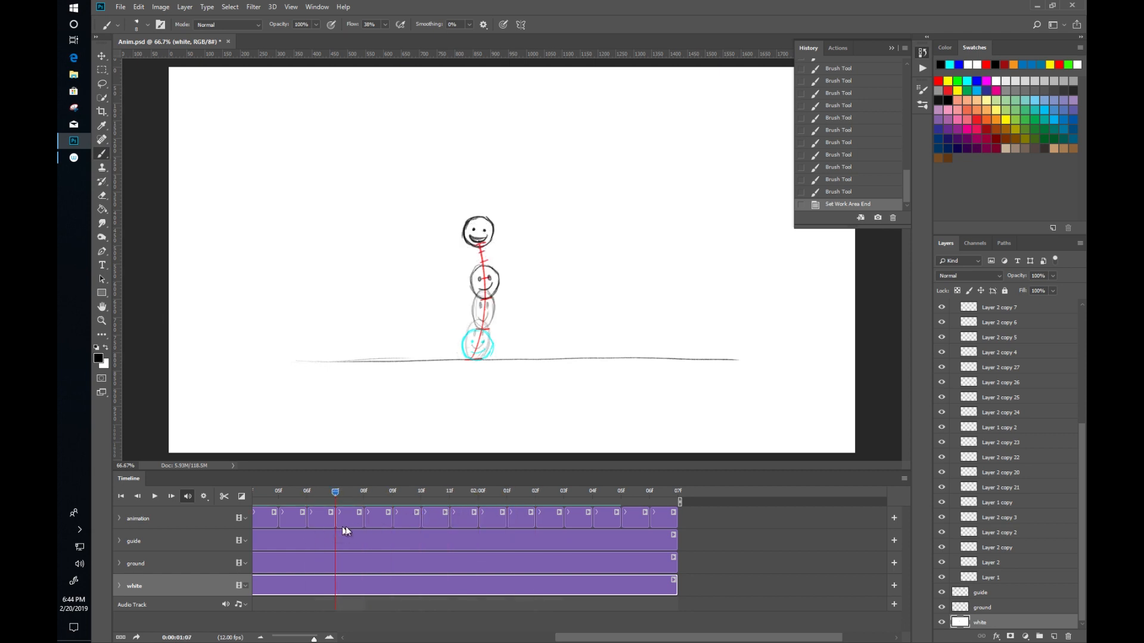
left_click(592, 491)
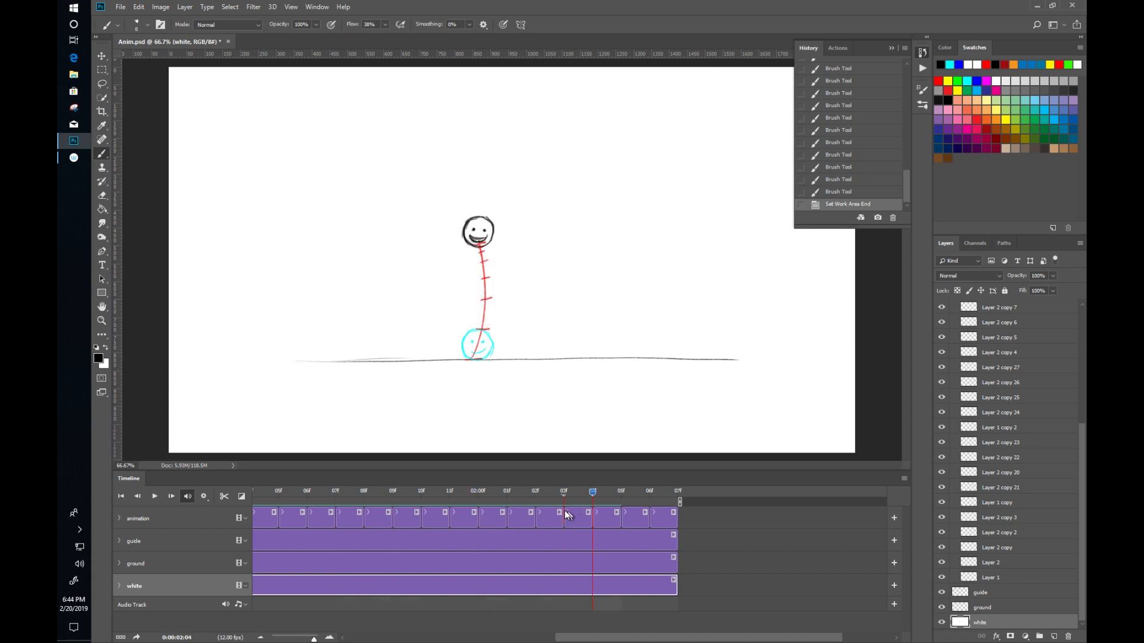
left_click(506, 491)
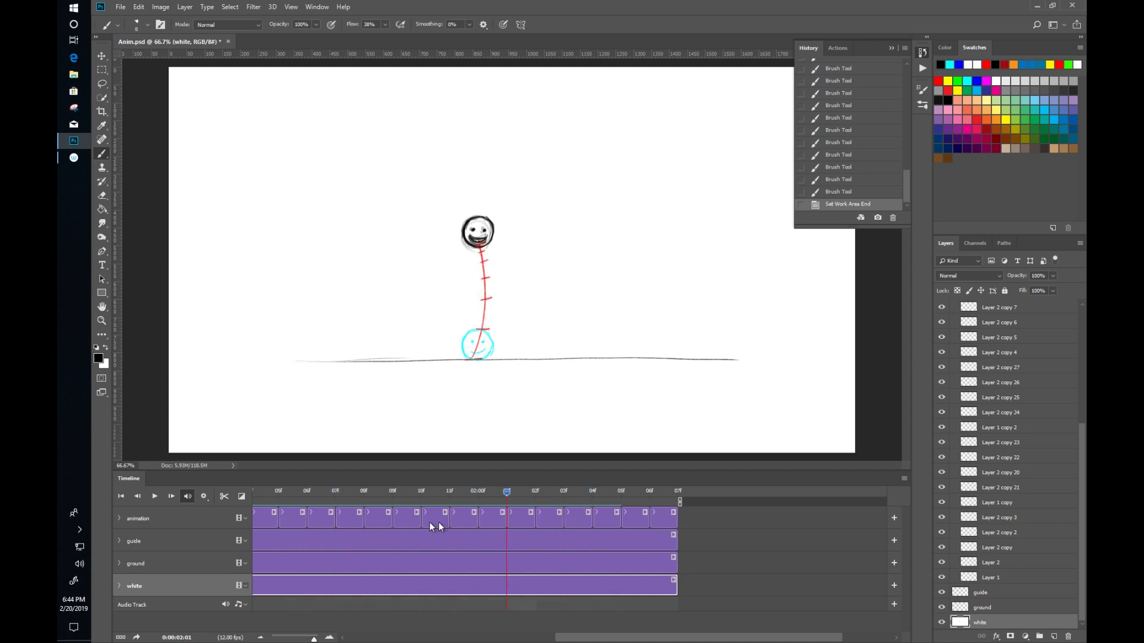
left_click(362, 491)
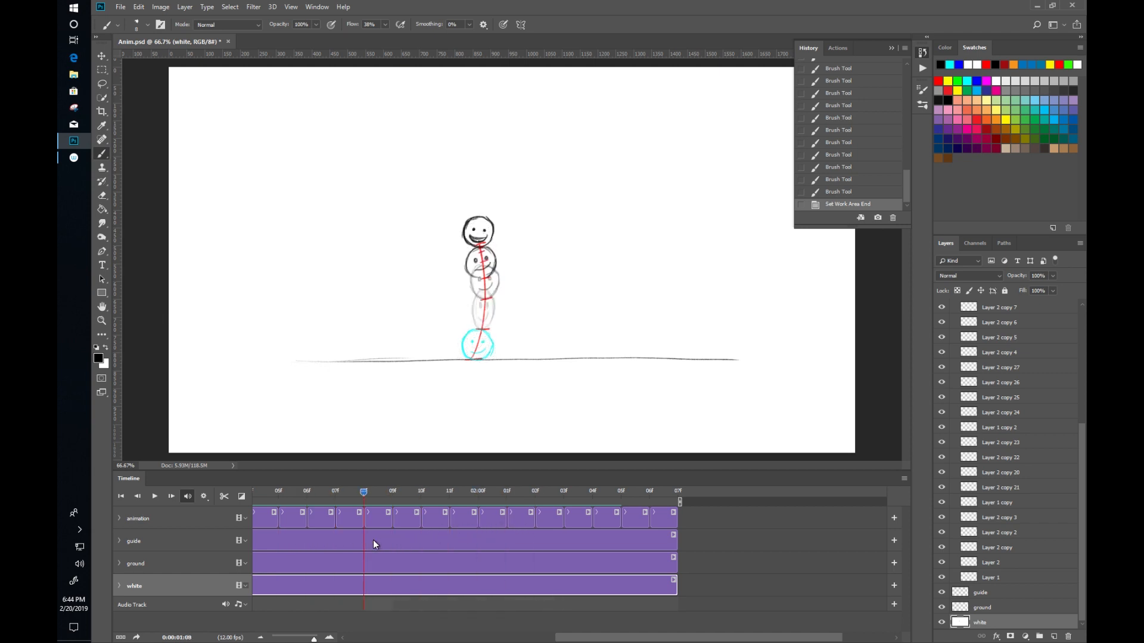
mouse_move(432, 590)
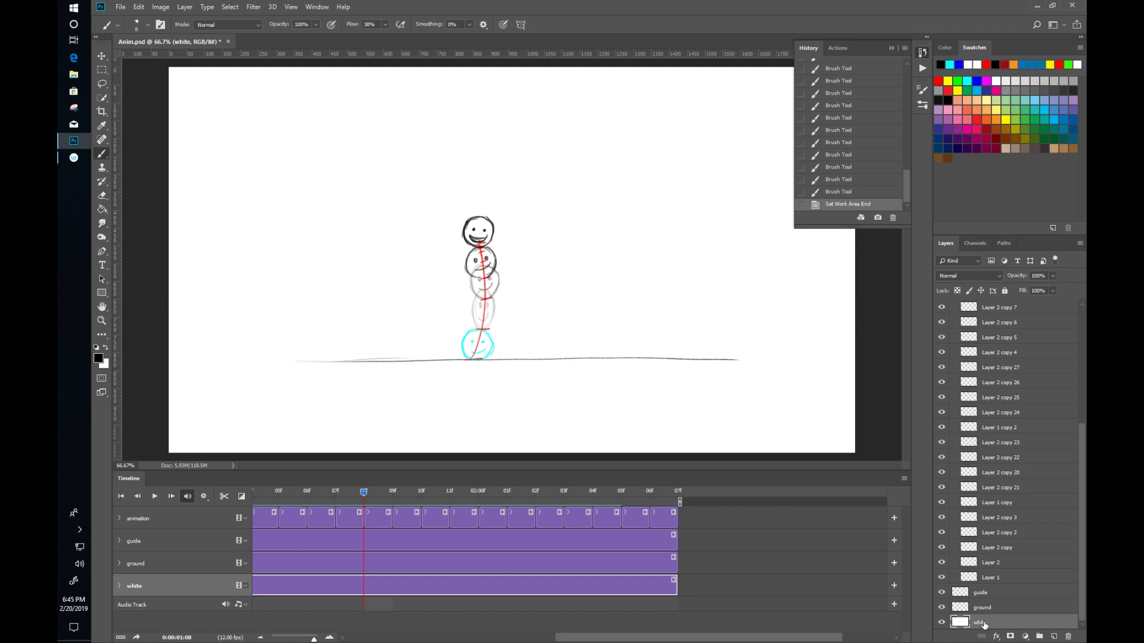
mouse_move(625, 538)
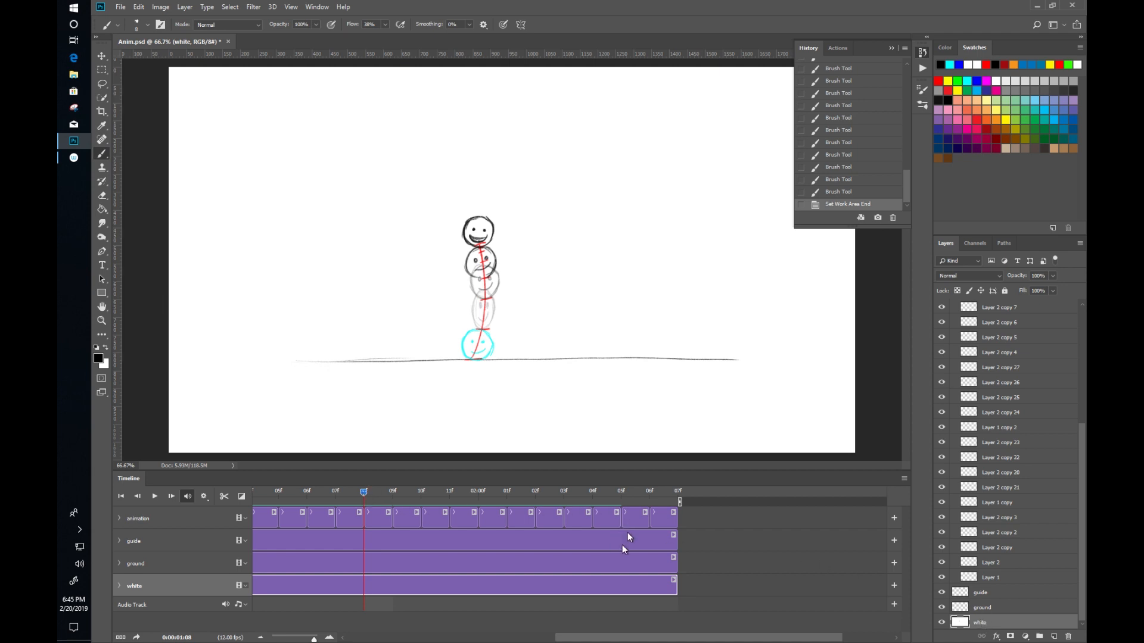
mouse_move(573, 581)
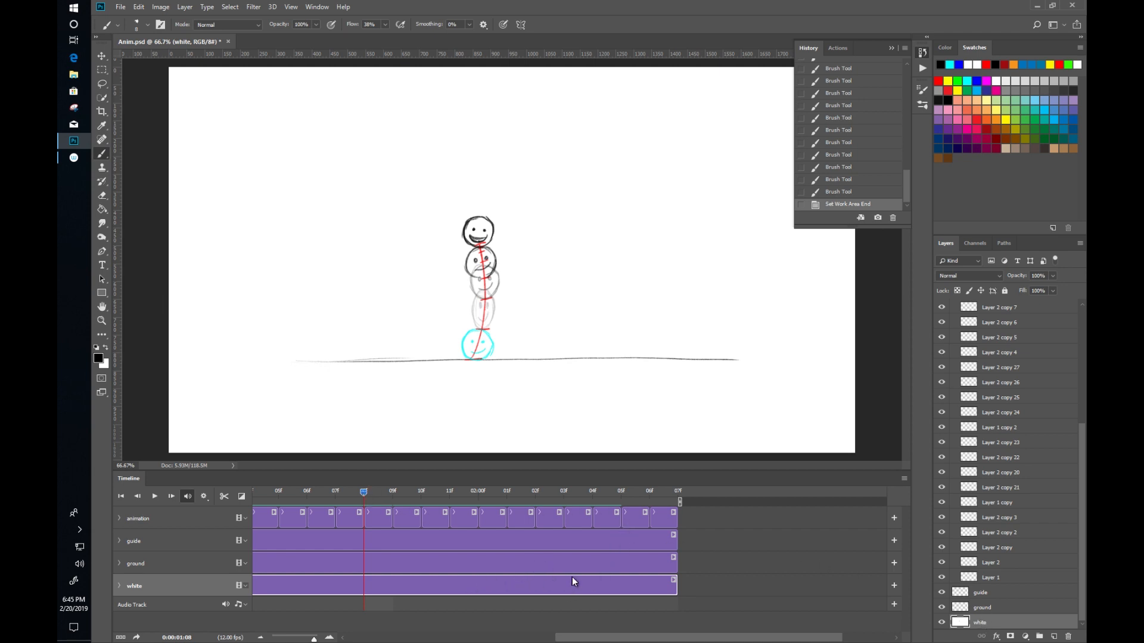
mouse_move(608, 569)
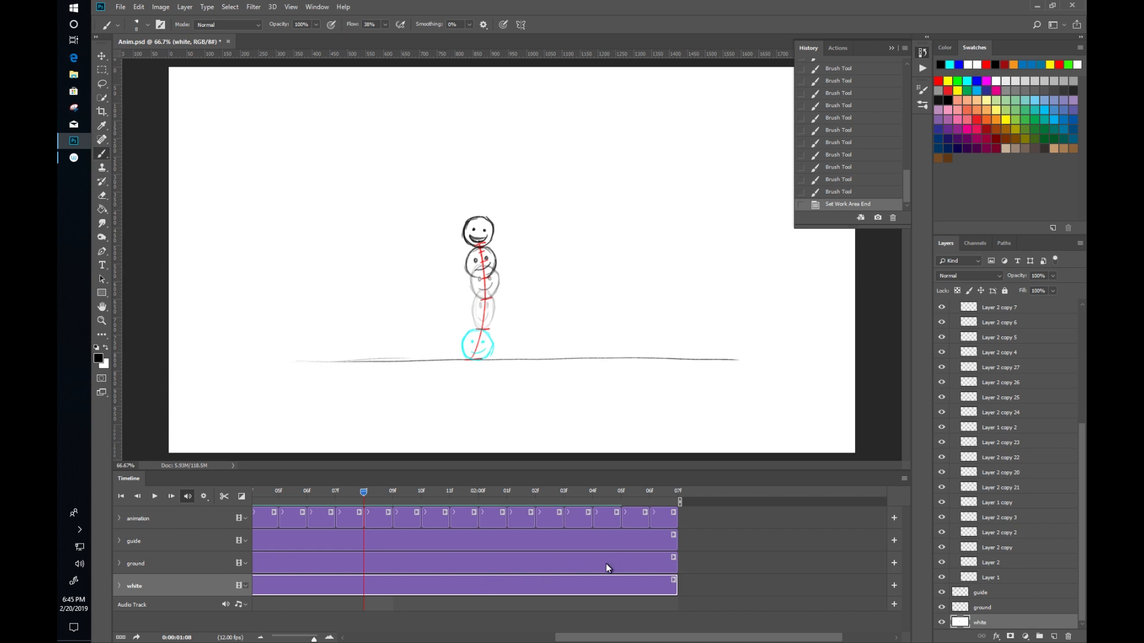
mouse_move(508, 467)
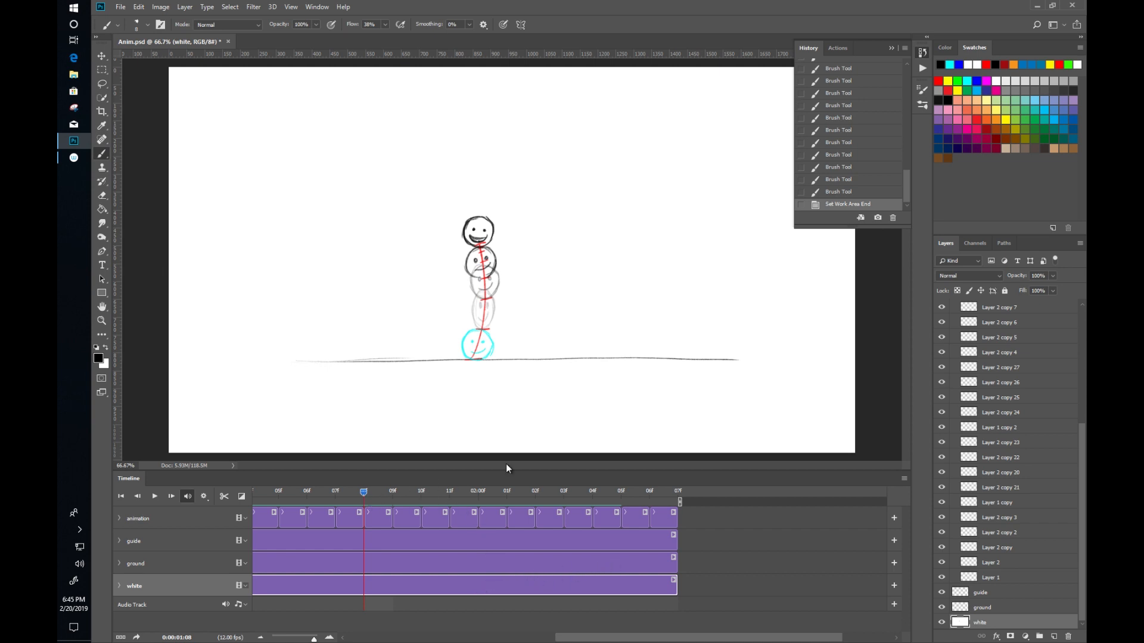
mouse_move(378, 558)
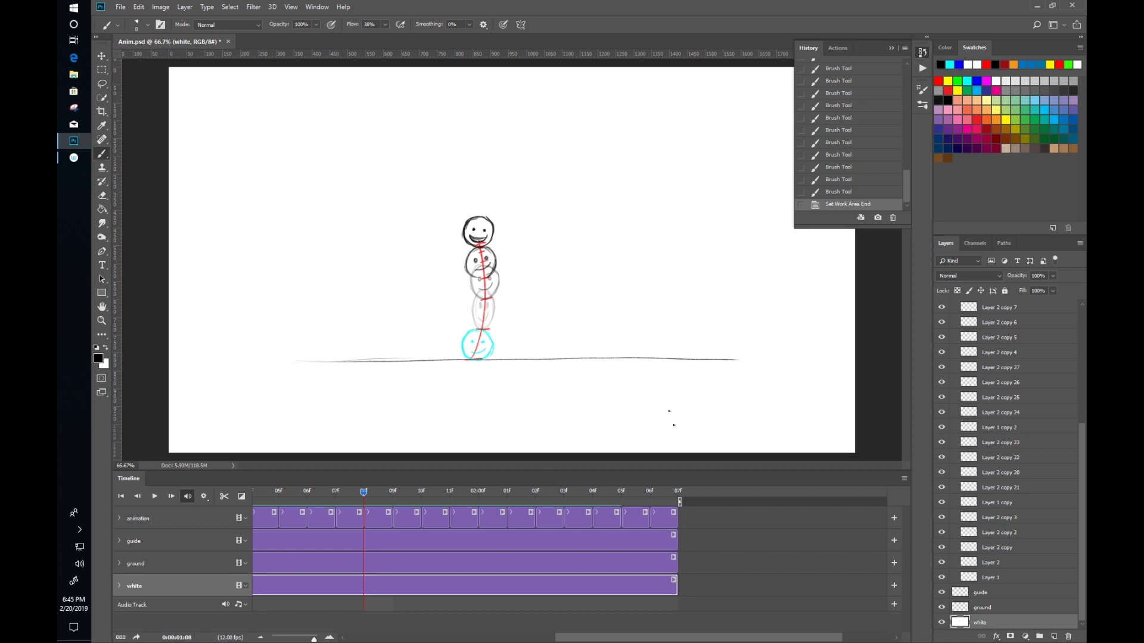
mouse_move(853, 529)
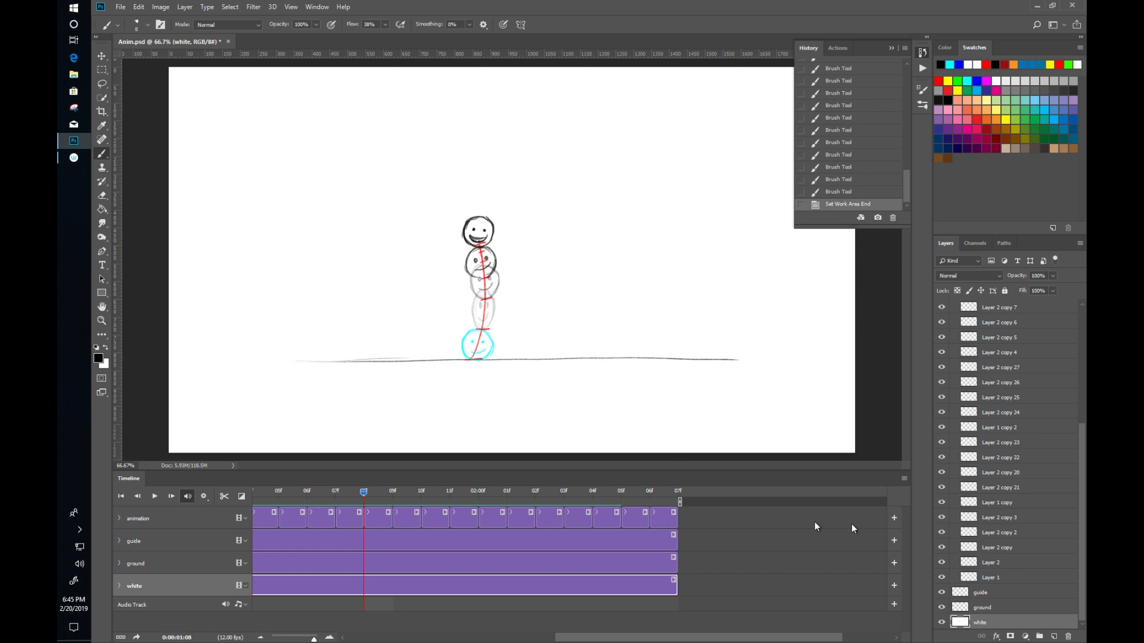
left_click(102, 83)
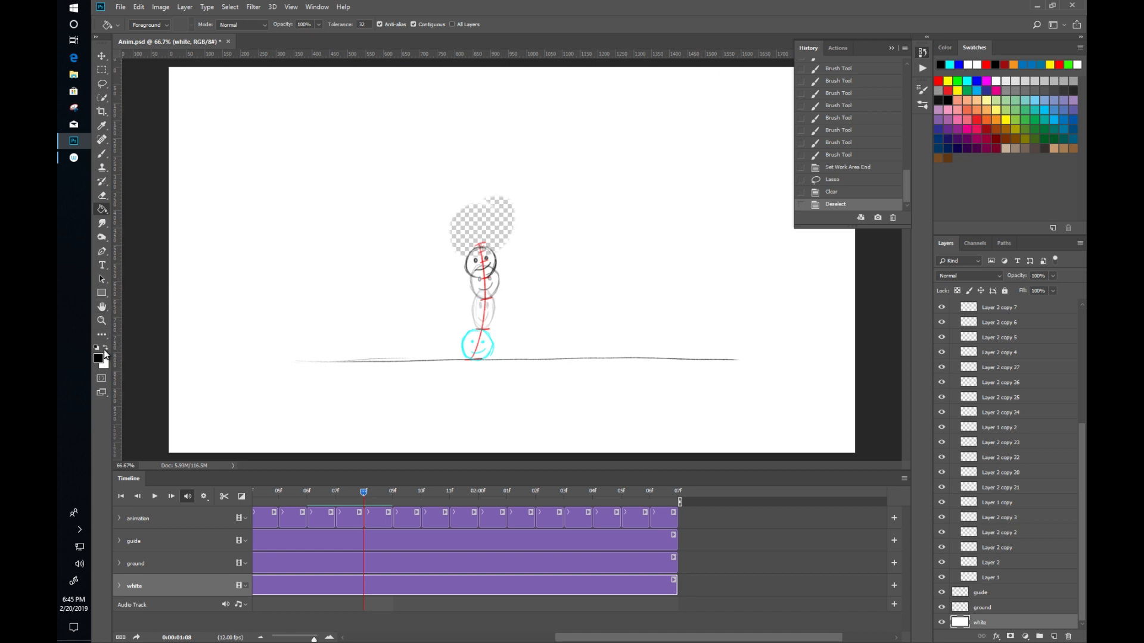
Refill the cleared patch above the figure's head with white using the Paint Bucket
left_click(482, 223)
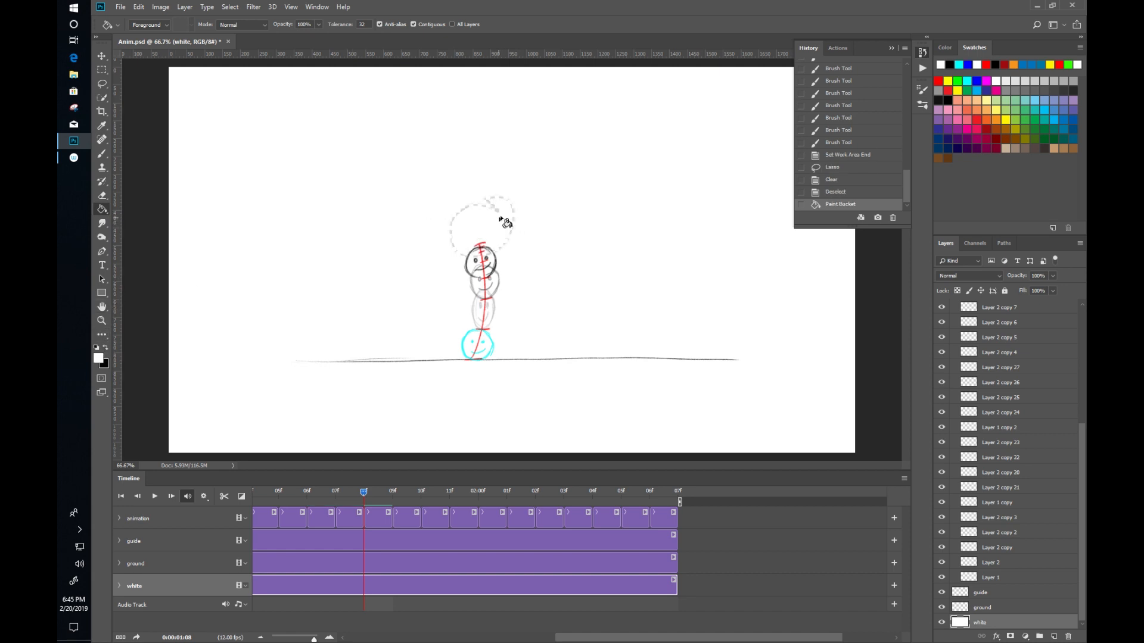
left_click(499, 223)
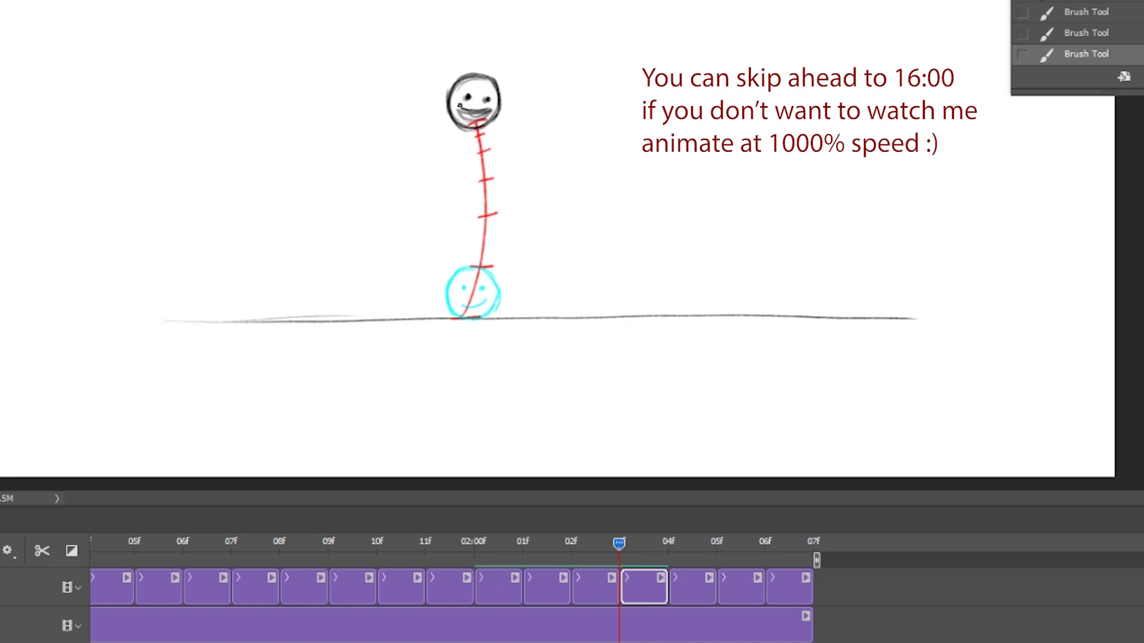
Draw the remaining squash and stretch ball frames and trim the guide clip ends
left_click(667, 544)
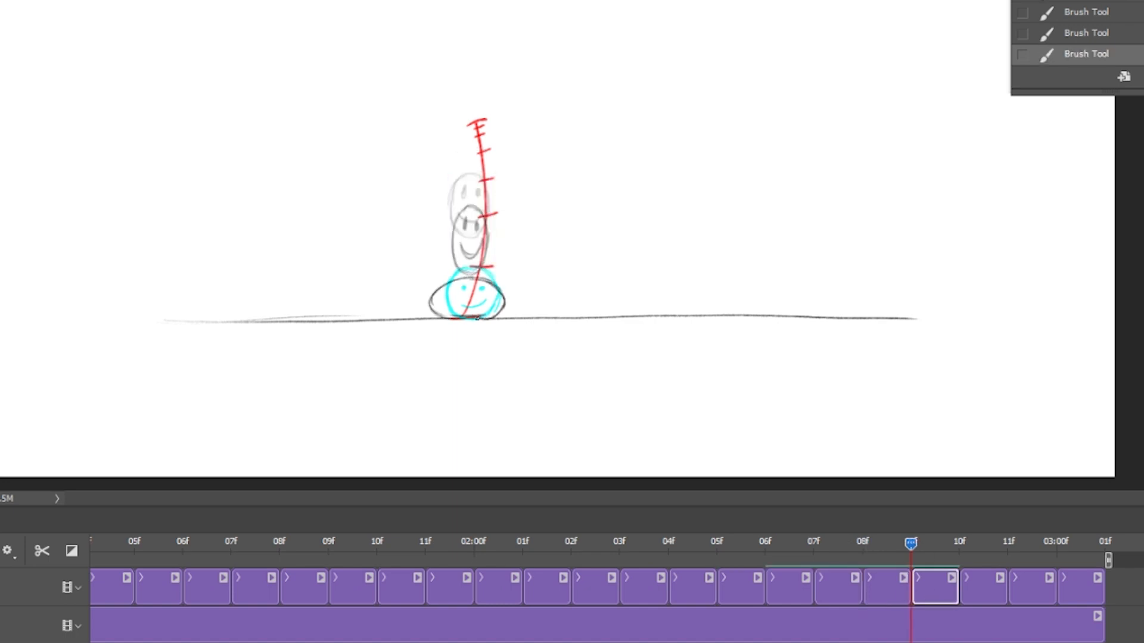
left_click(1009, 544)
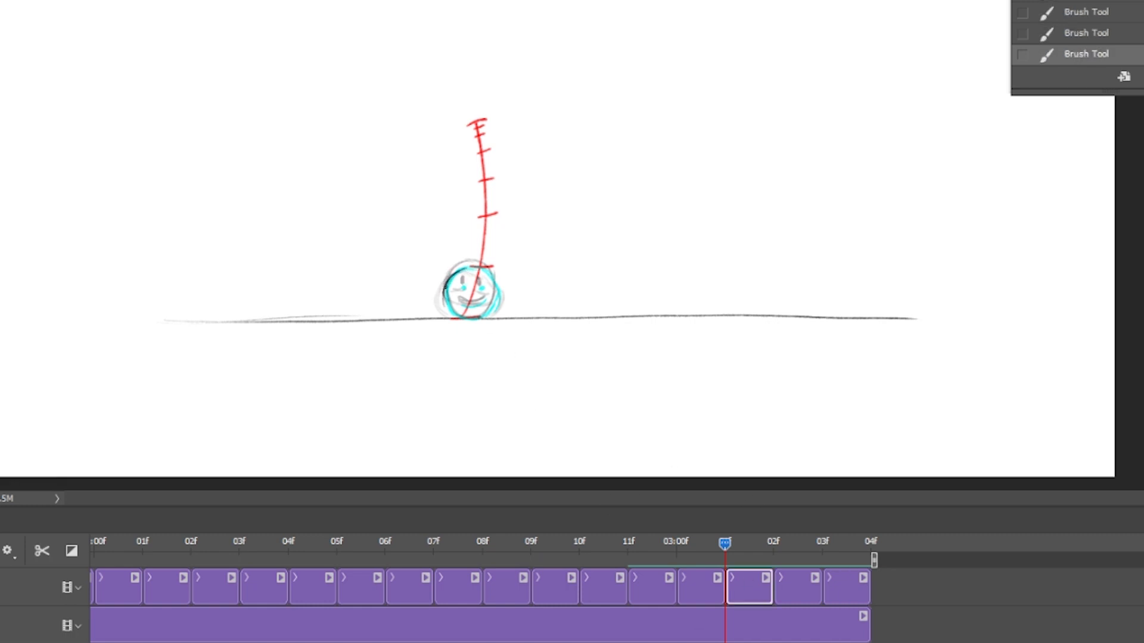
left_click(824, 544)
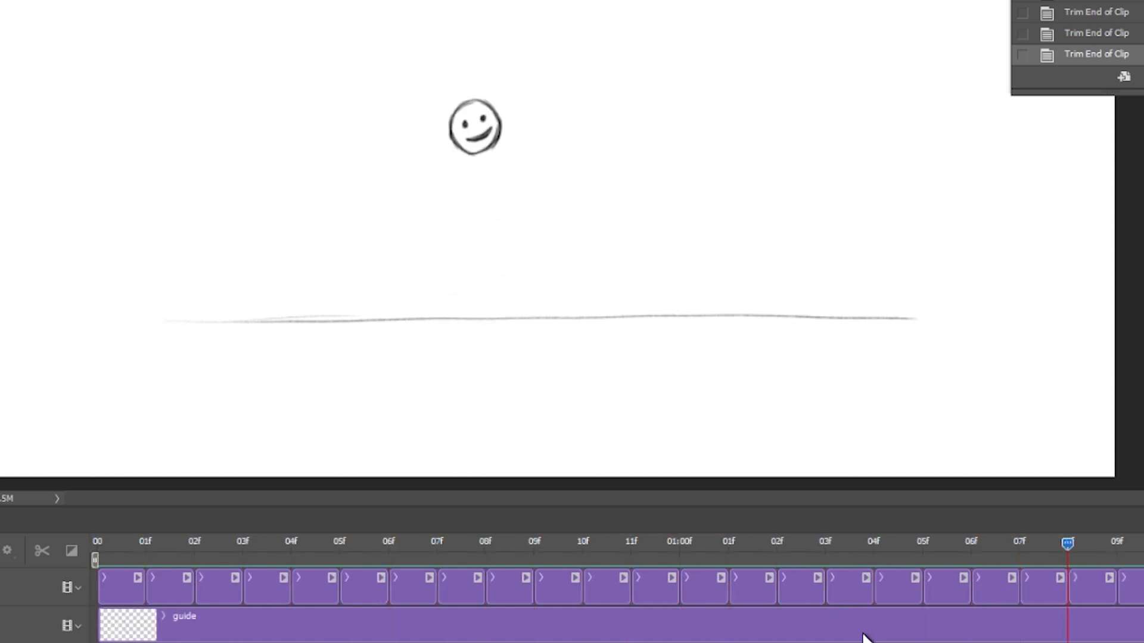
left_click(337, 543)
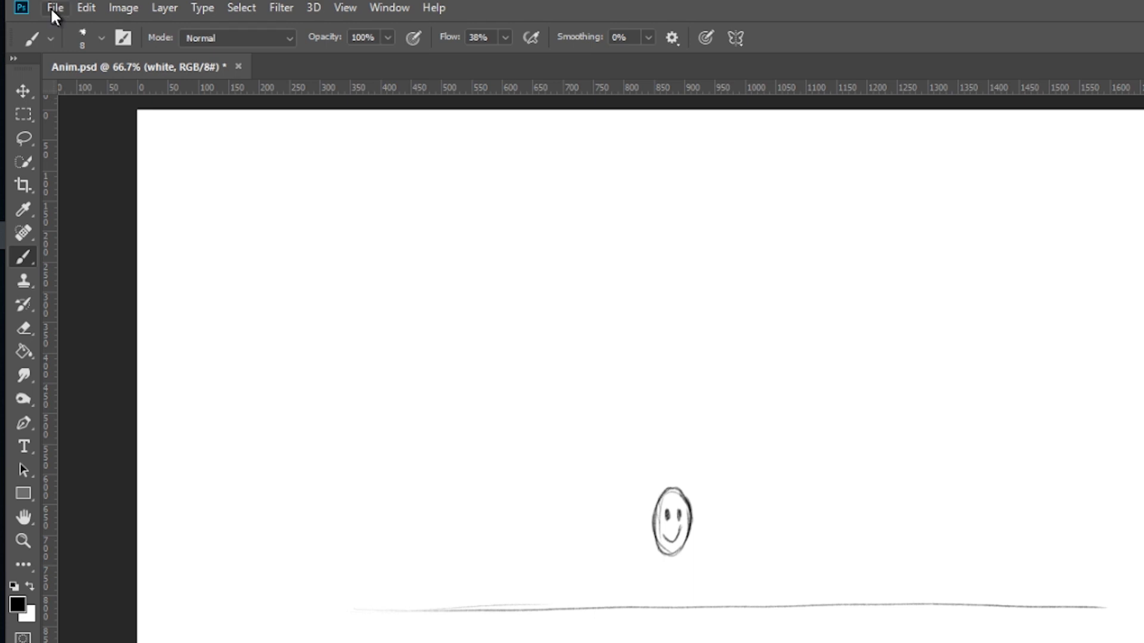
Start Render Video export as Adobe Media Encoder H.264 movie Anim.mp4 at 24 fps
left_click(54, 8)
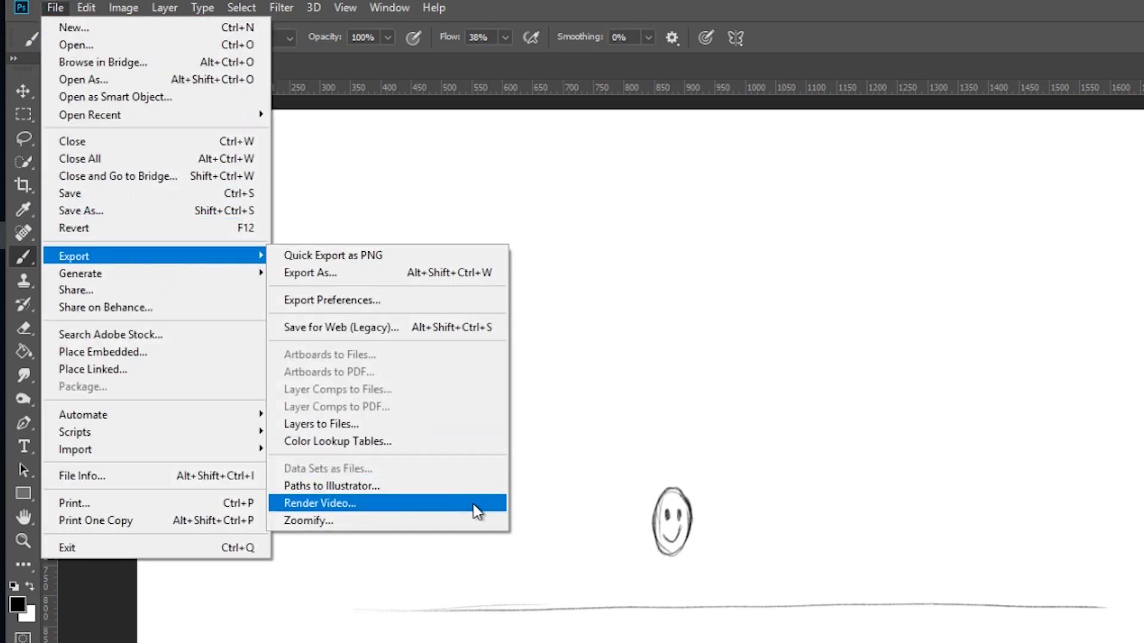
left_click(321, 503)
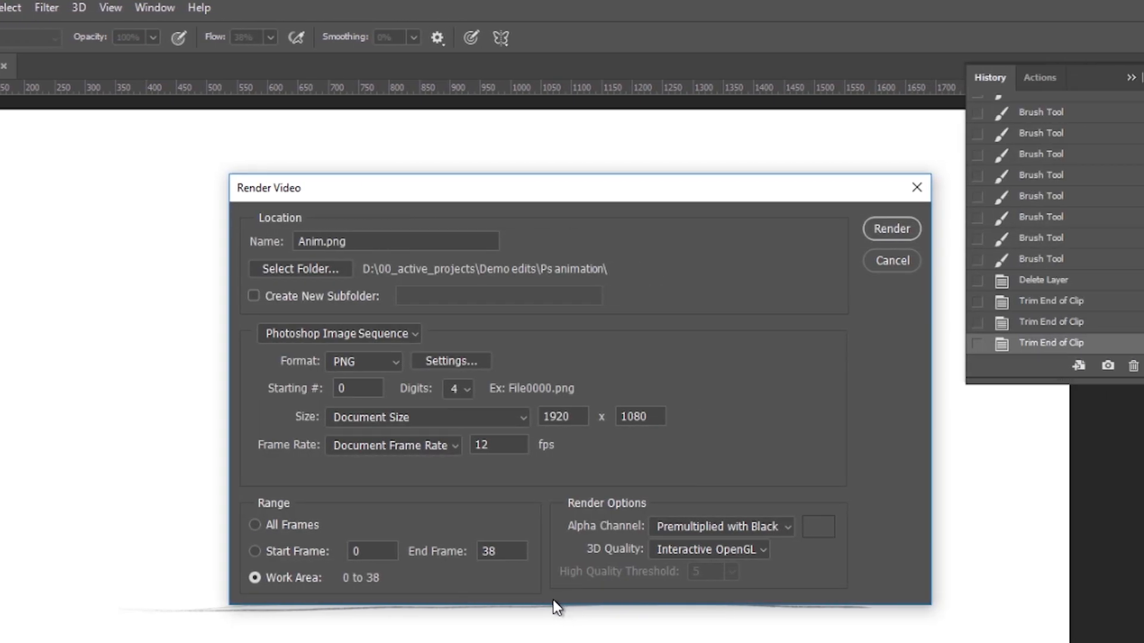
left_click(395, 242)
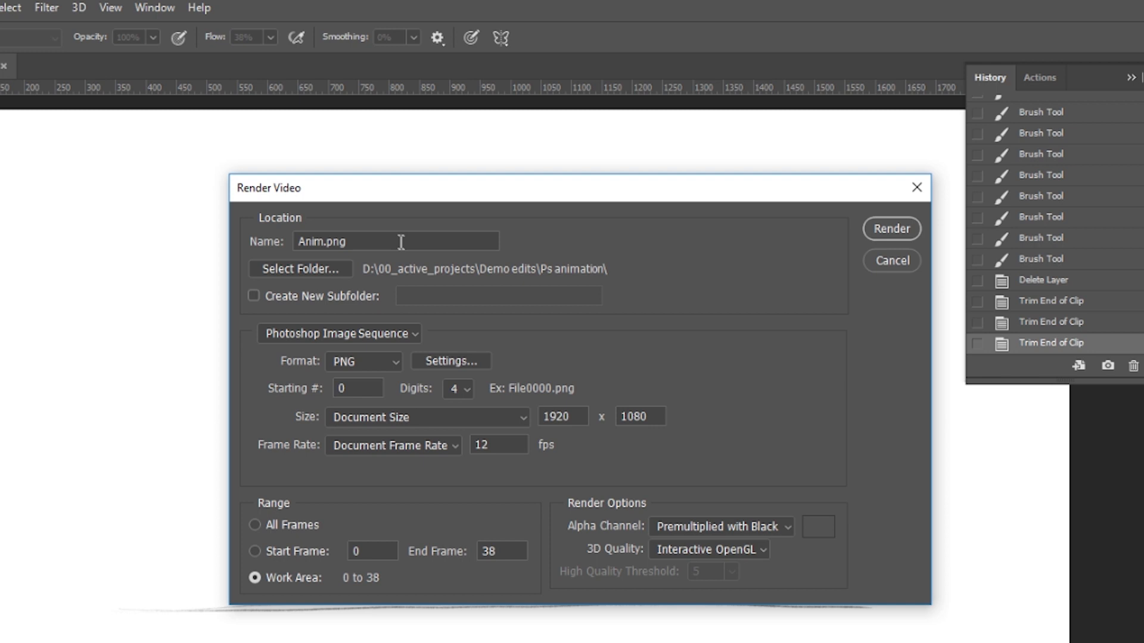
left_click(338, 334)
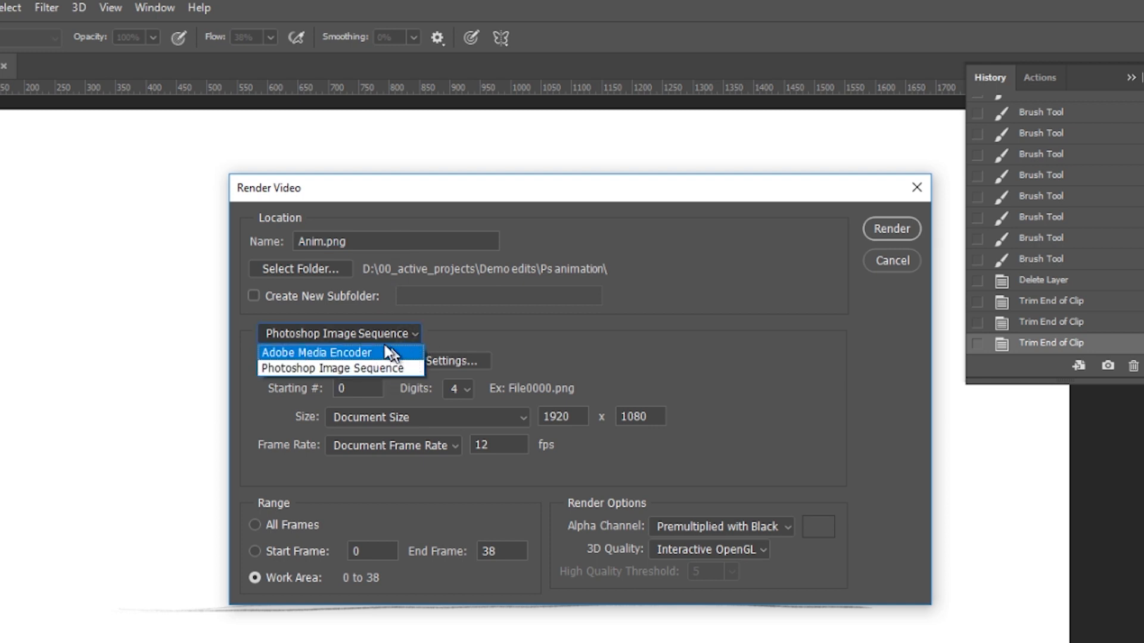
left_click(316, 353)
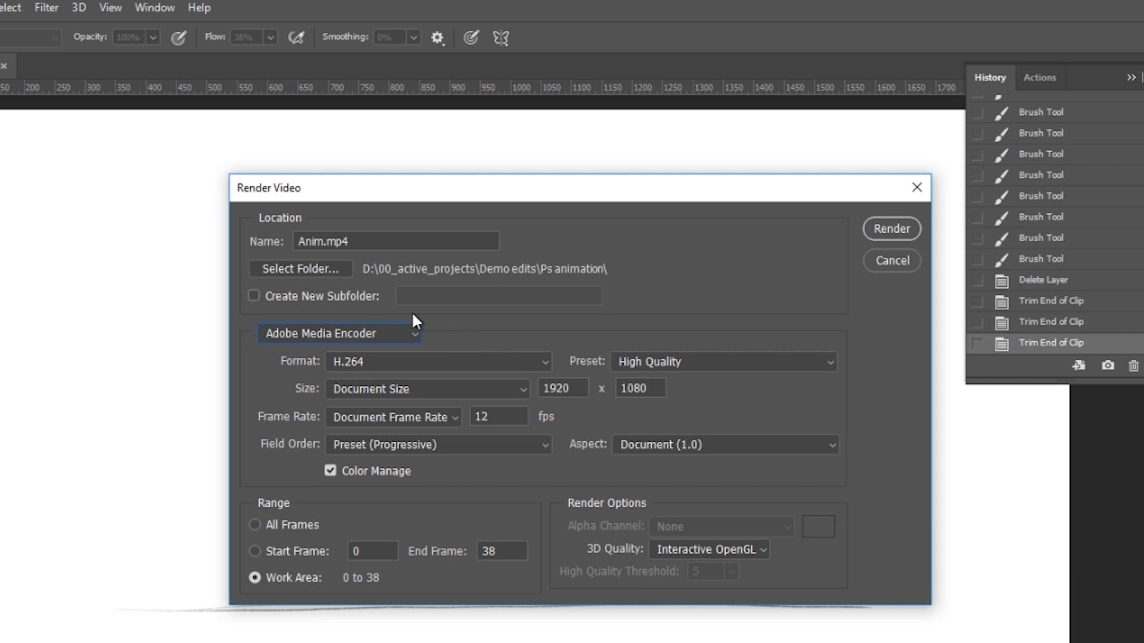
mouse_move(606, 336)
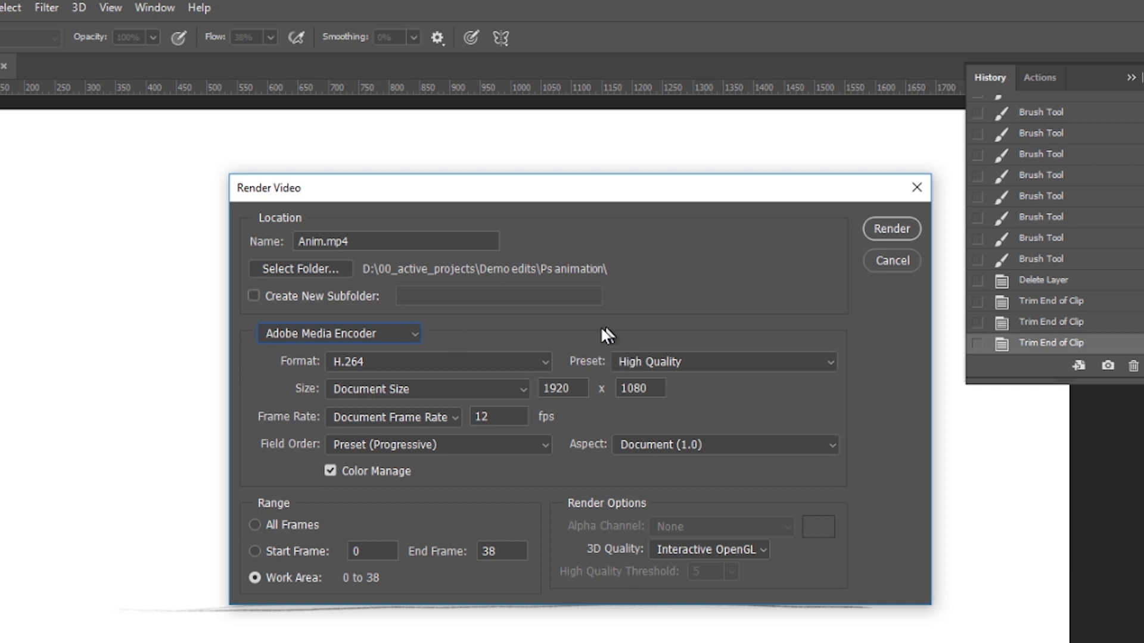
mouse_move(615, 502)
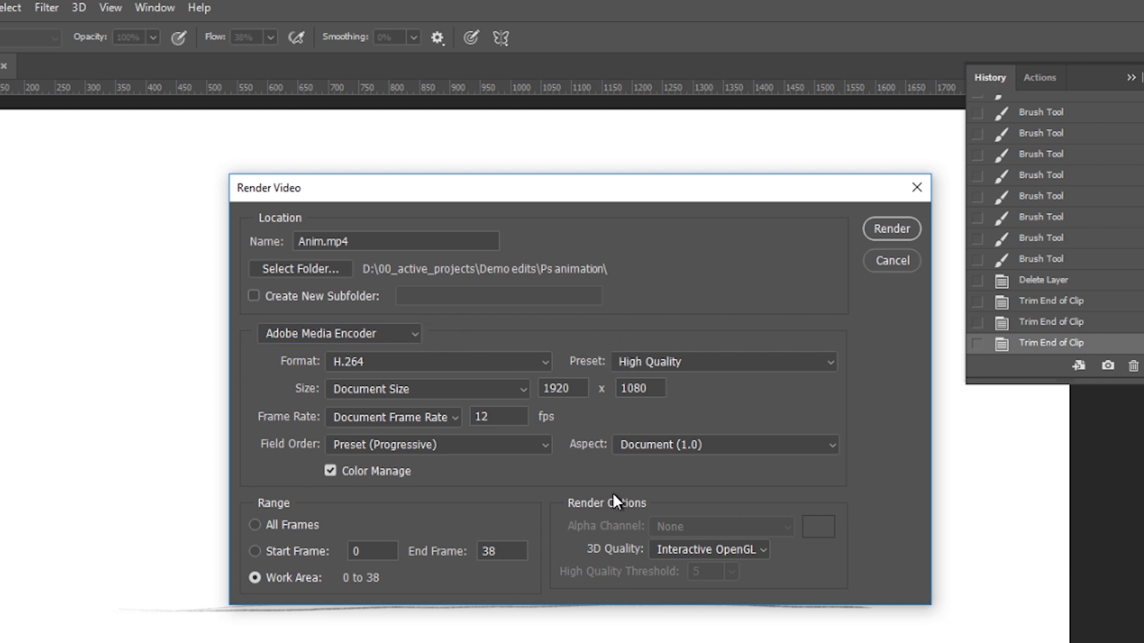
mouse_move(488, 378)
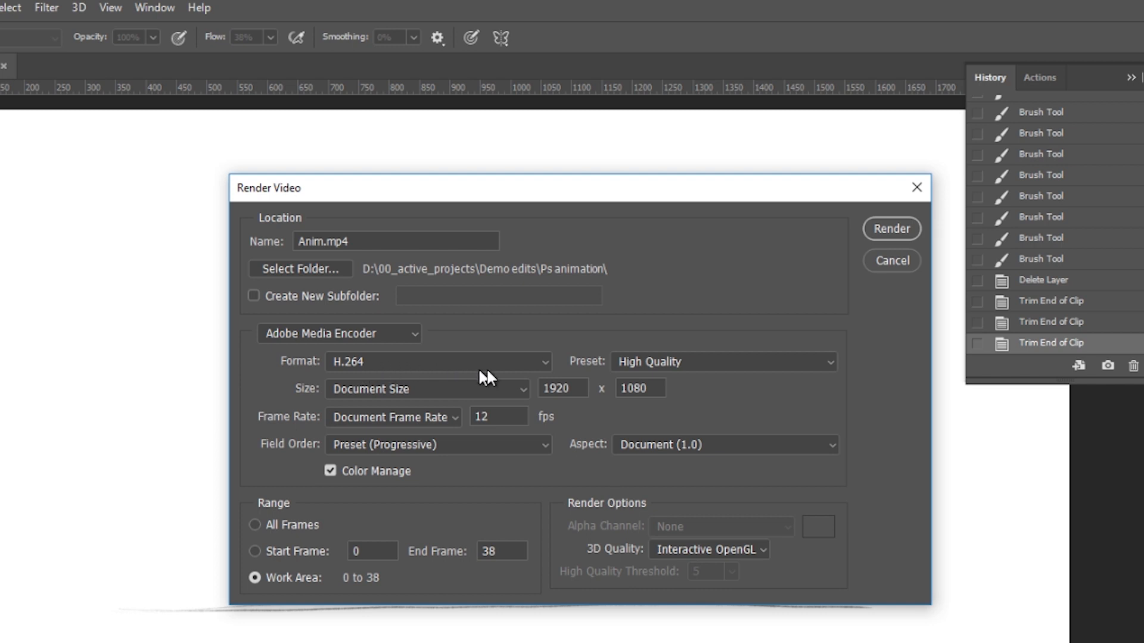
mouse_move(461, 516)
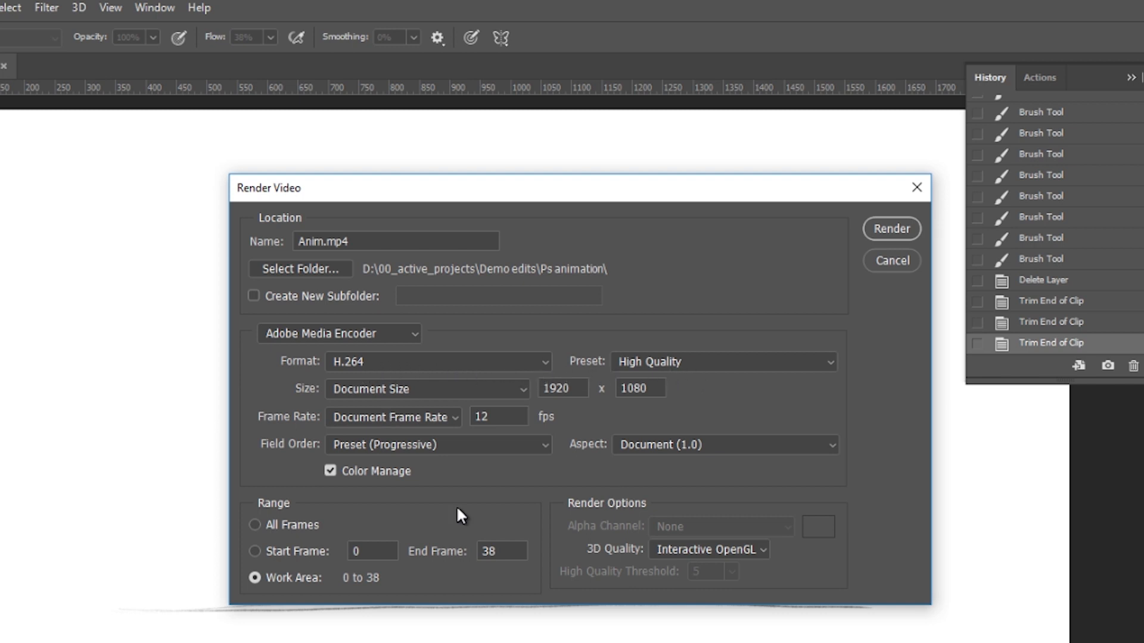
mouse_move(449, 427)
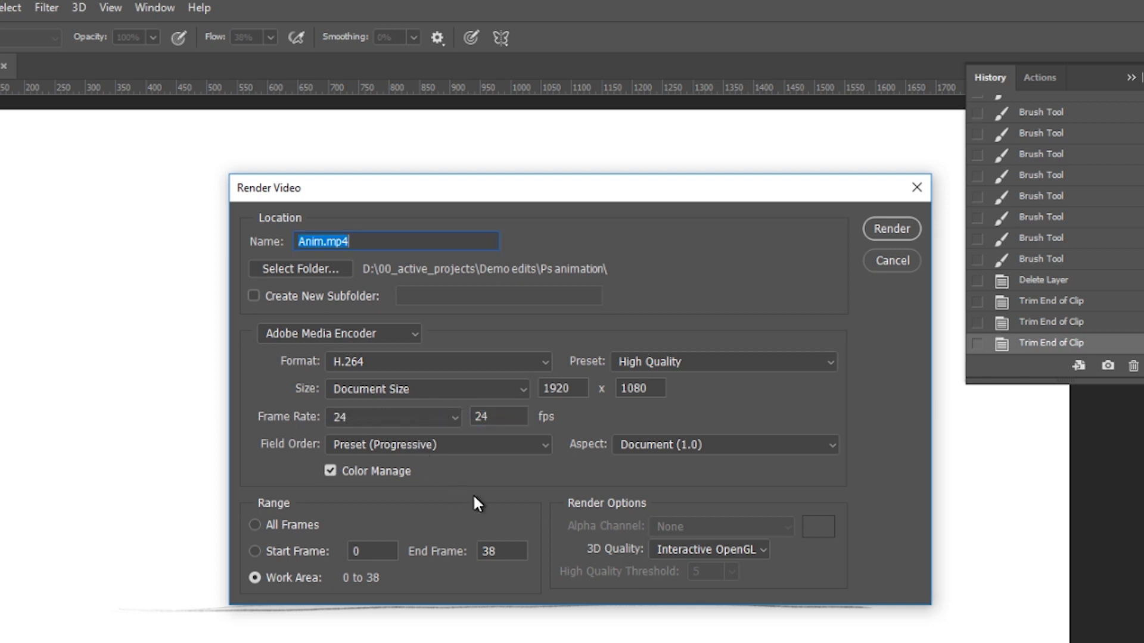
mouse_move(411, 340)
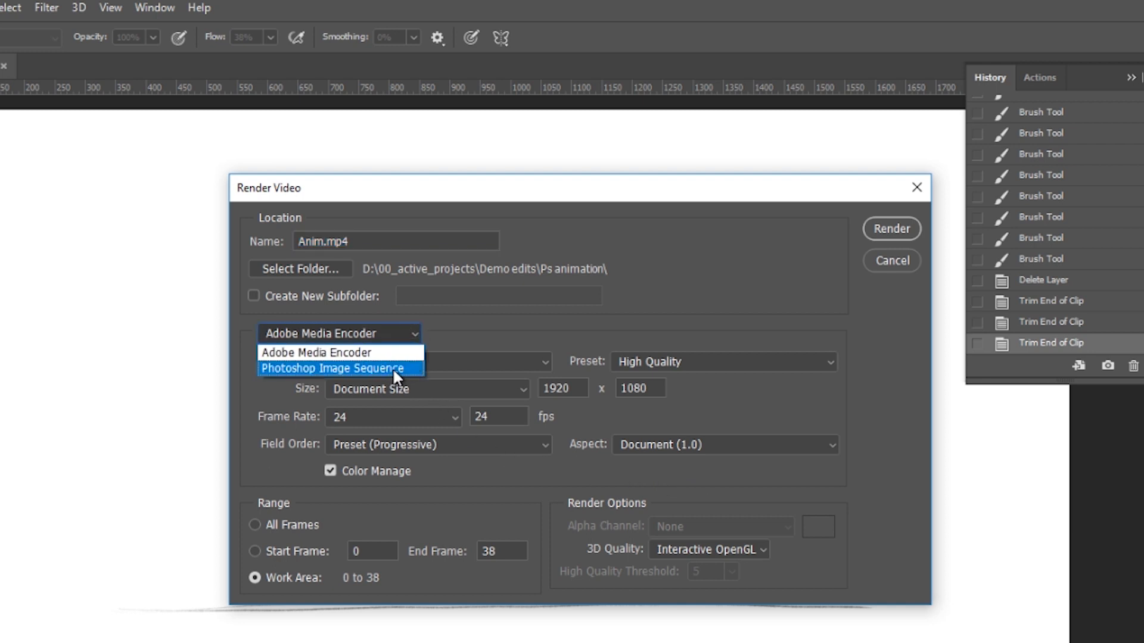
Switch to a PNG image sequence with alpha Premultiplied with Black
left_click(333, 369)
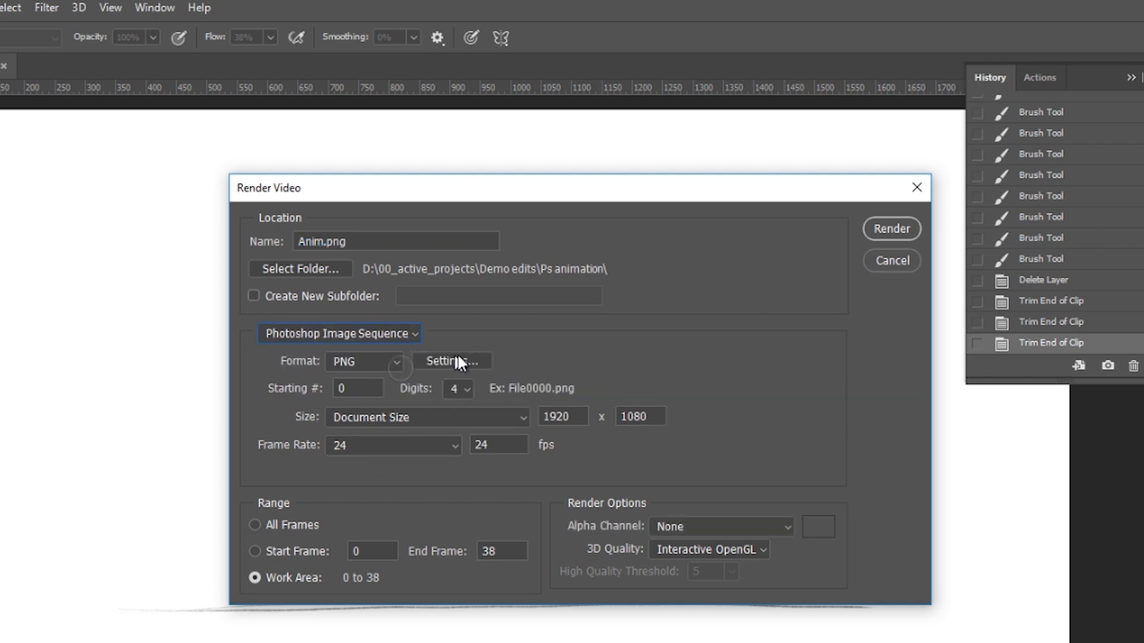
left_click(365, 362)
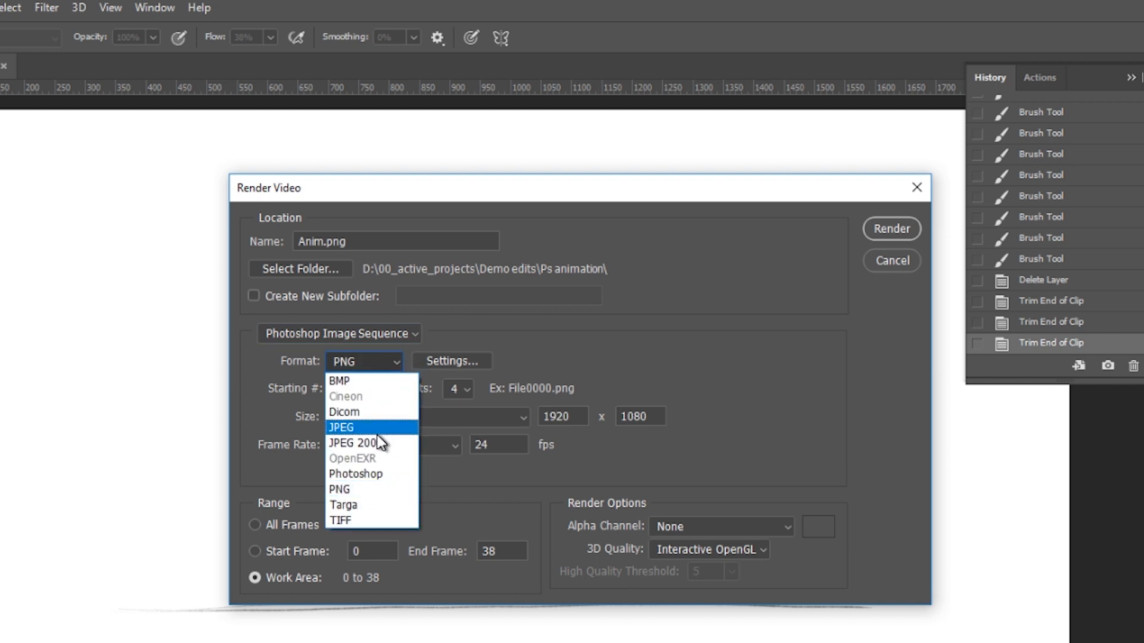
mouse_move(379, 443)
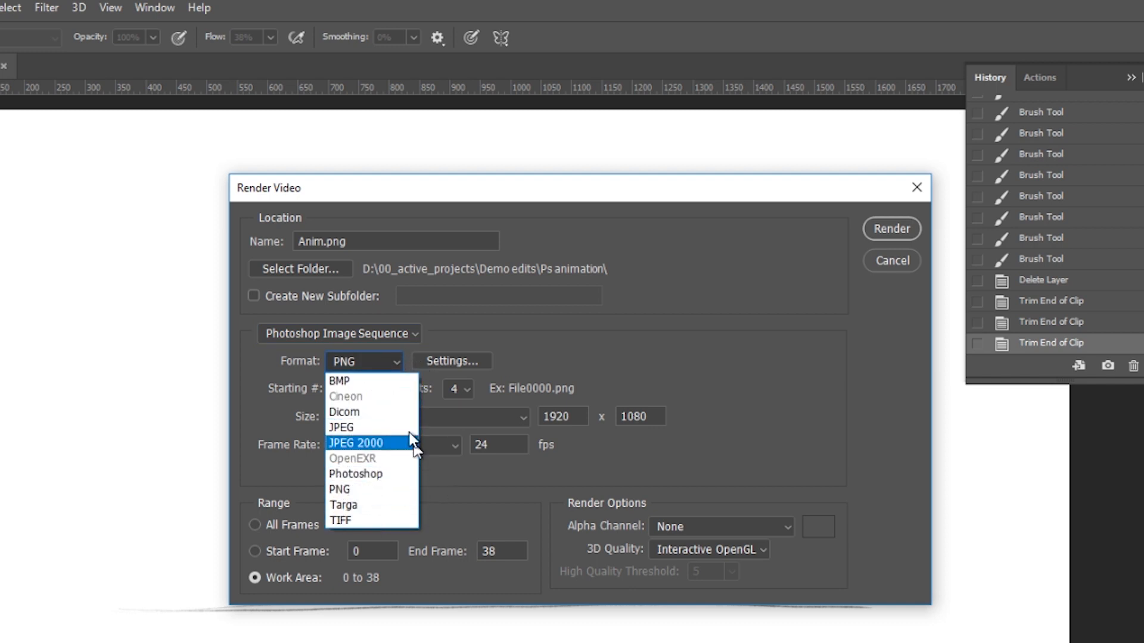
mouse_move(379, 492)
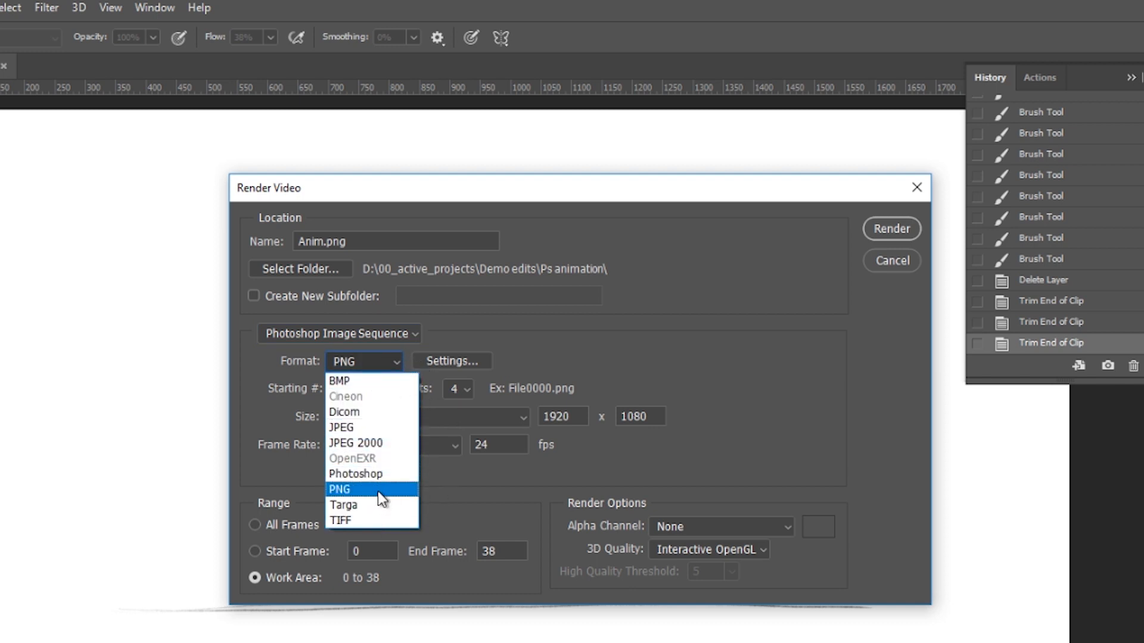
left_click(340, 490)
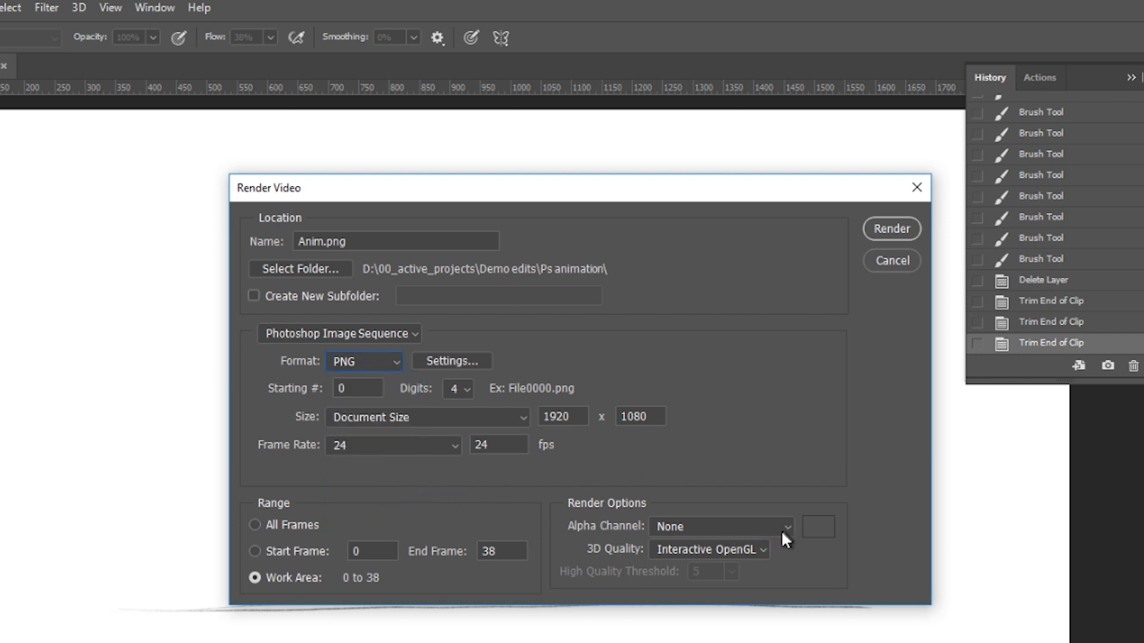
left_click(720, 525)
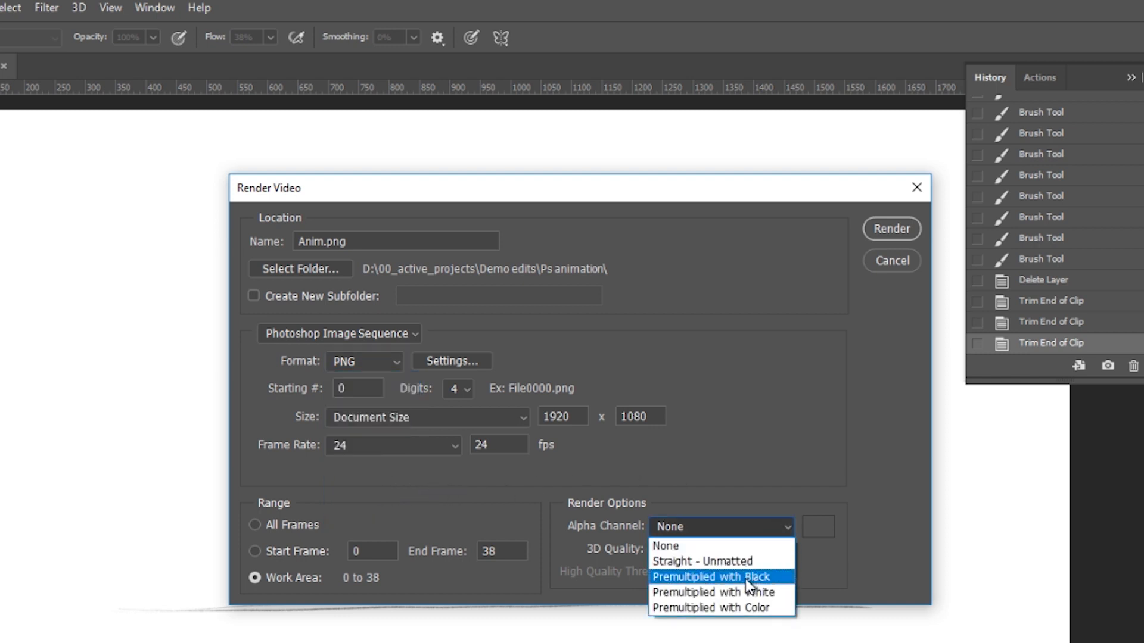
mouse_move(735, 586)
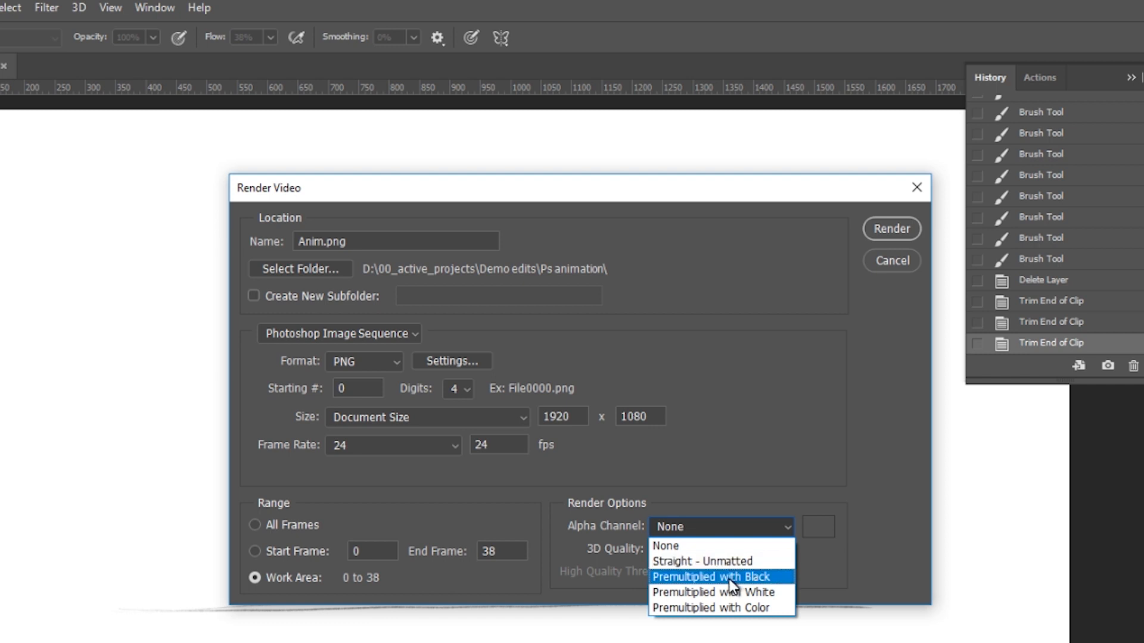
left_click(708, 577)
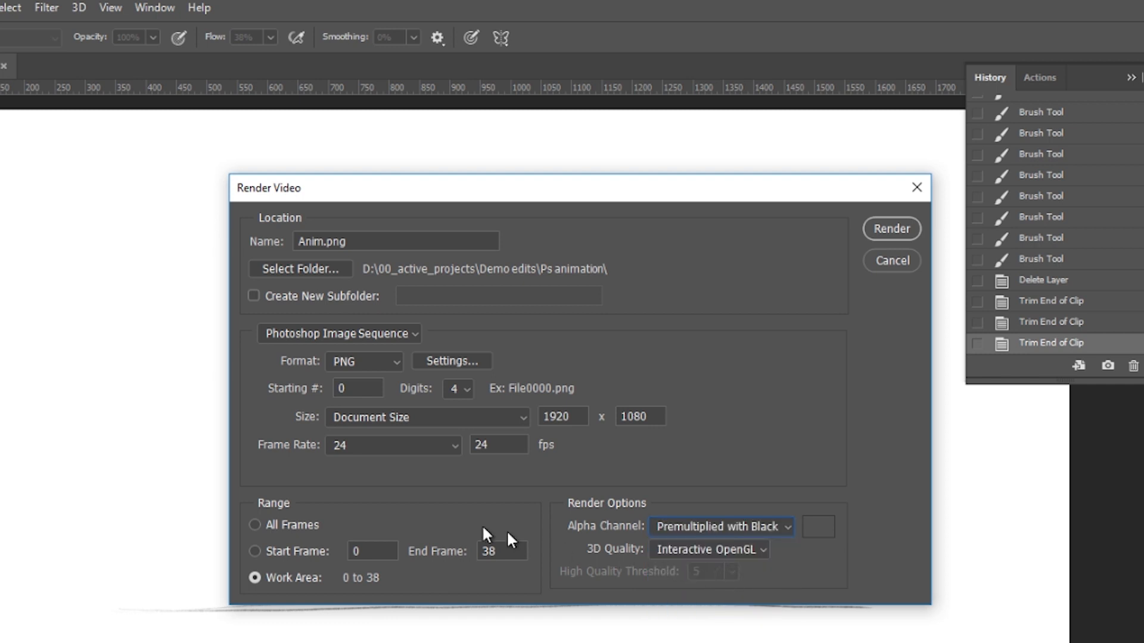
Return the renderer to Adobe Media Encoder H.264 video output
left_click(339, 334)
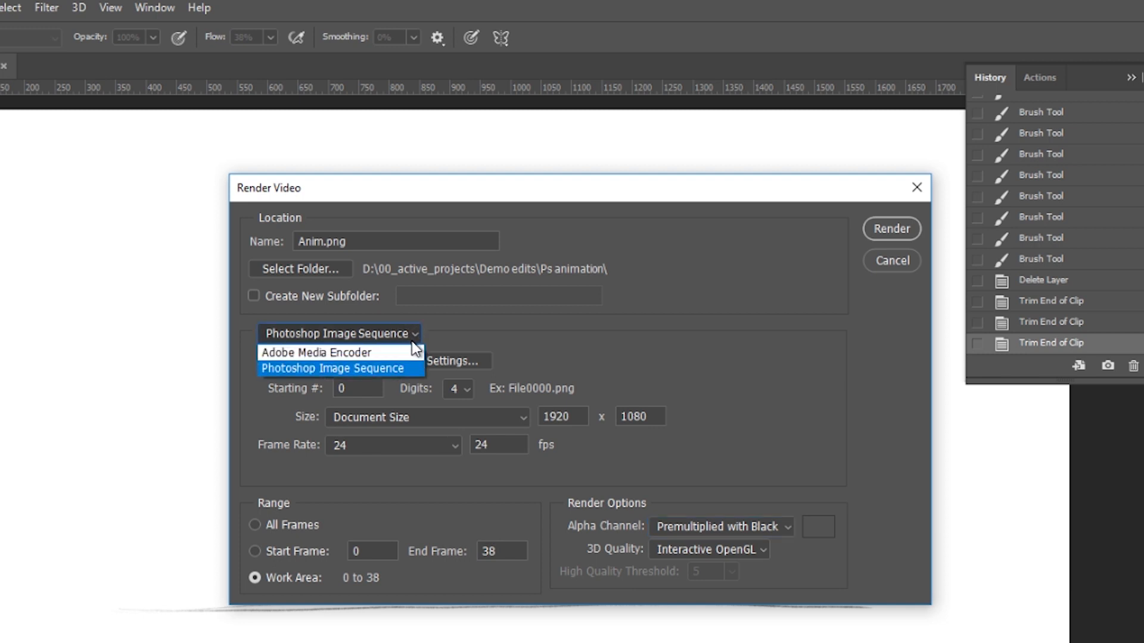
left_click(315, 353)
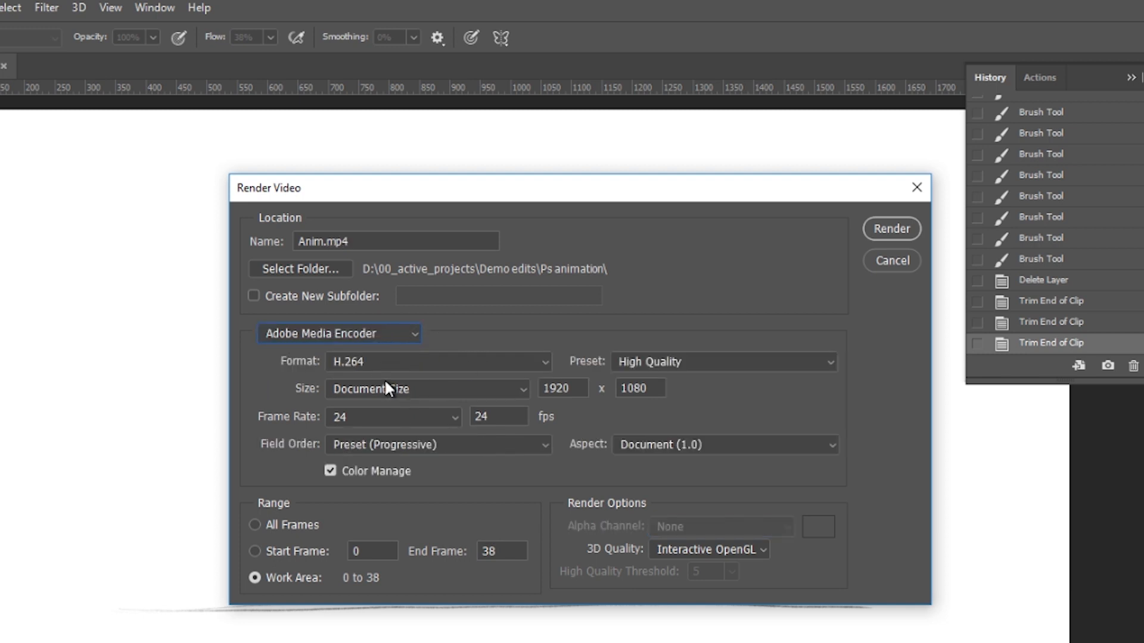
mouse_move(347, 344)
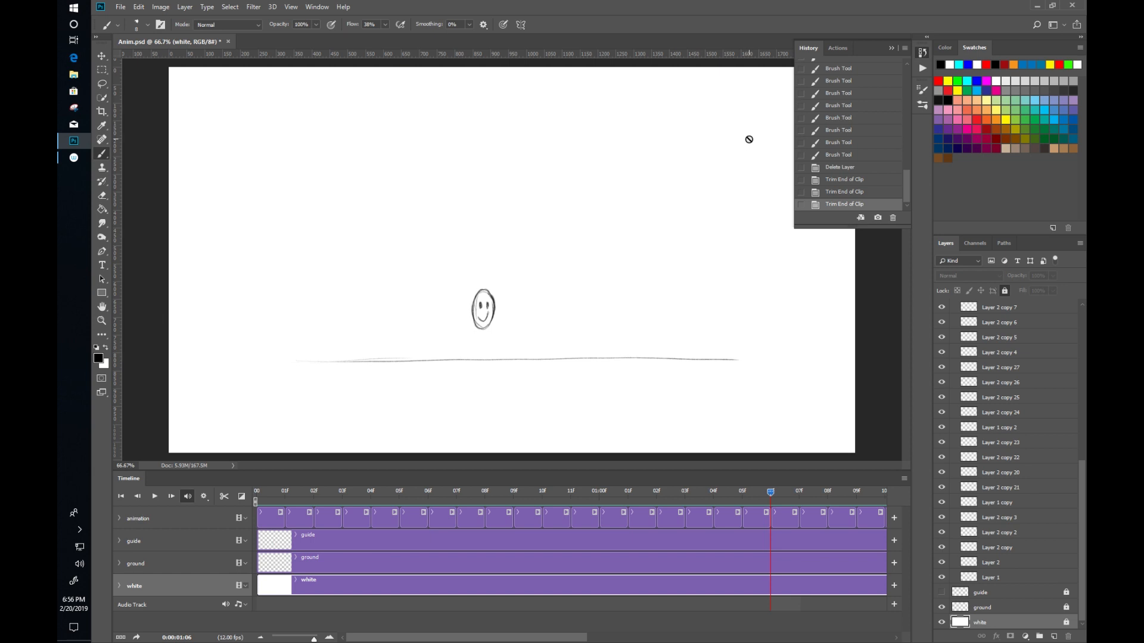
Show the AnimDessin2 panel via Window > Extensions, docked above the Timeline
left_click(316, 7)
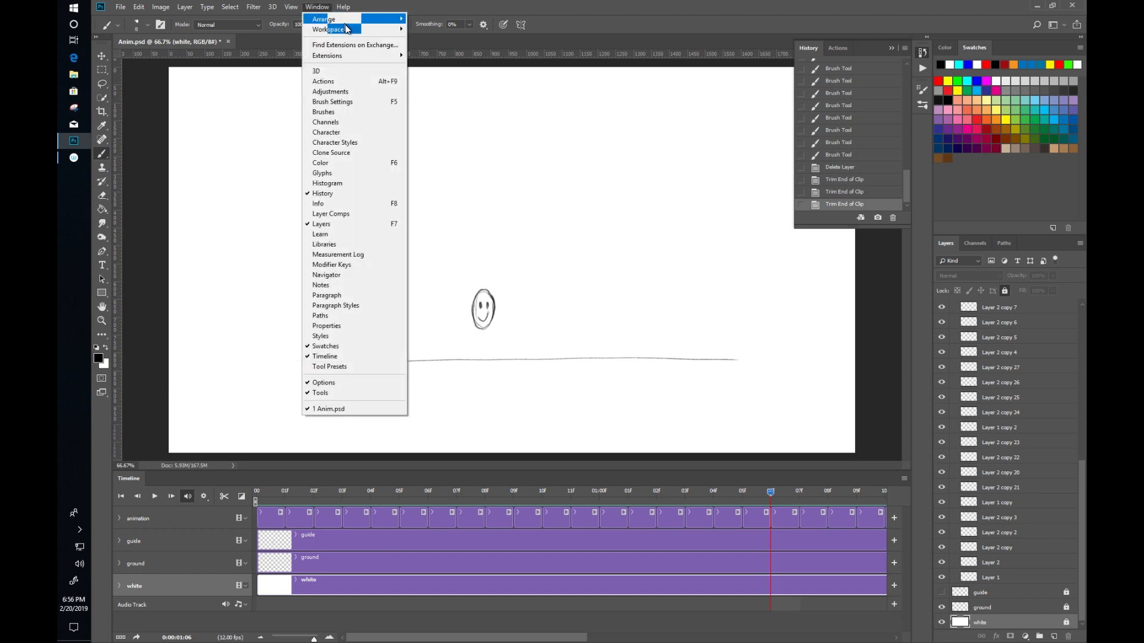
mouse_move(329, 29)
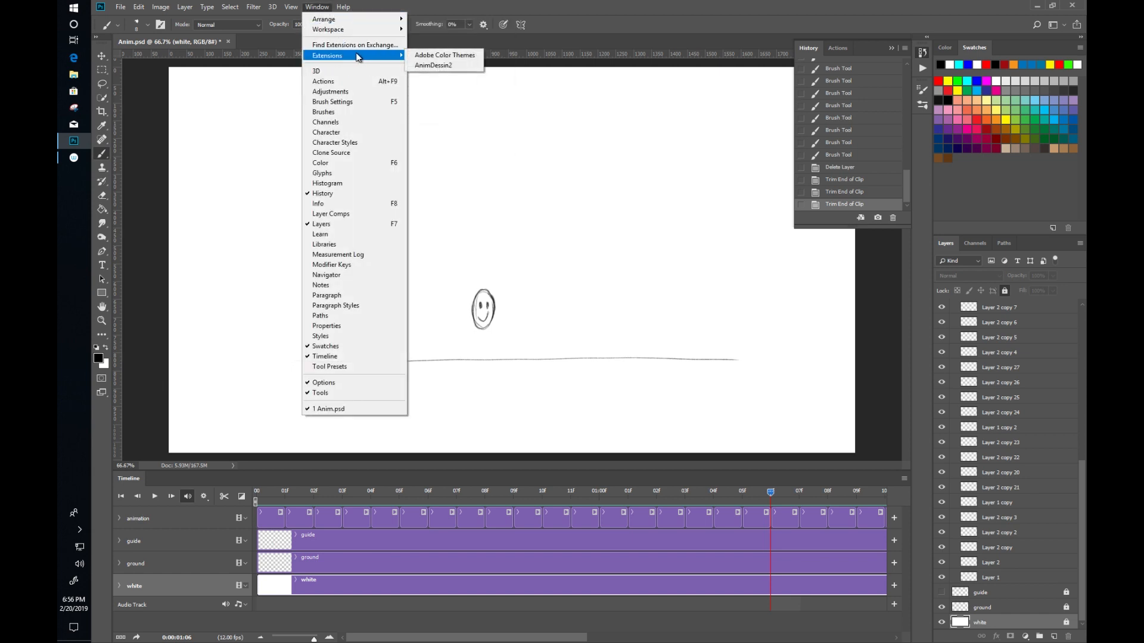
mouse_move(431, 64)
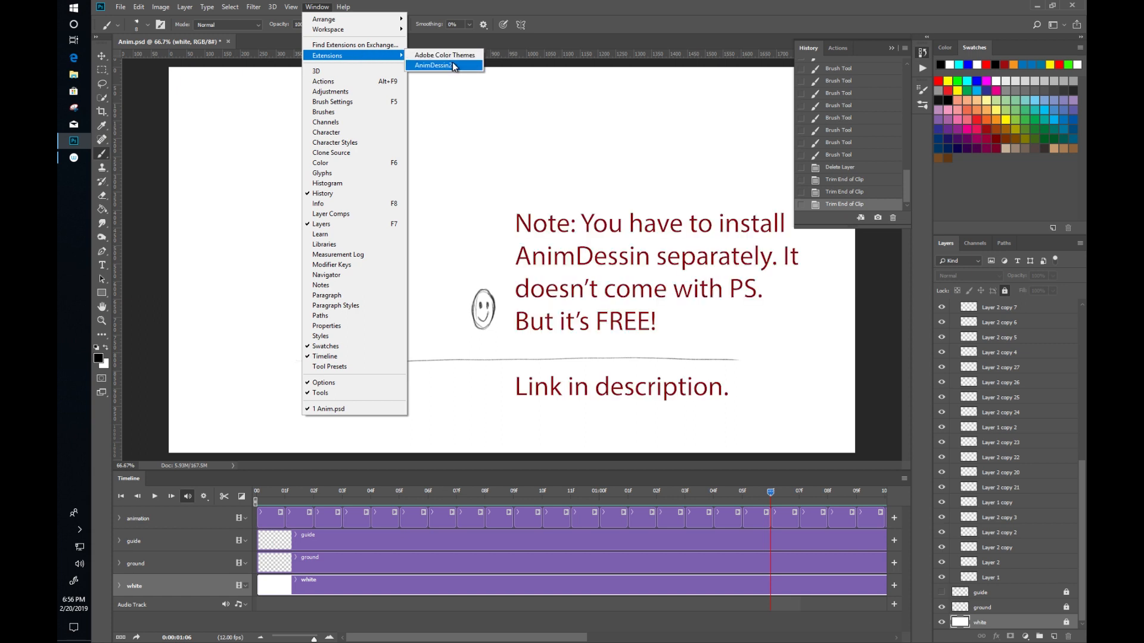
mouse_move(444, 67)
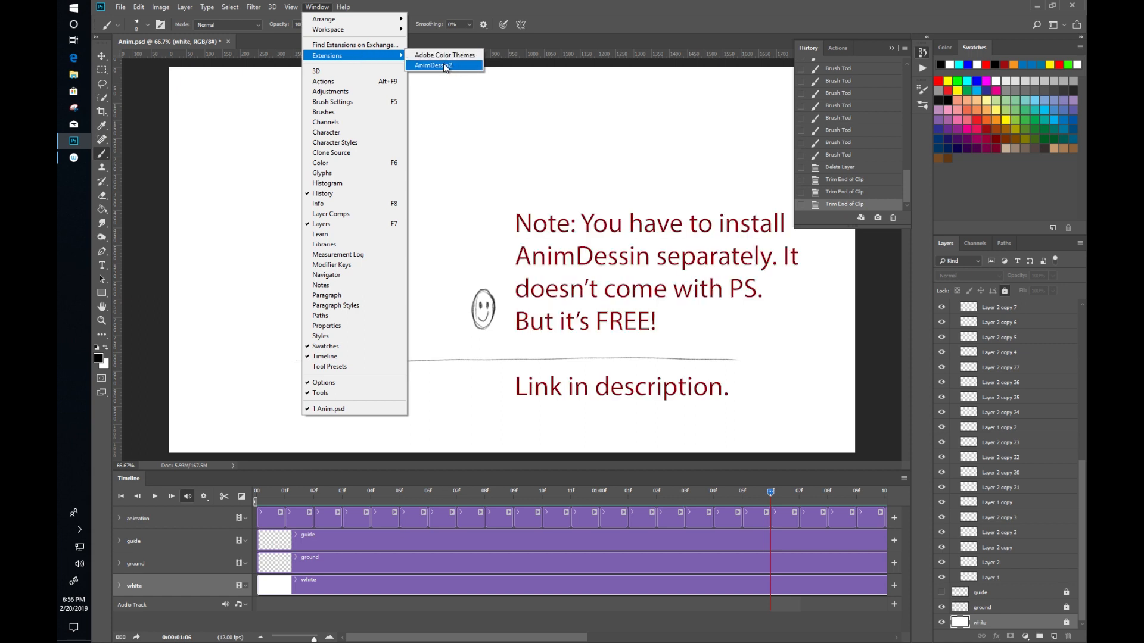
left_click(431, 64)
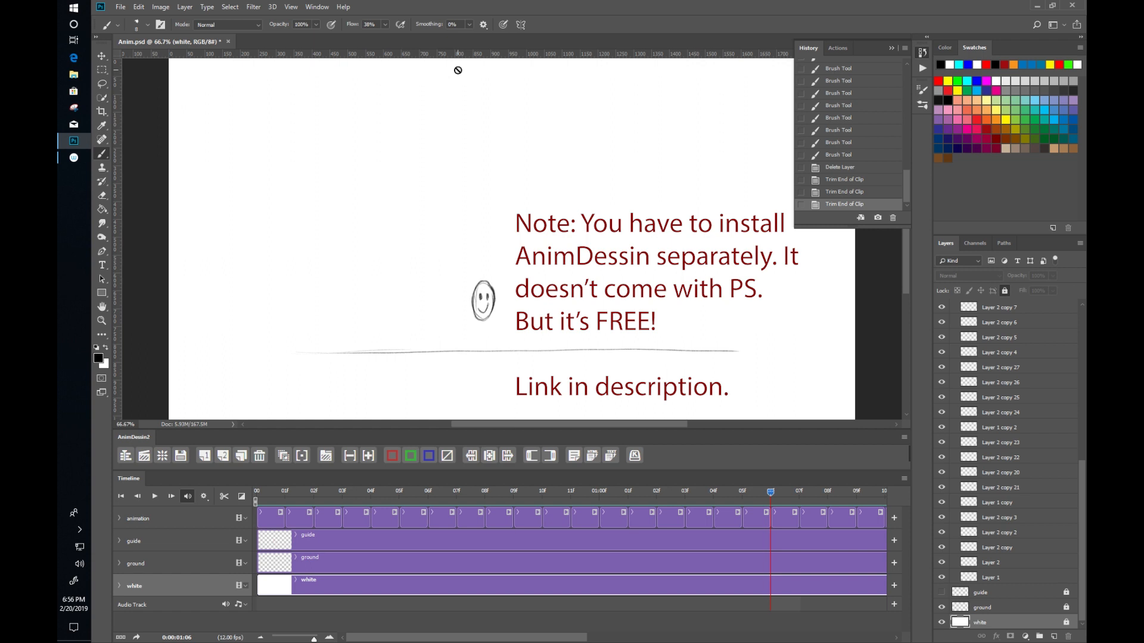
mouse_move(471, 456)
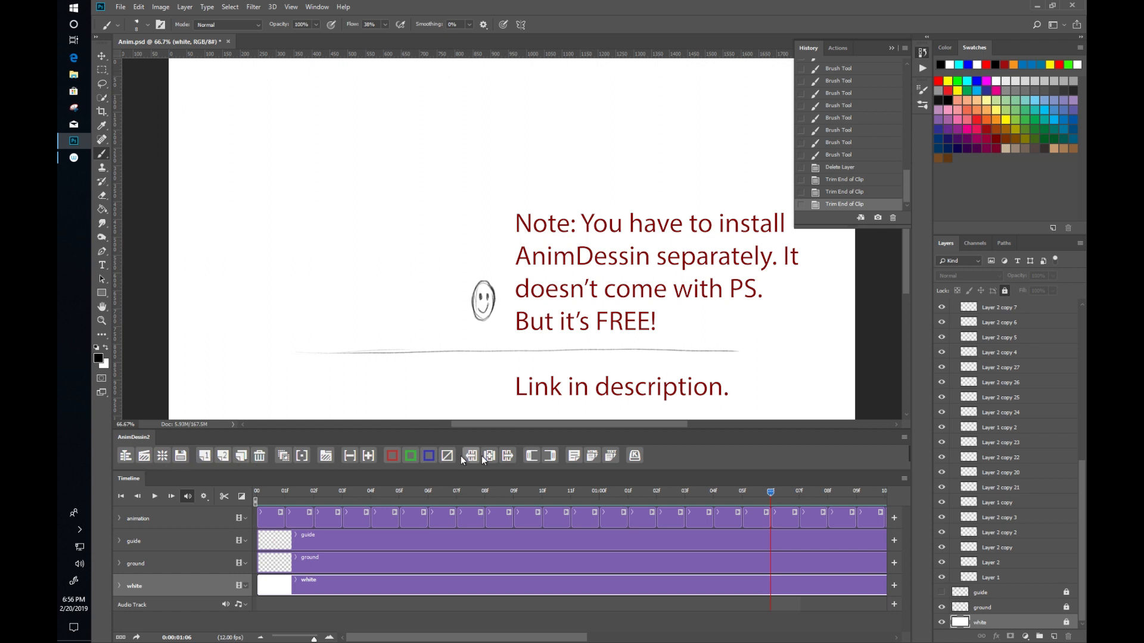
mouse_move(291, 469)
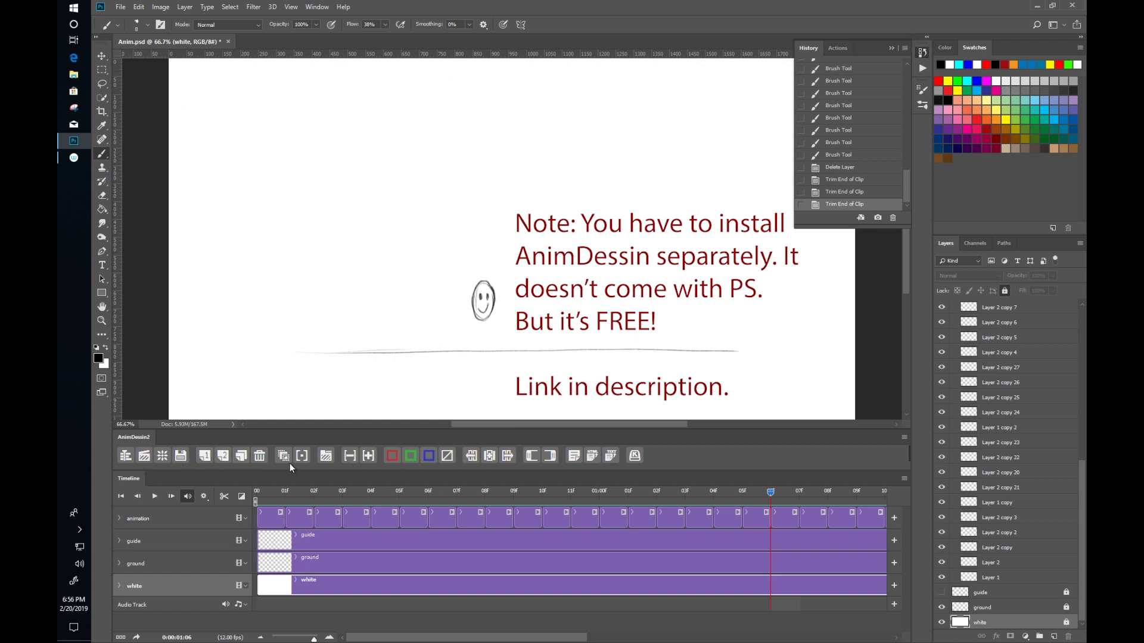
mouse_move(524, 569)
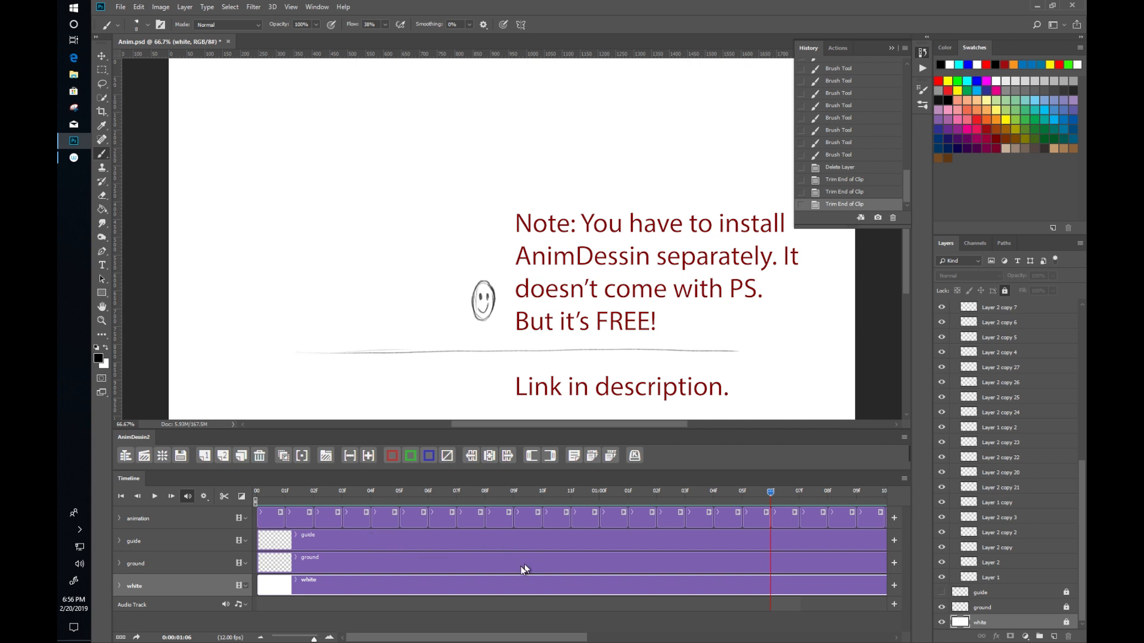
mouse_move(378, 636)
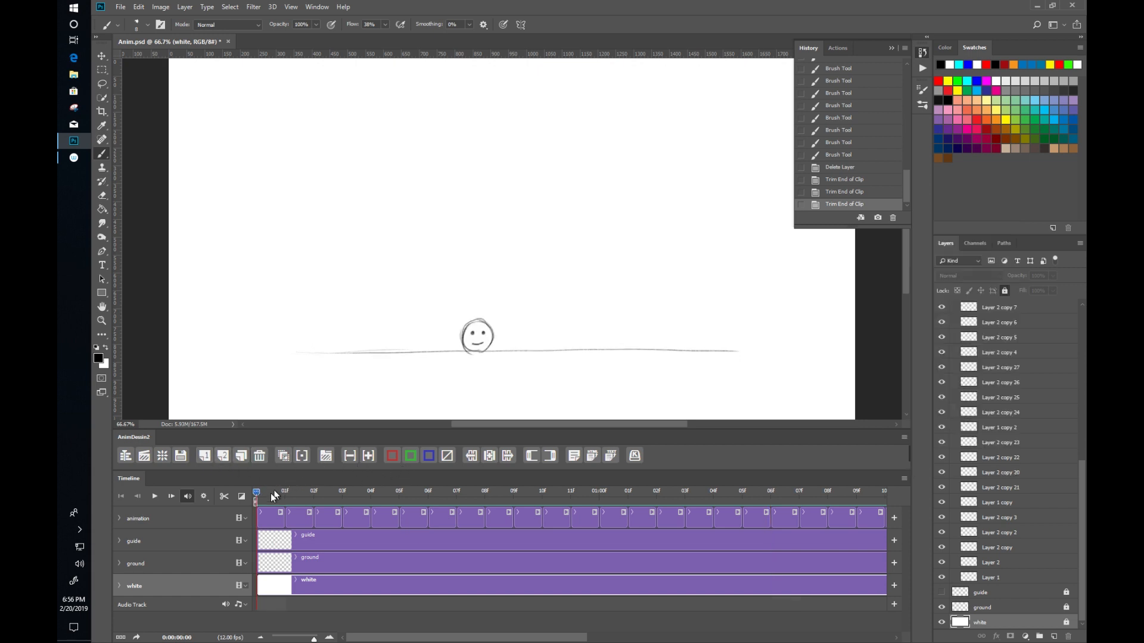
Add an Anim video group, paint hair on its first frame and add the next frame
left_click(327, 455)
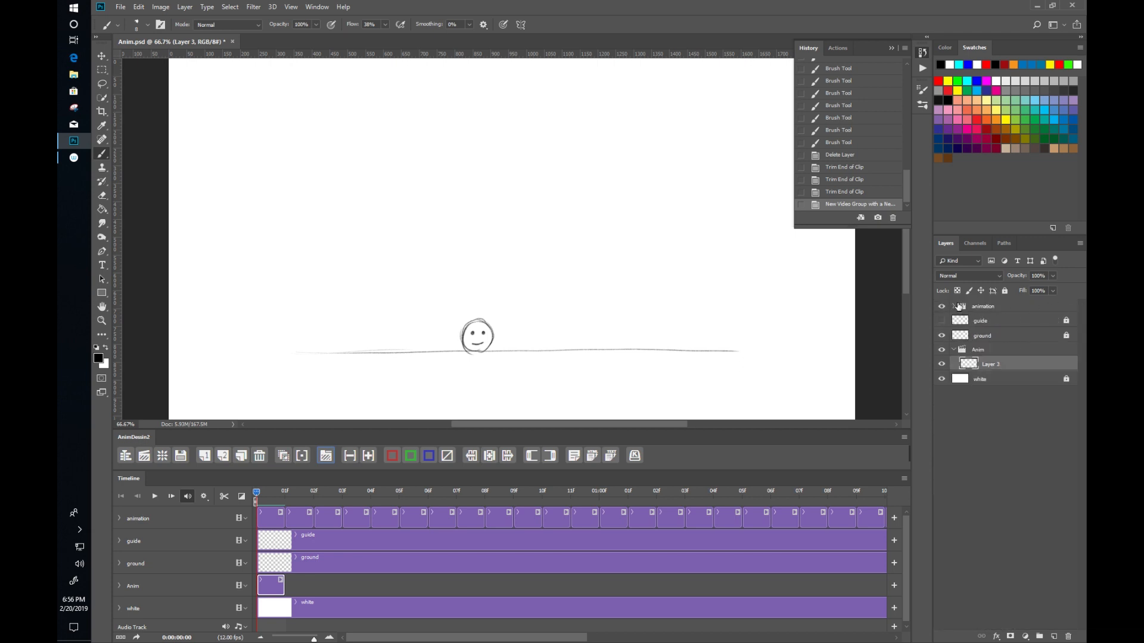
left_click(983, 306)
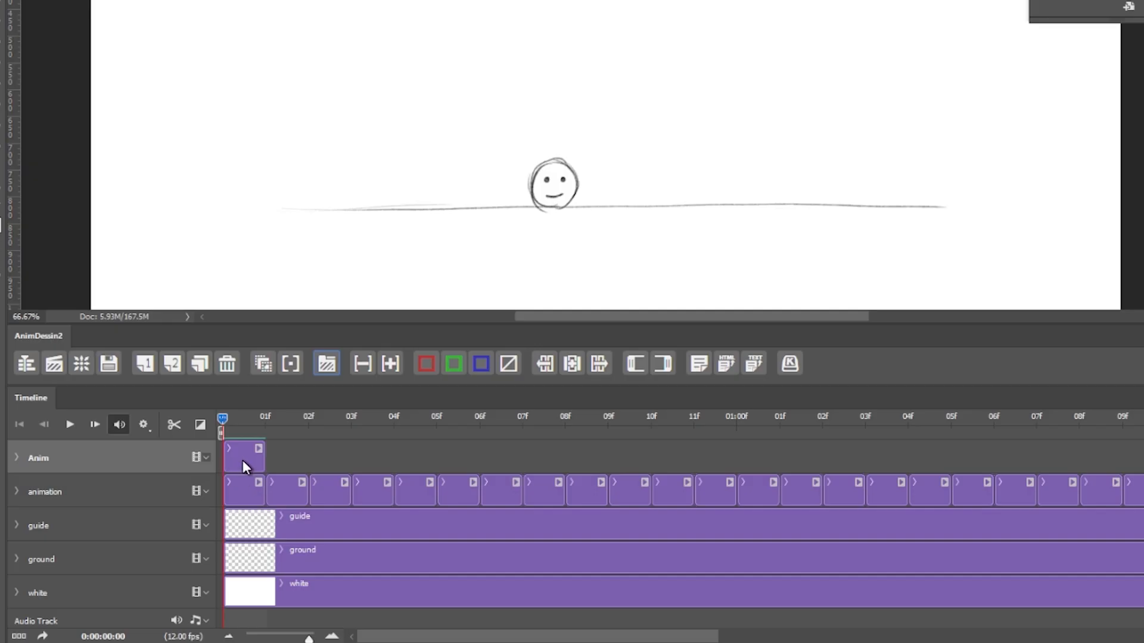
left_click(243, 454)
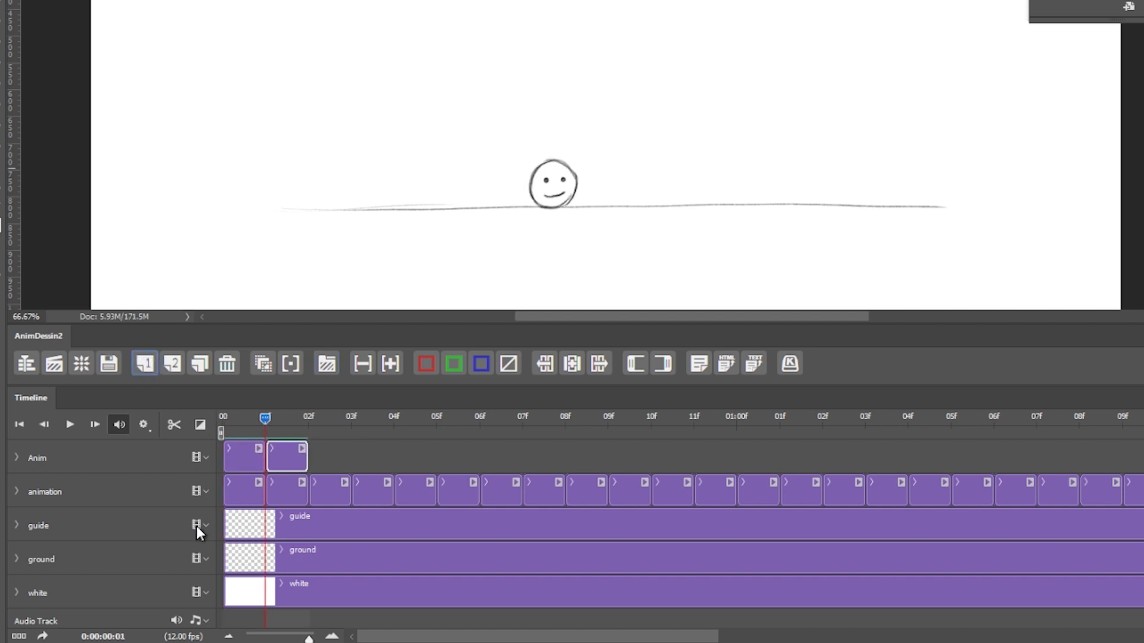
mouse_move(255, 454)
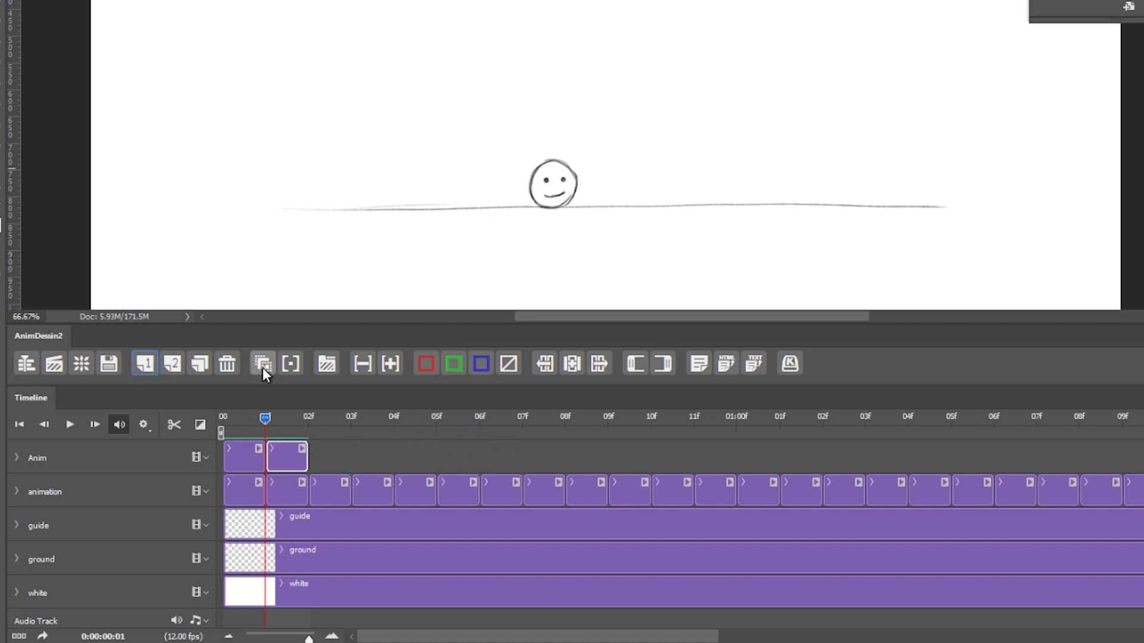
left_click(262, 364)
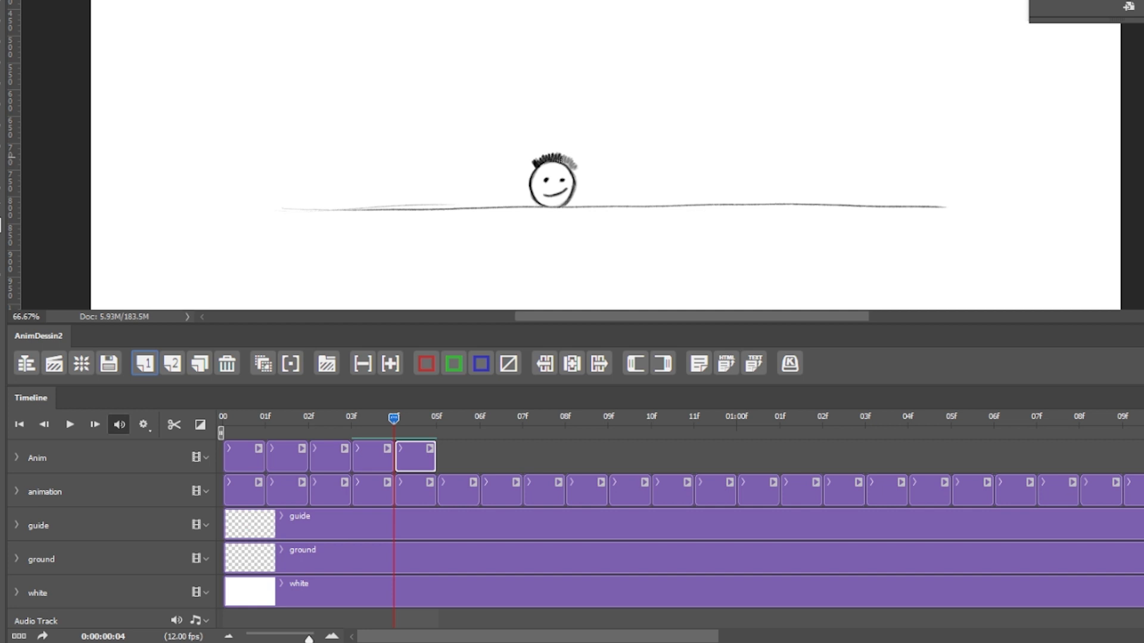
mouse_move(215, 415)
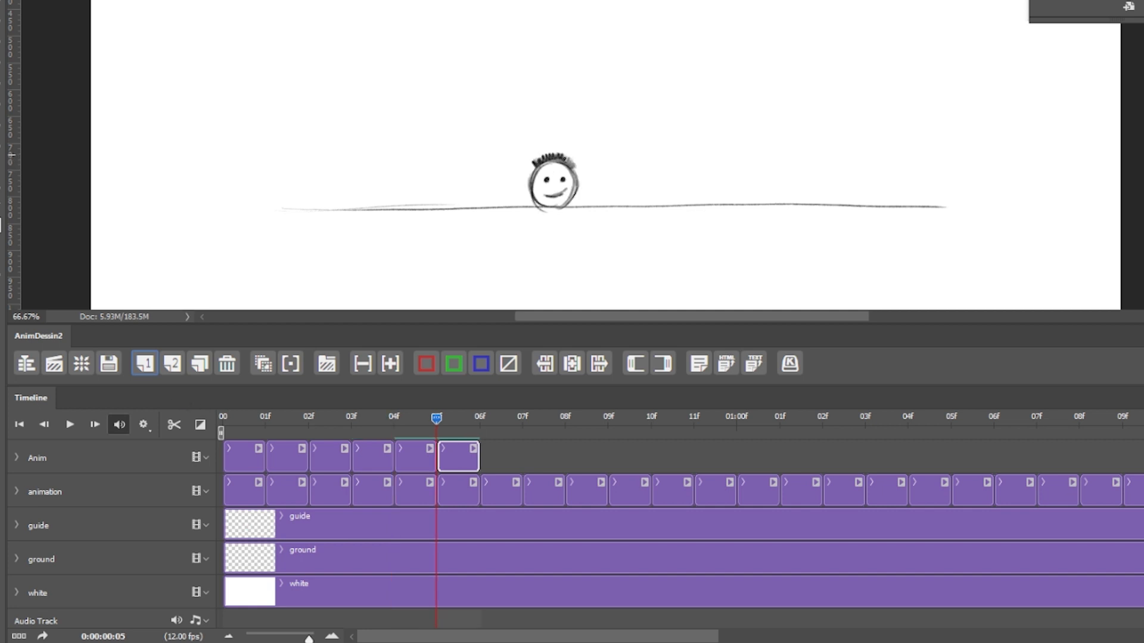
Tint the current hair frame red, add a seventh frame, then recolour frame 6 blue and finally green
left_click(425, 364)
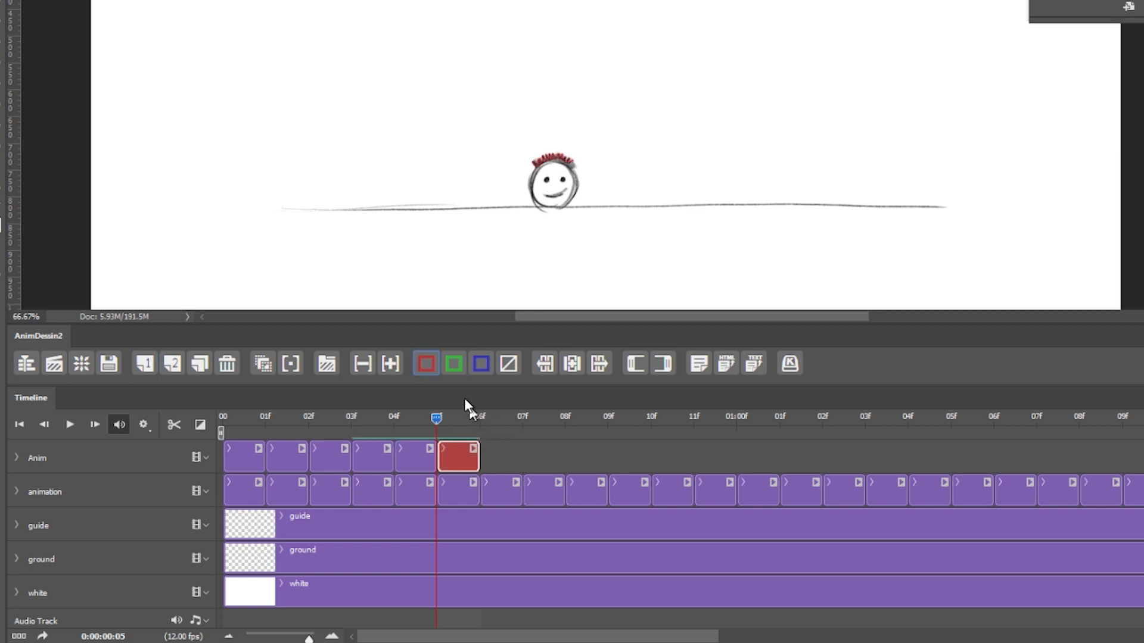
mouse_move(434, 386)
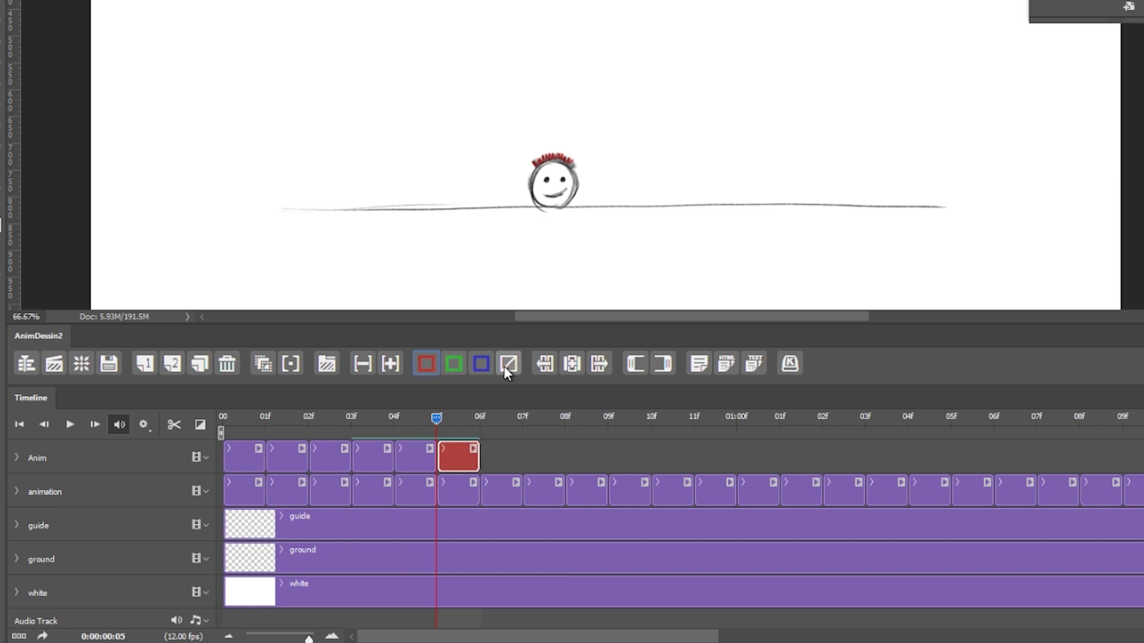
left_click(144, 364)
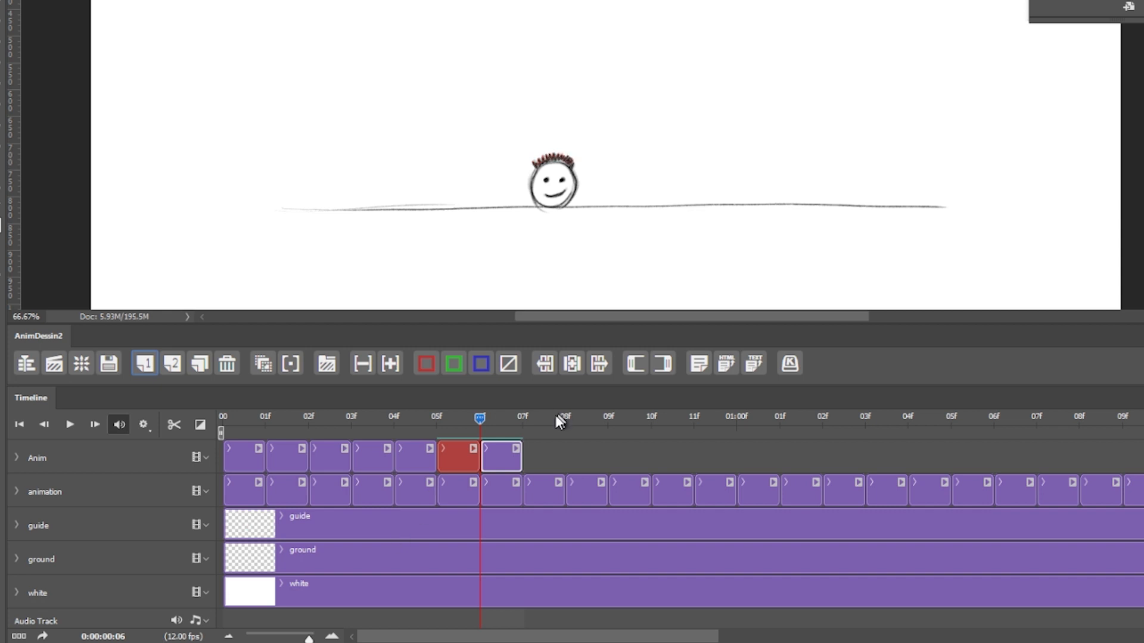
left_click(509, 363)
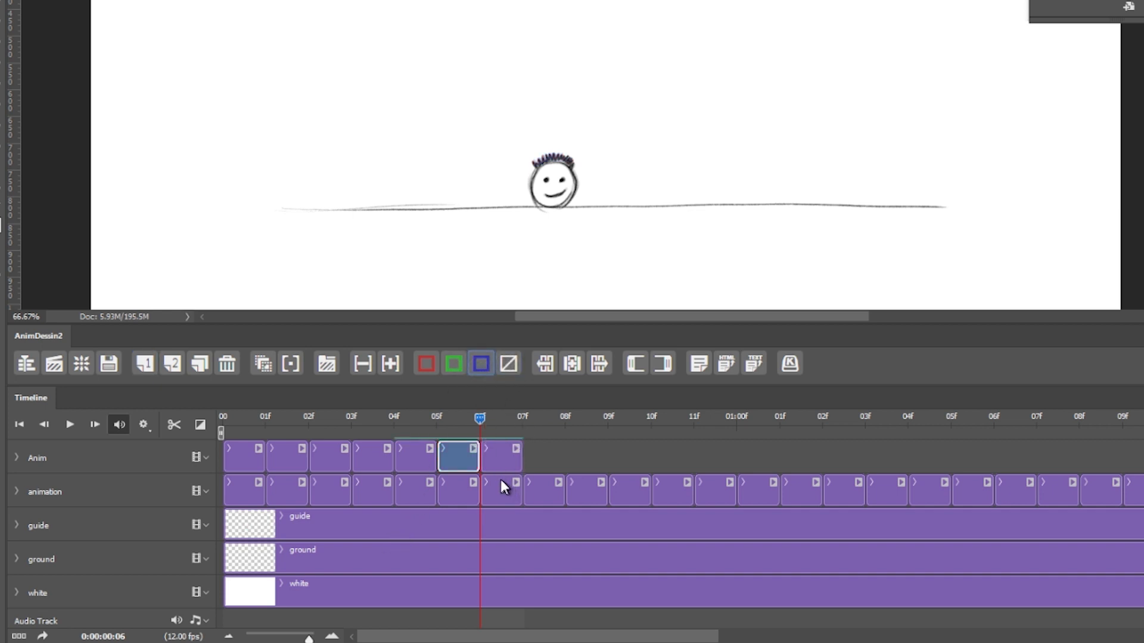
left_click(453, 363)
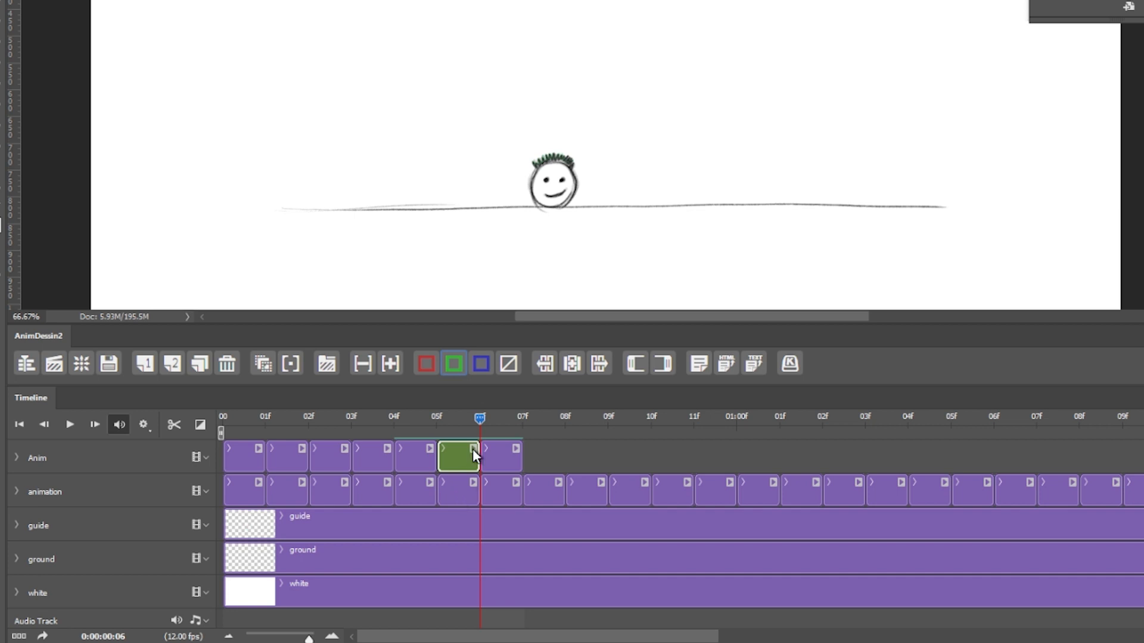